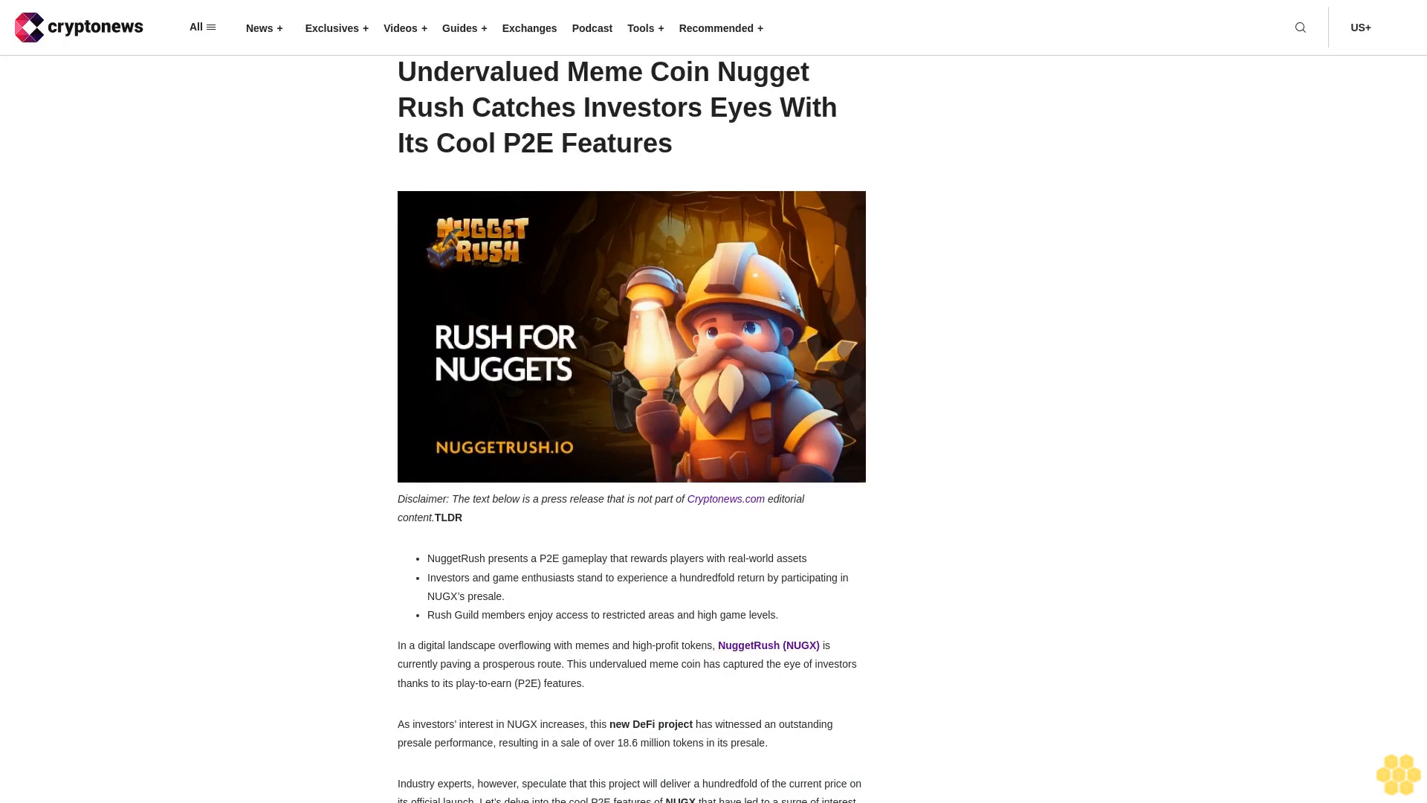
pyautogui.scroll(-3)
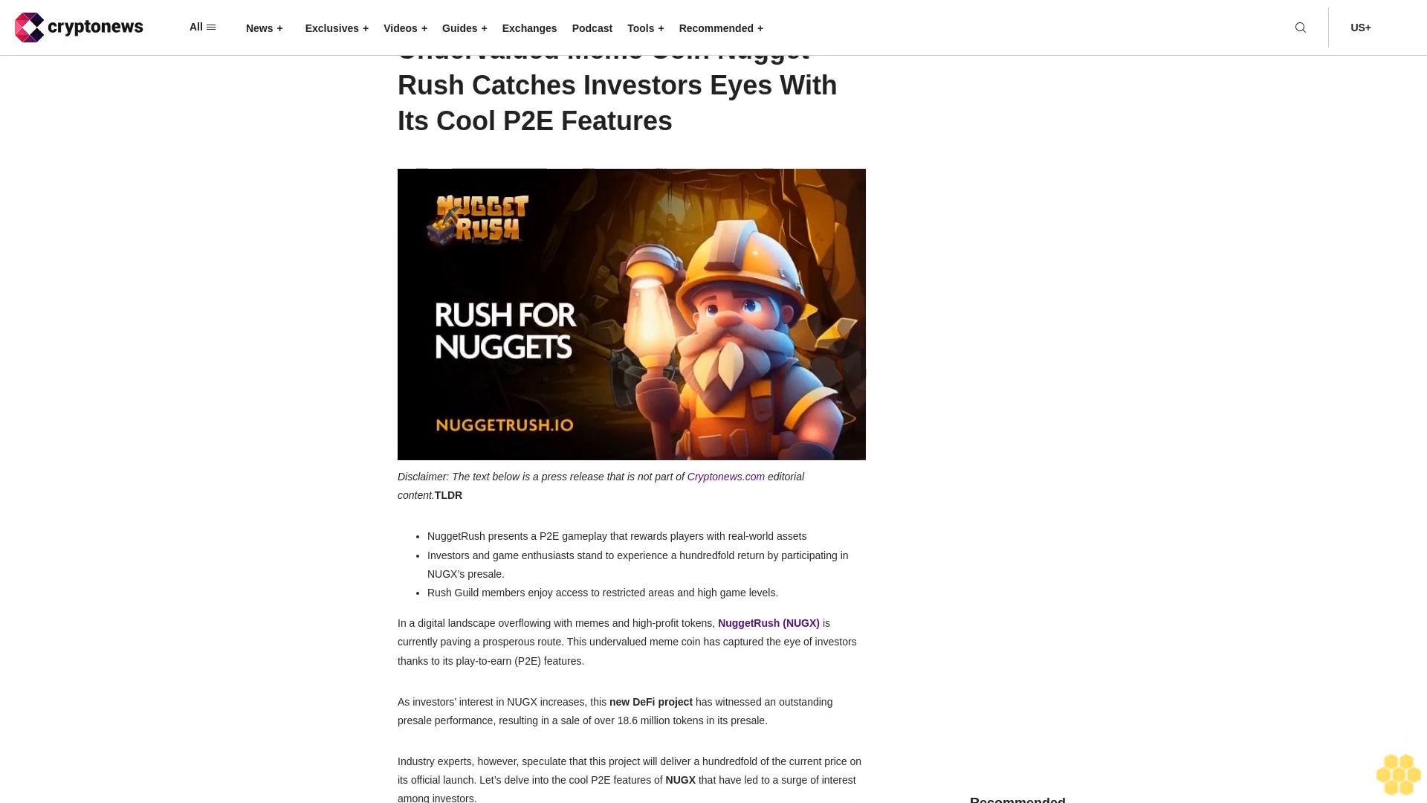
pyautogui.scroll(-3)
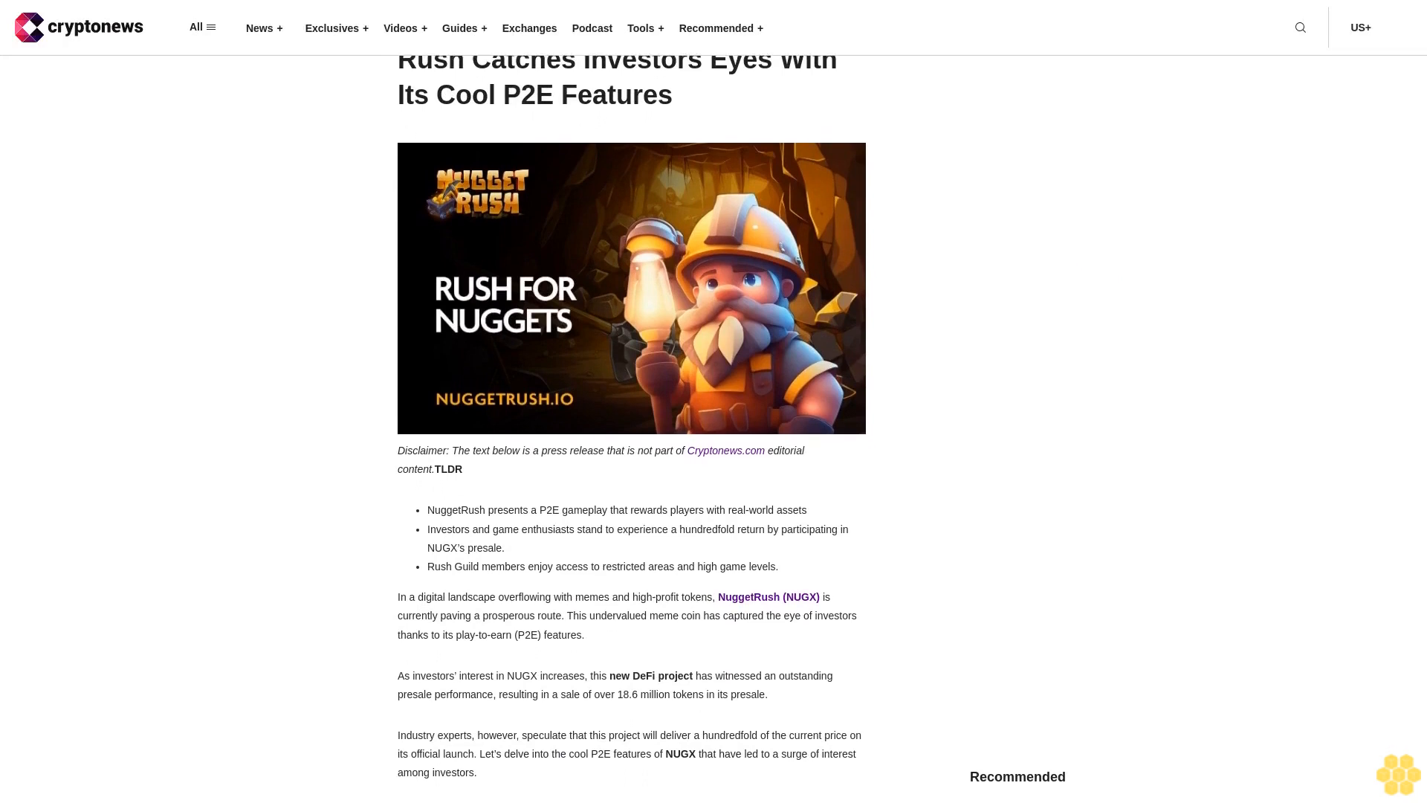
pyautogui.scroll(-3)
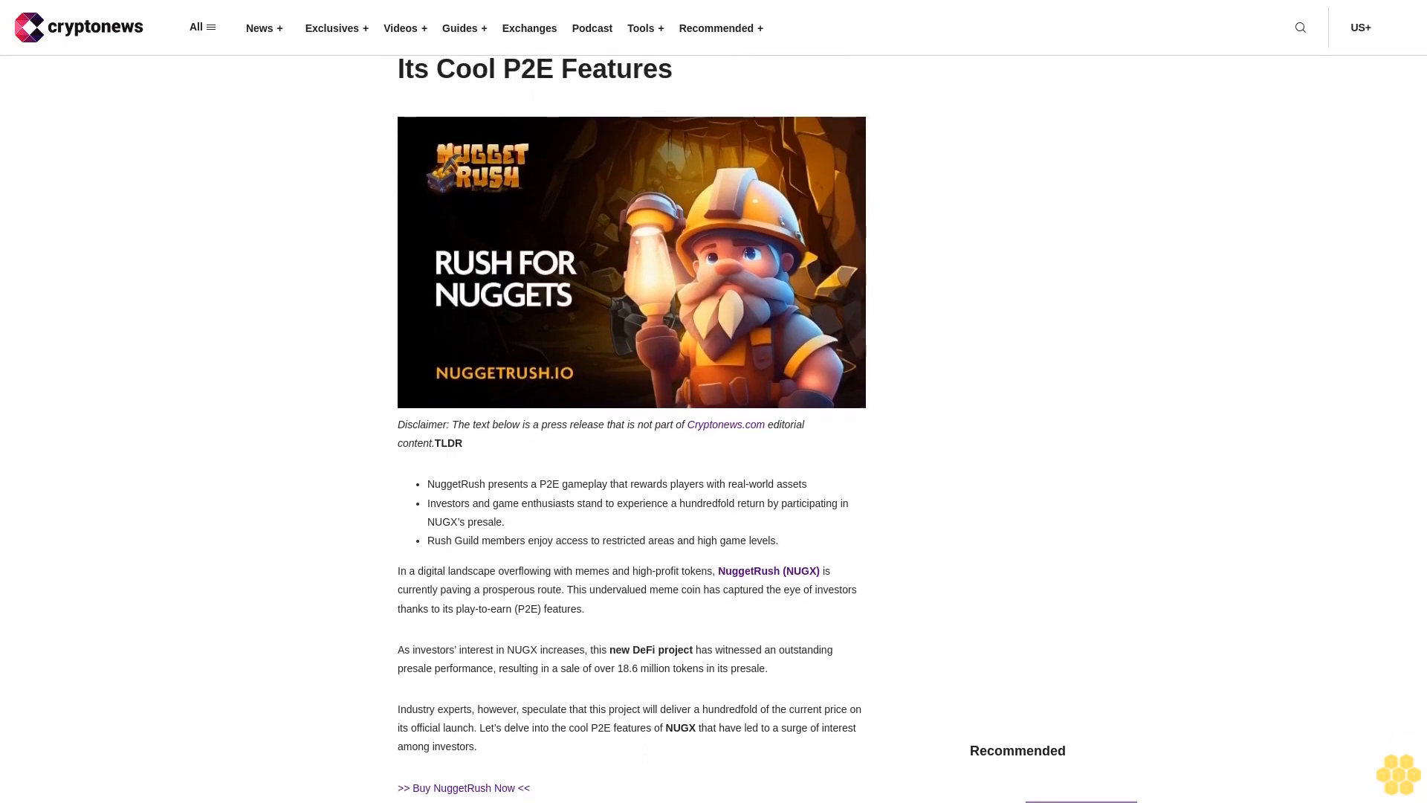
pyautogui.scroll(-3)
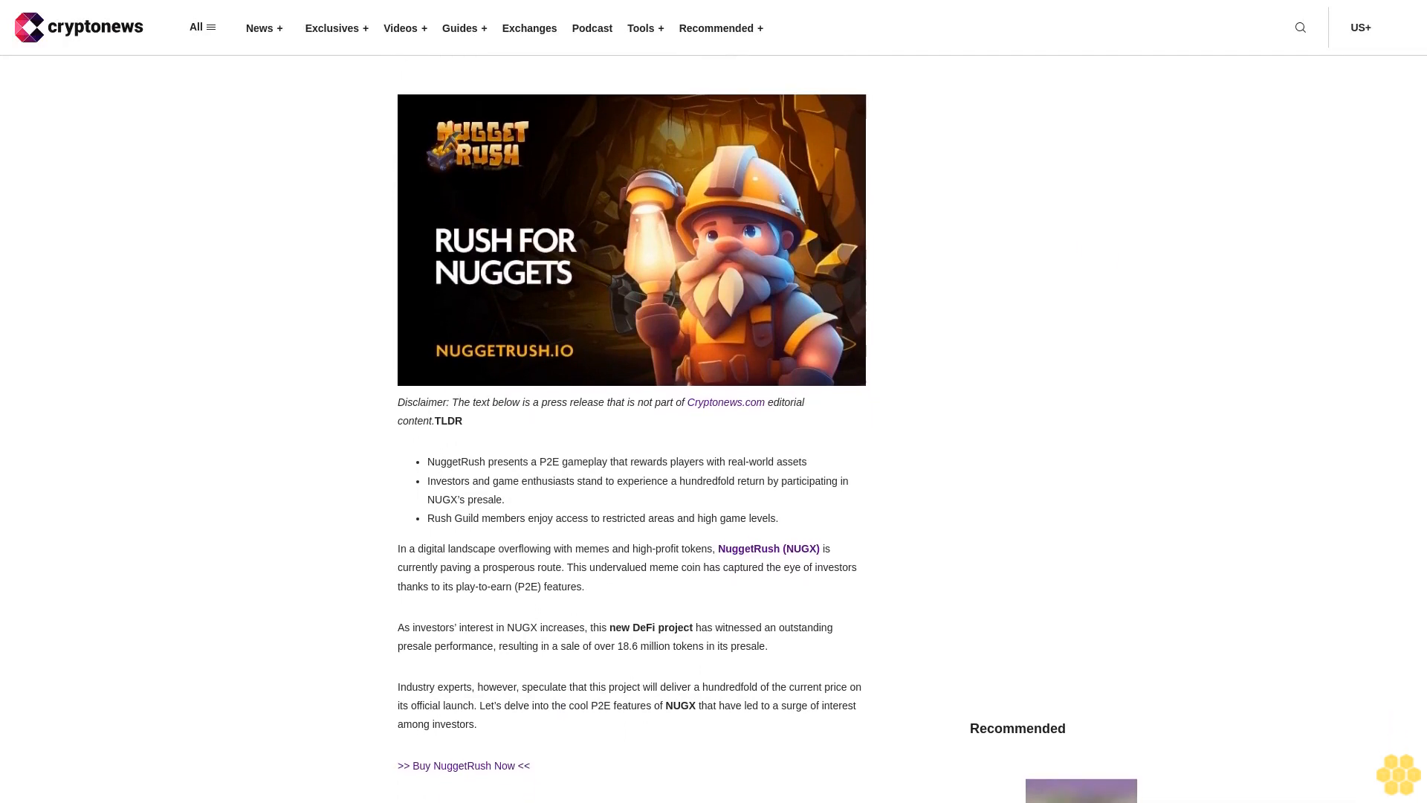
pyautogui.scroll(-3)
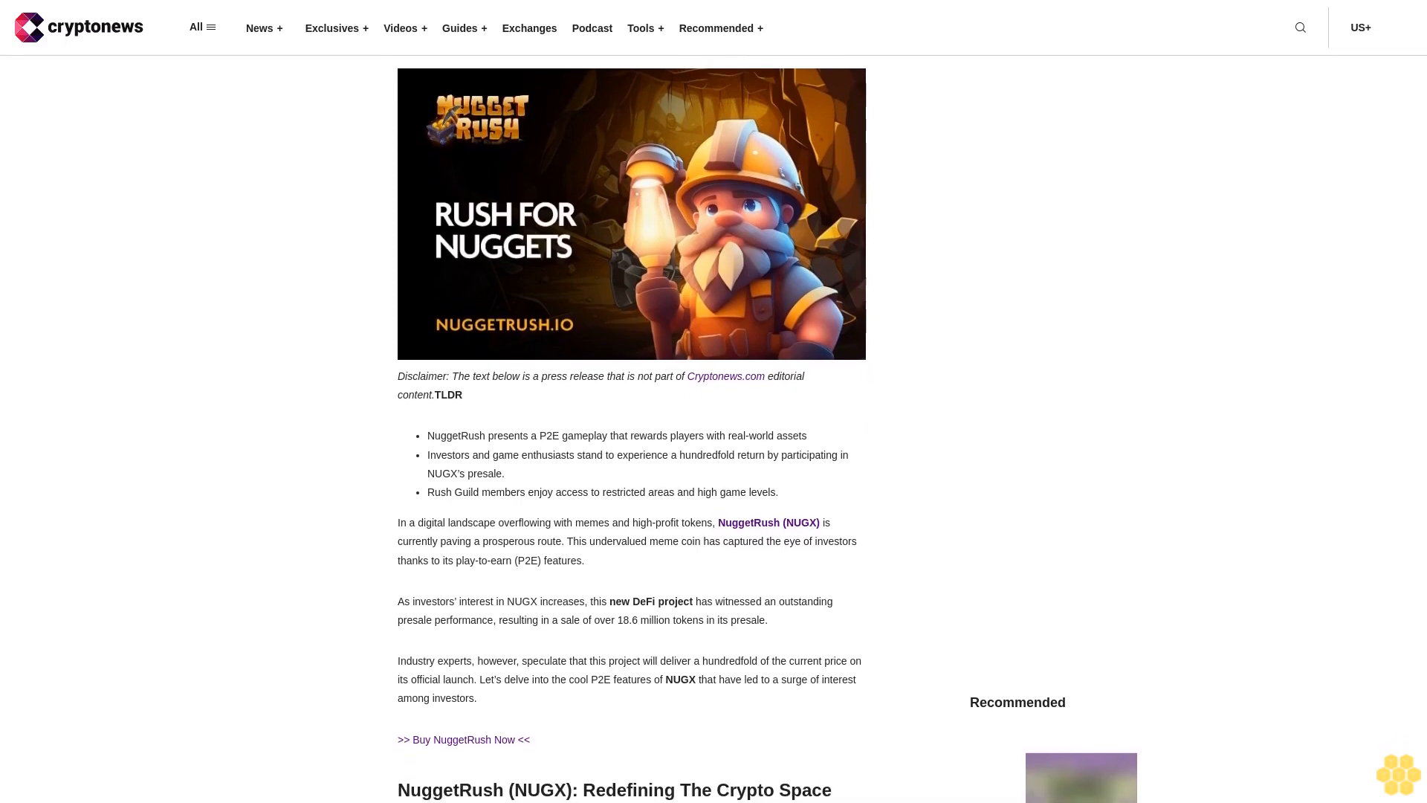
pyautogui.scroll(-3)
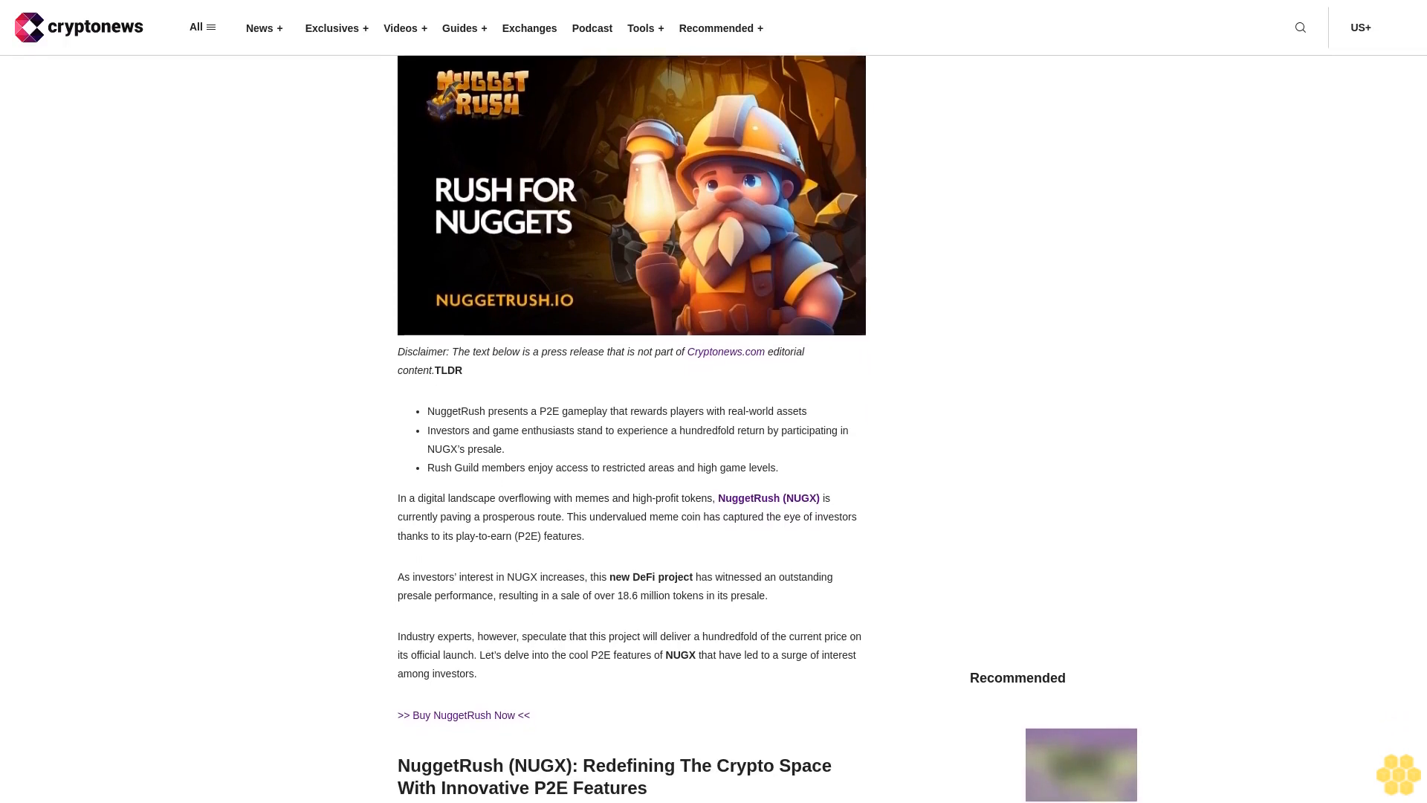
pyautogui.scroll(-3)
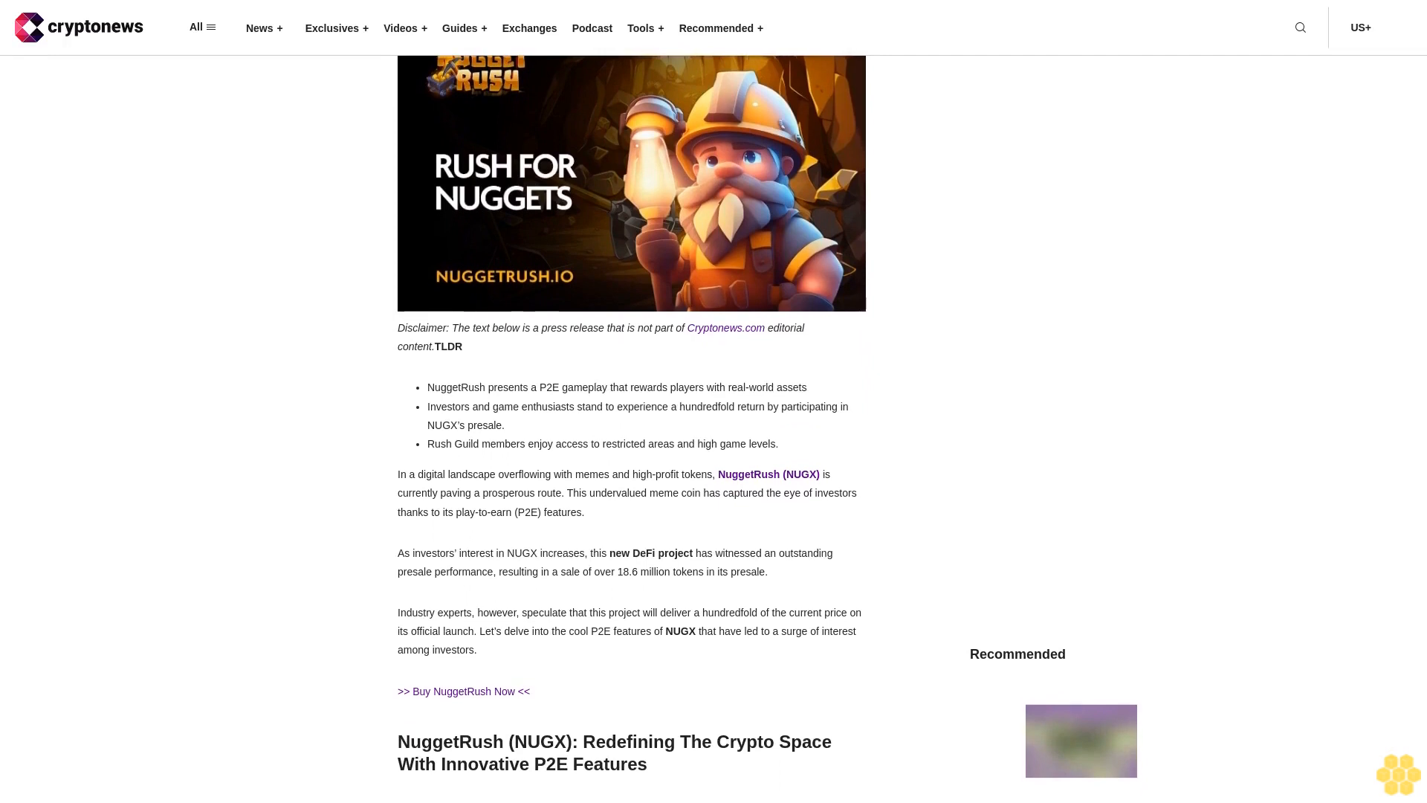
pyautogui.scroll(-3)
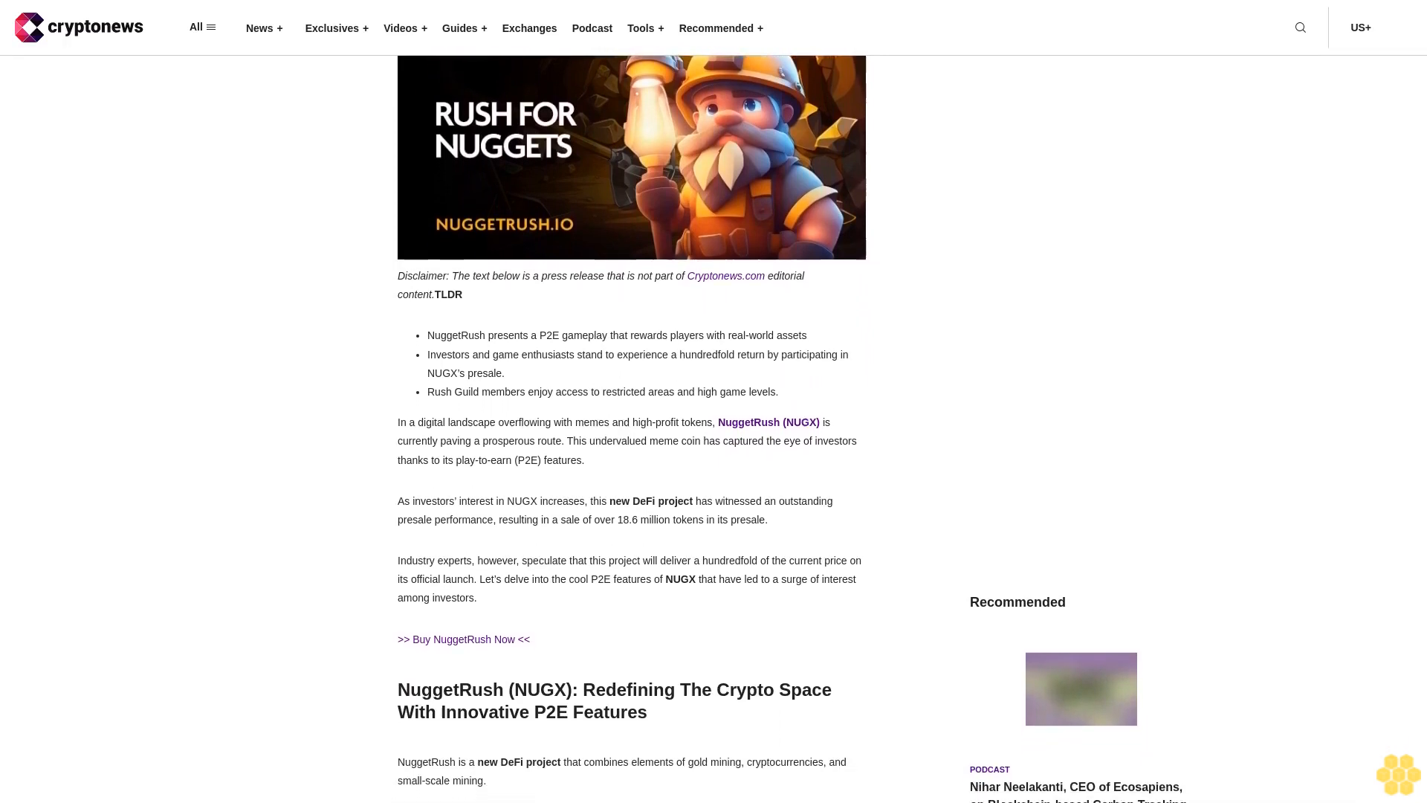
pyautogui.scroll(-3)
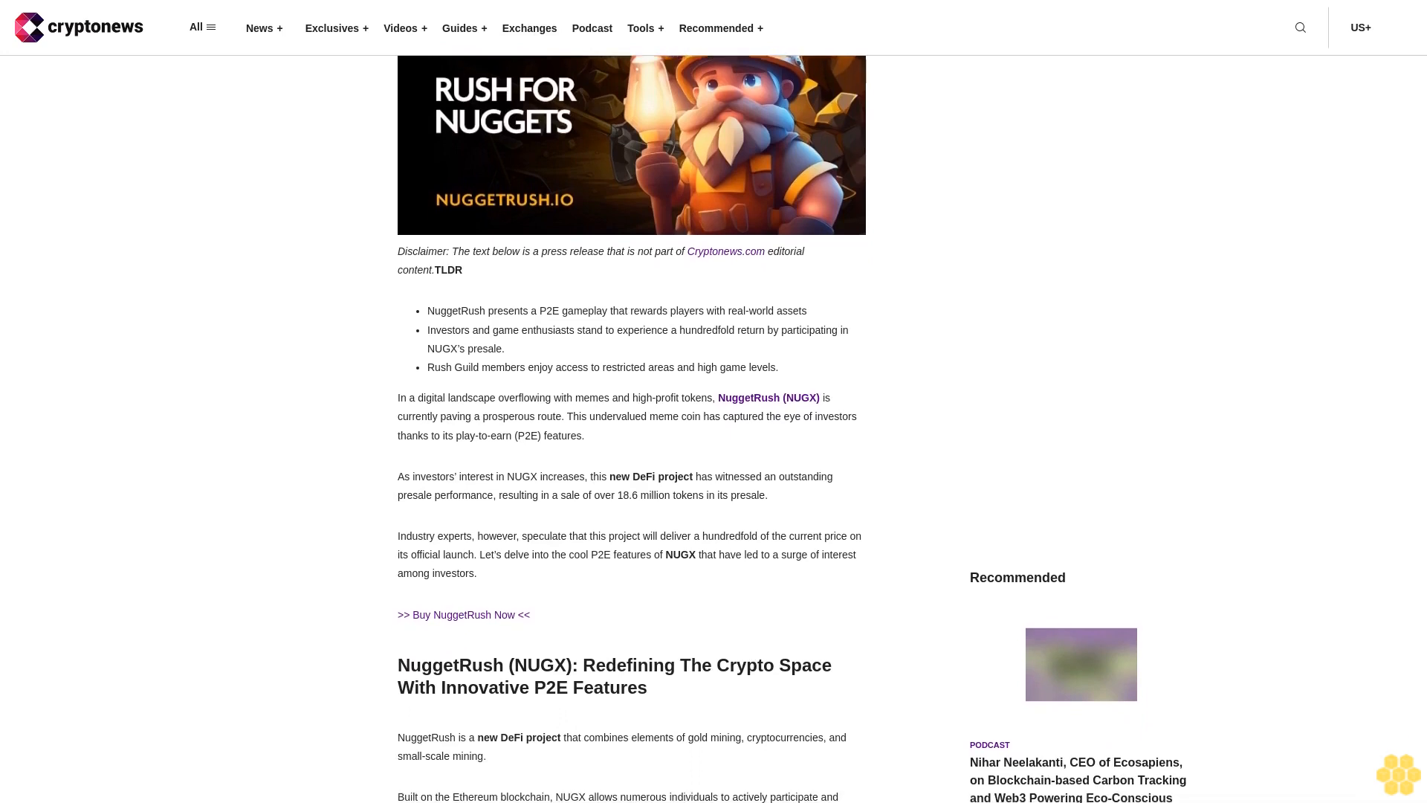
pyautogui.scroll(-3)
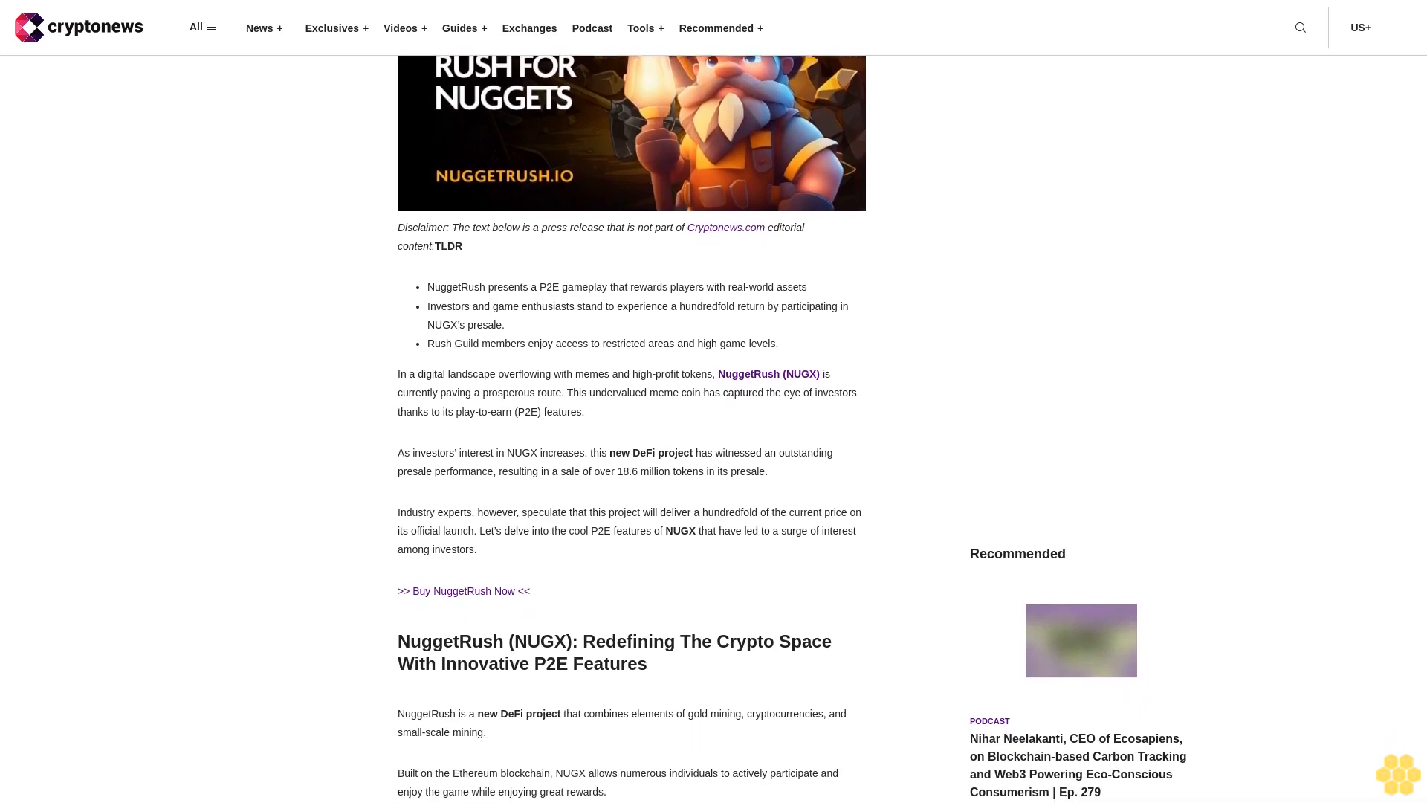
pyautogui.scroll(-3)
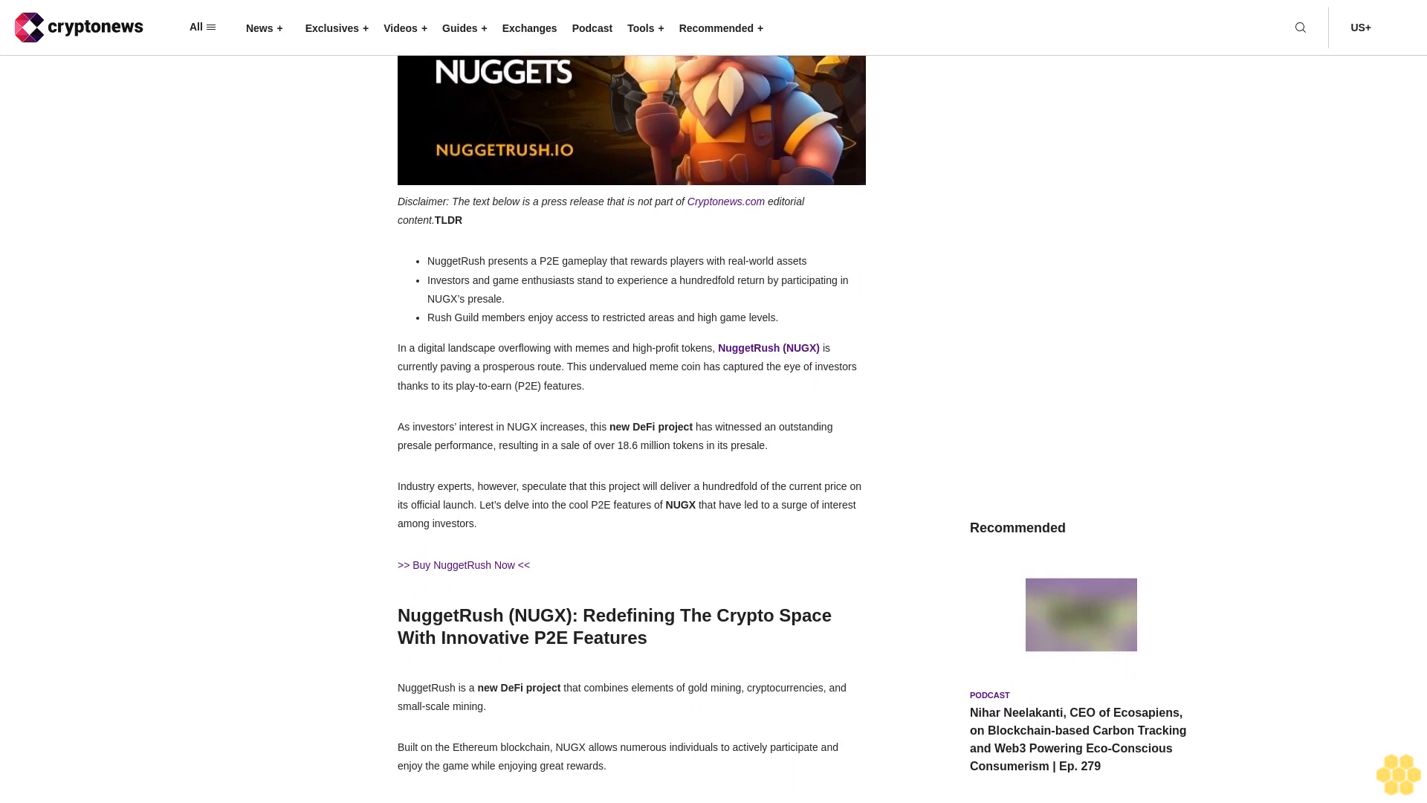
pyautogui.scroll(-3)
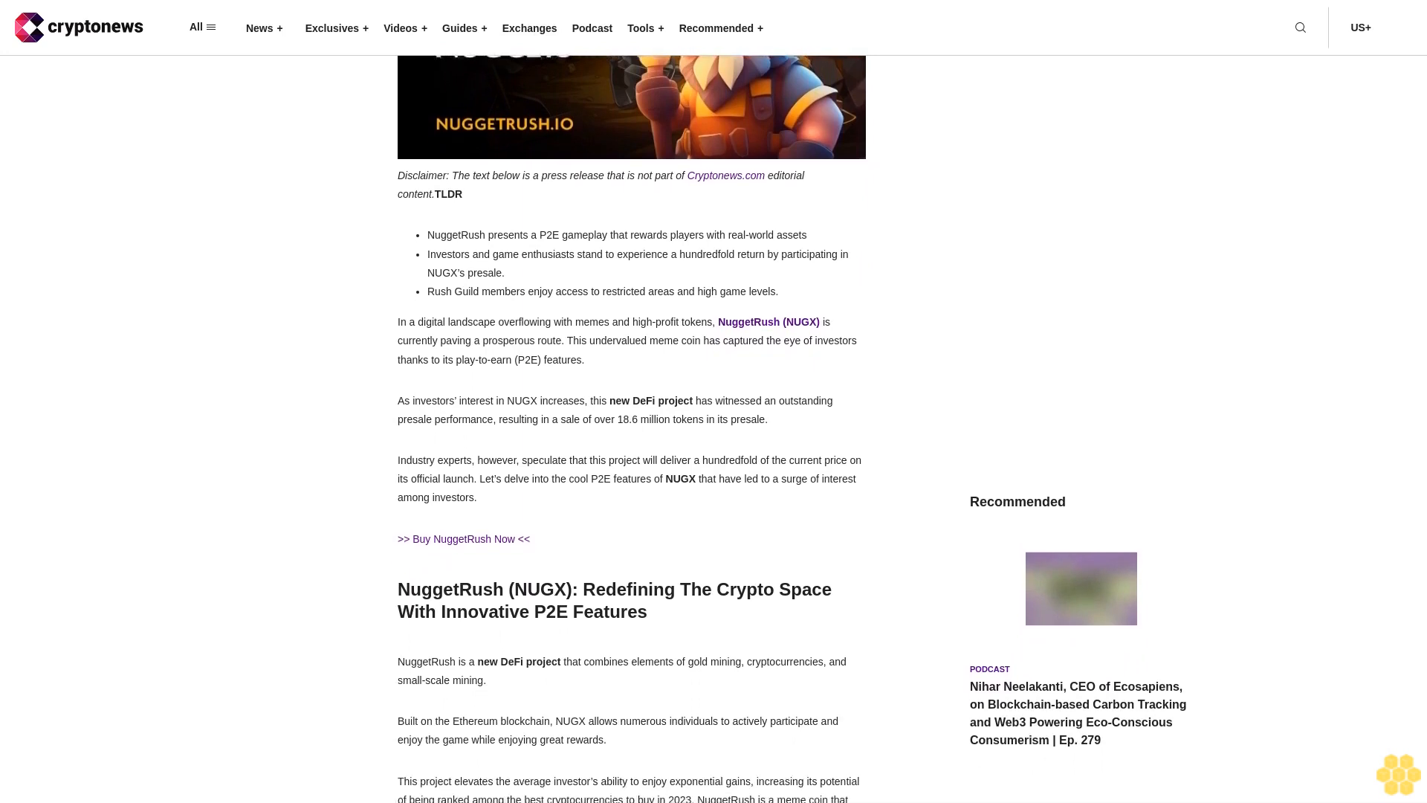
pyautogui.scroll(-3)
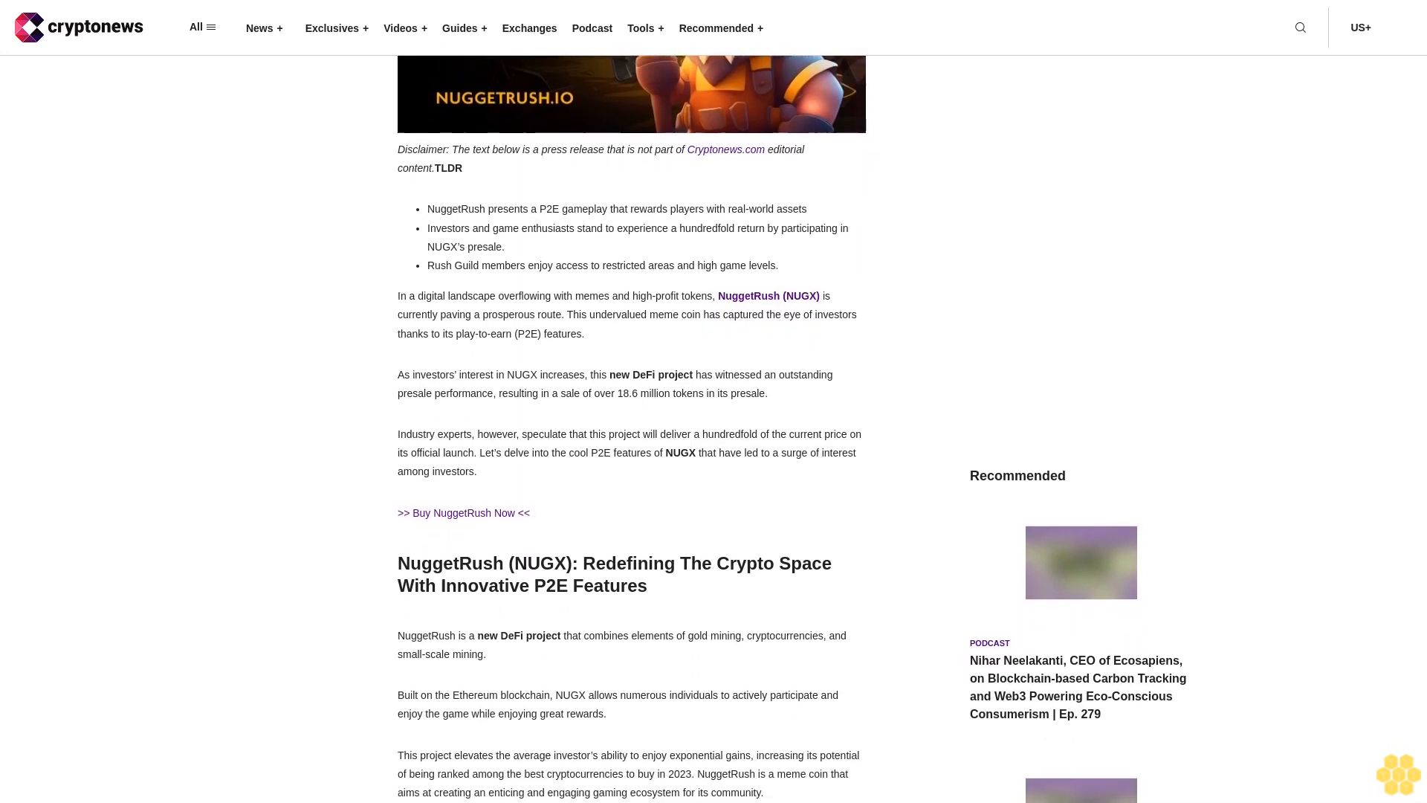
pyautogui.scroll(-3)
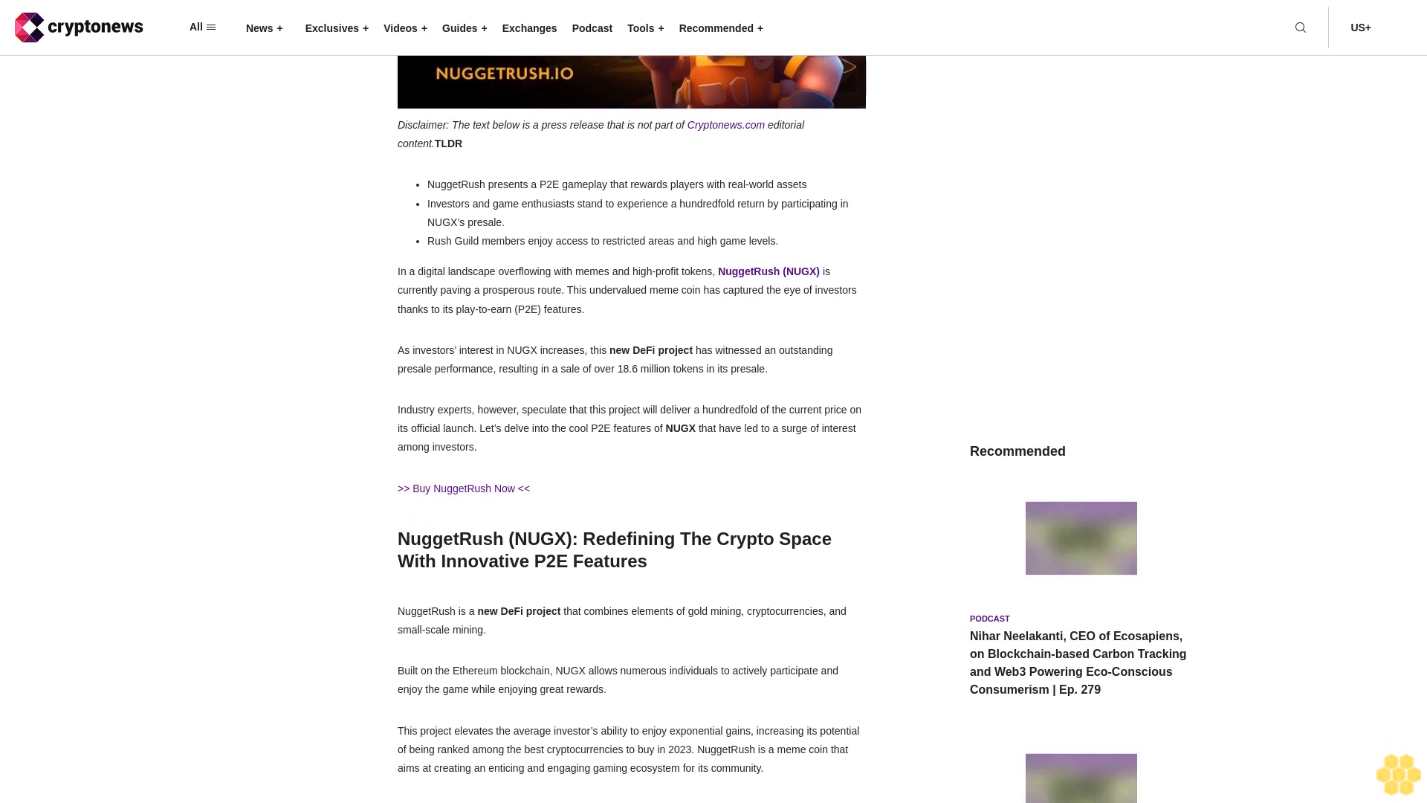
pyautogui.scroll(-3)
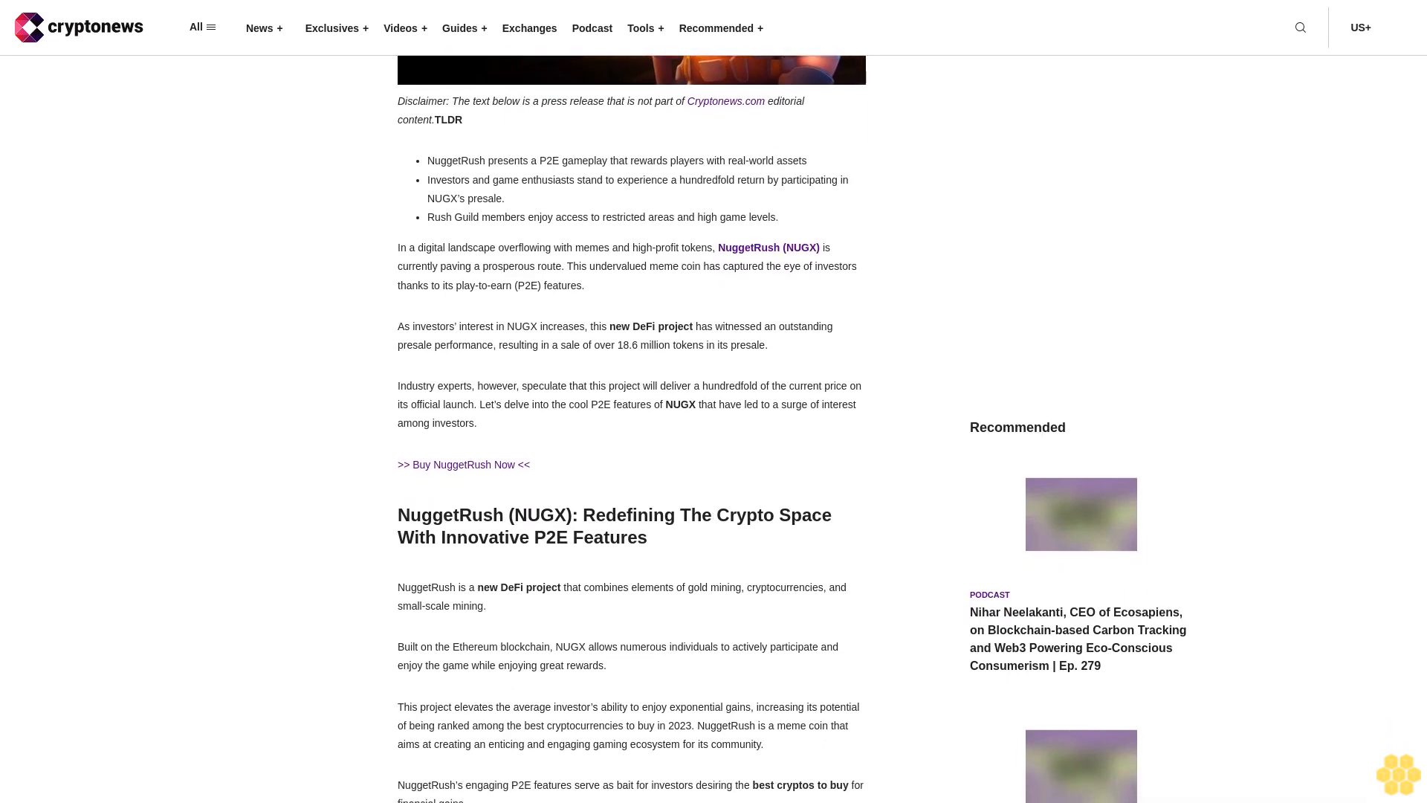
pyautogui.scroll(-3)
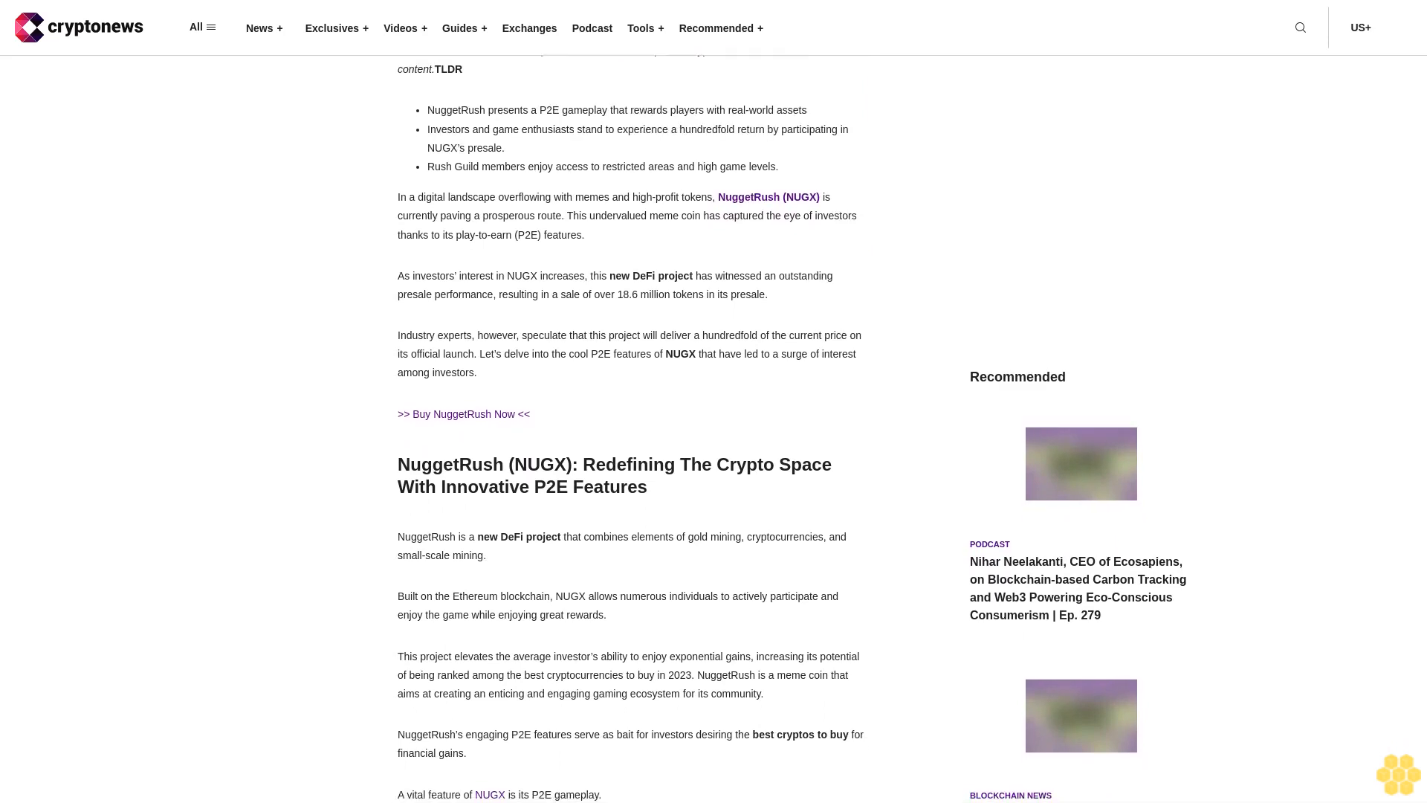
pyautogui.scroll(-3)
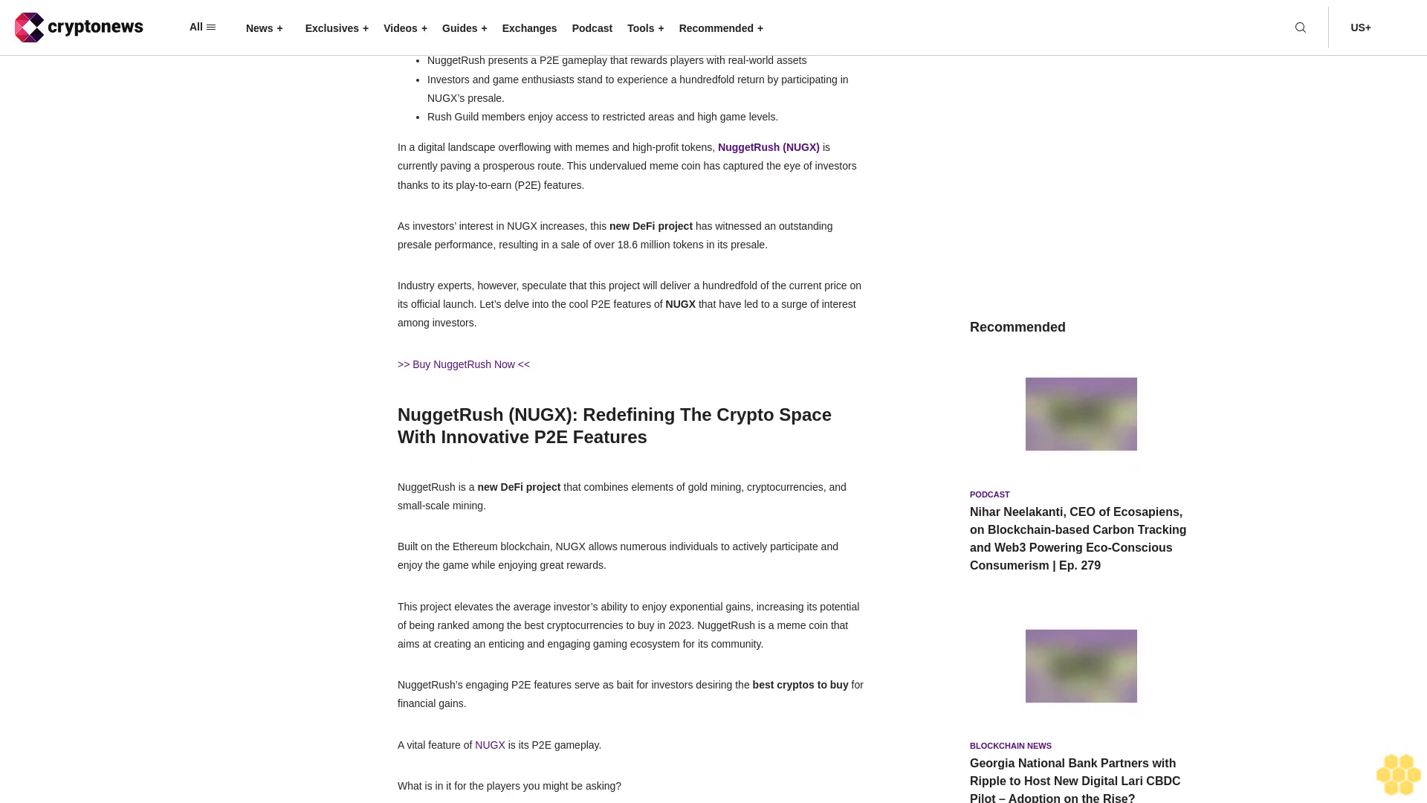
pyautogui.scroll(-3)
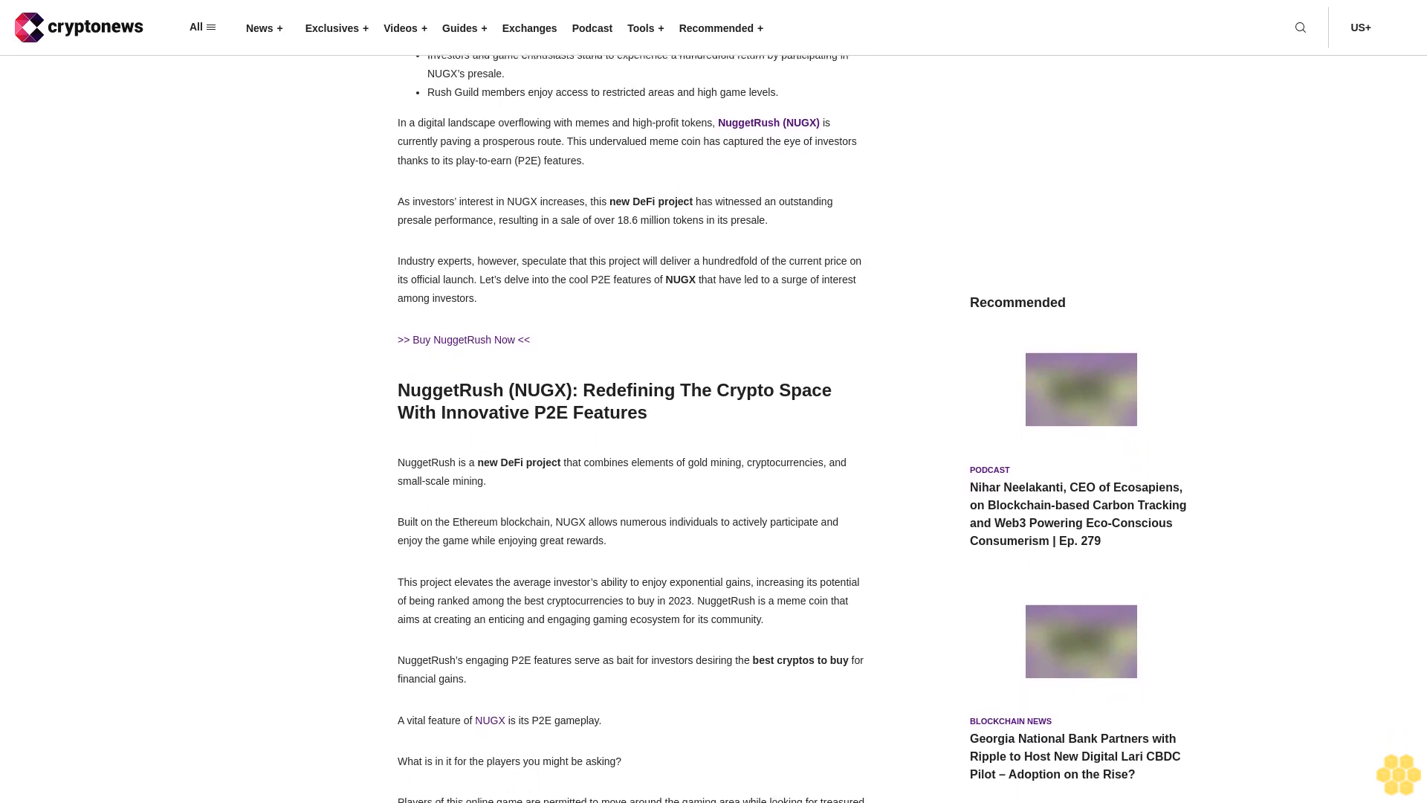
pyautogui.scroll(-3)
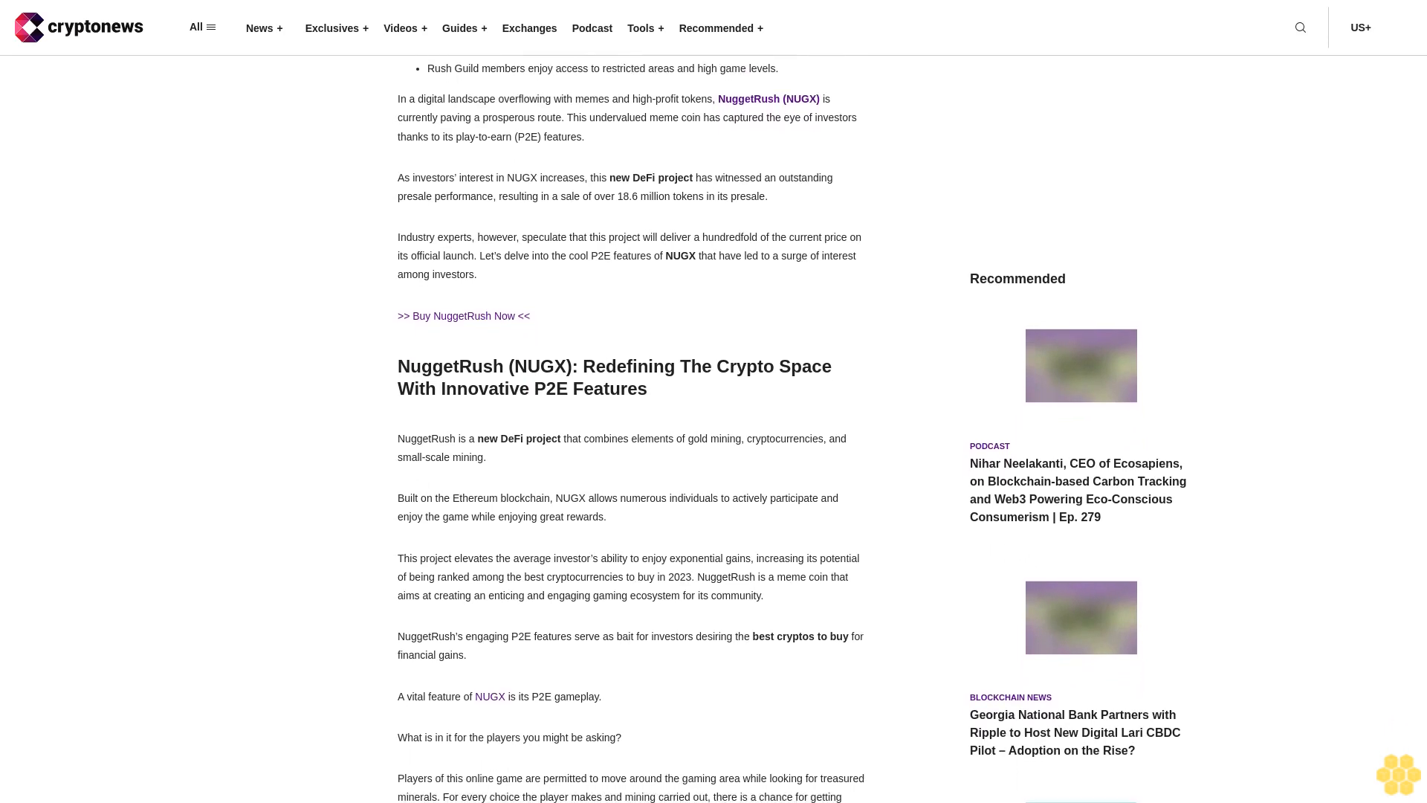
pyautogui.scroll(-3)
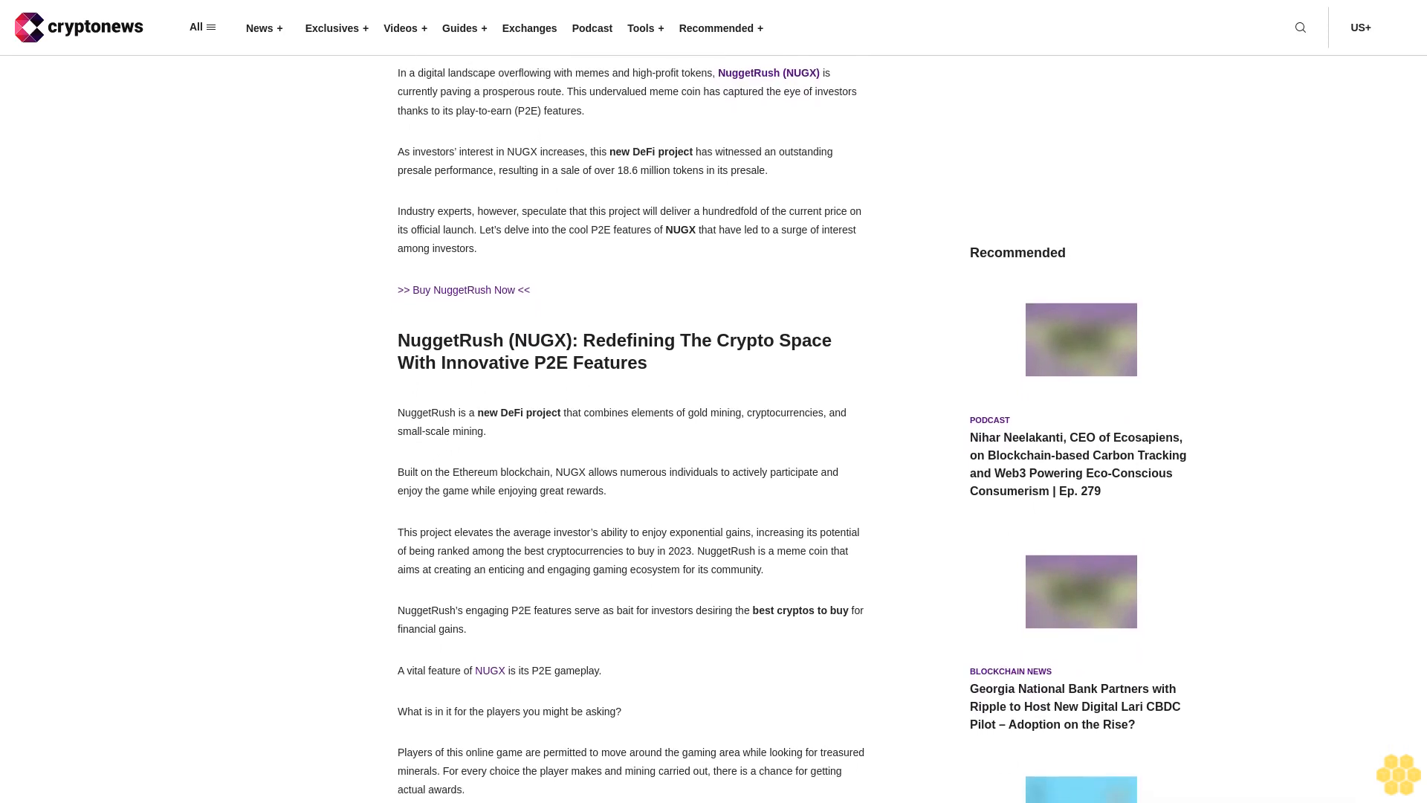
pyautogui.scroll(-3)
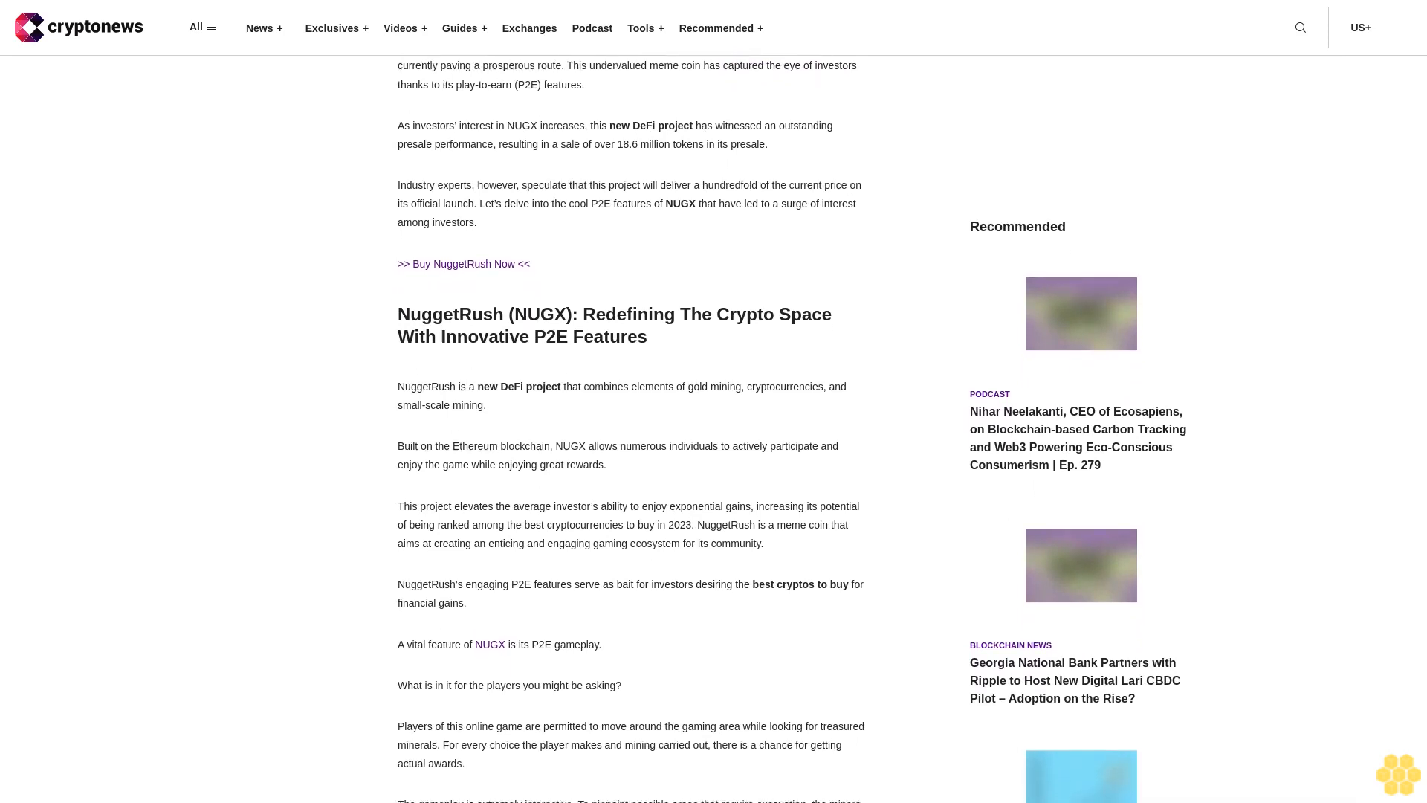
pyautogui.scroll(-3)
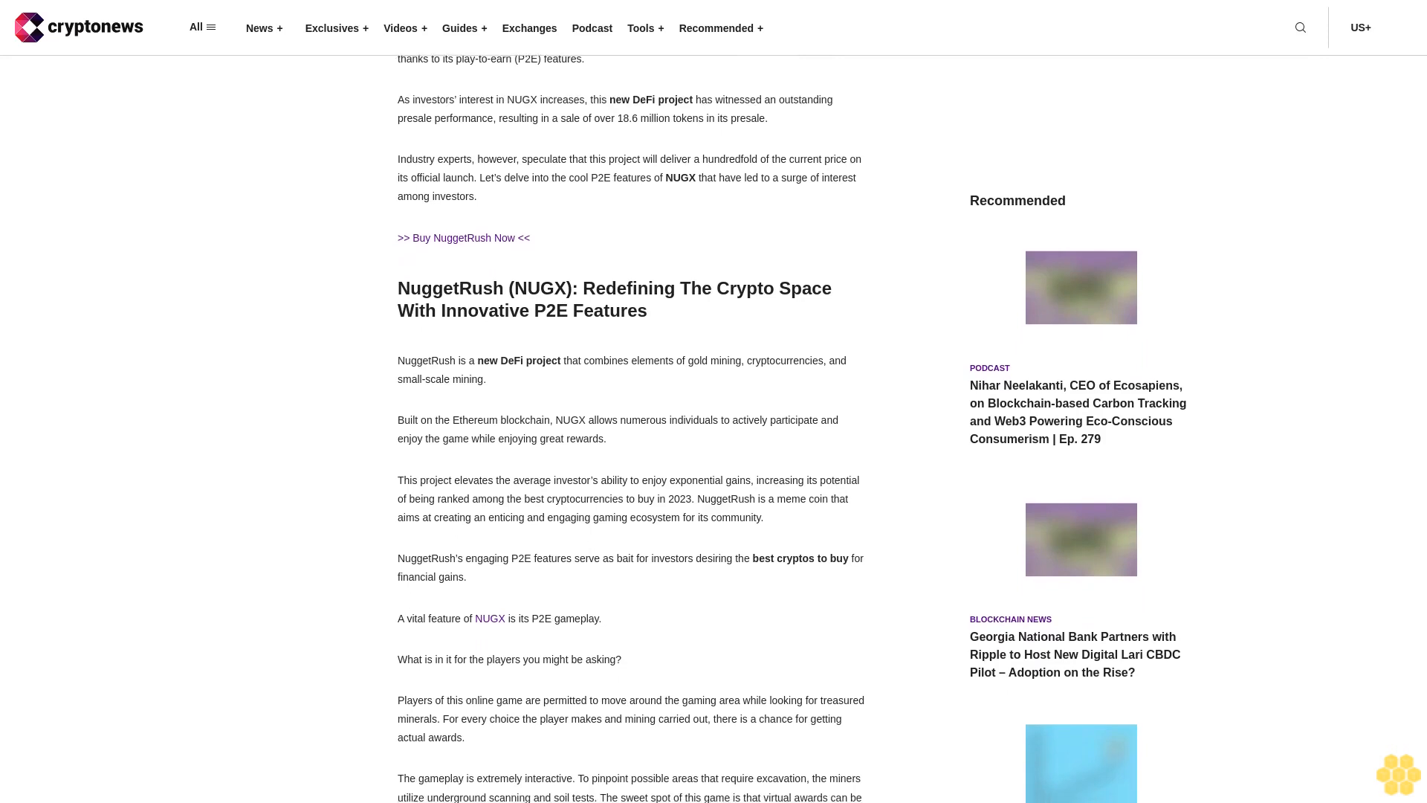
pyautogui.scroll(-3)
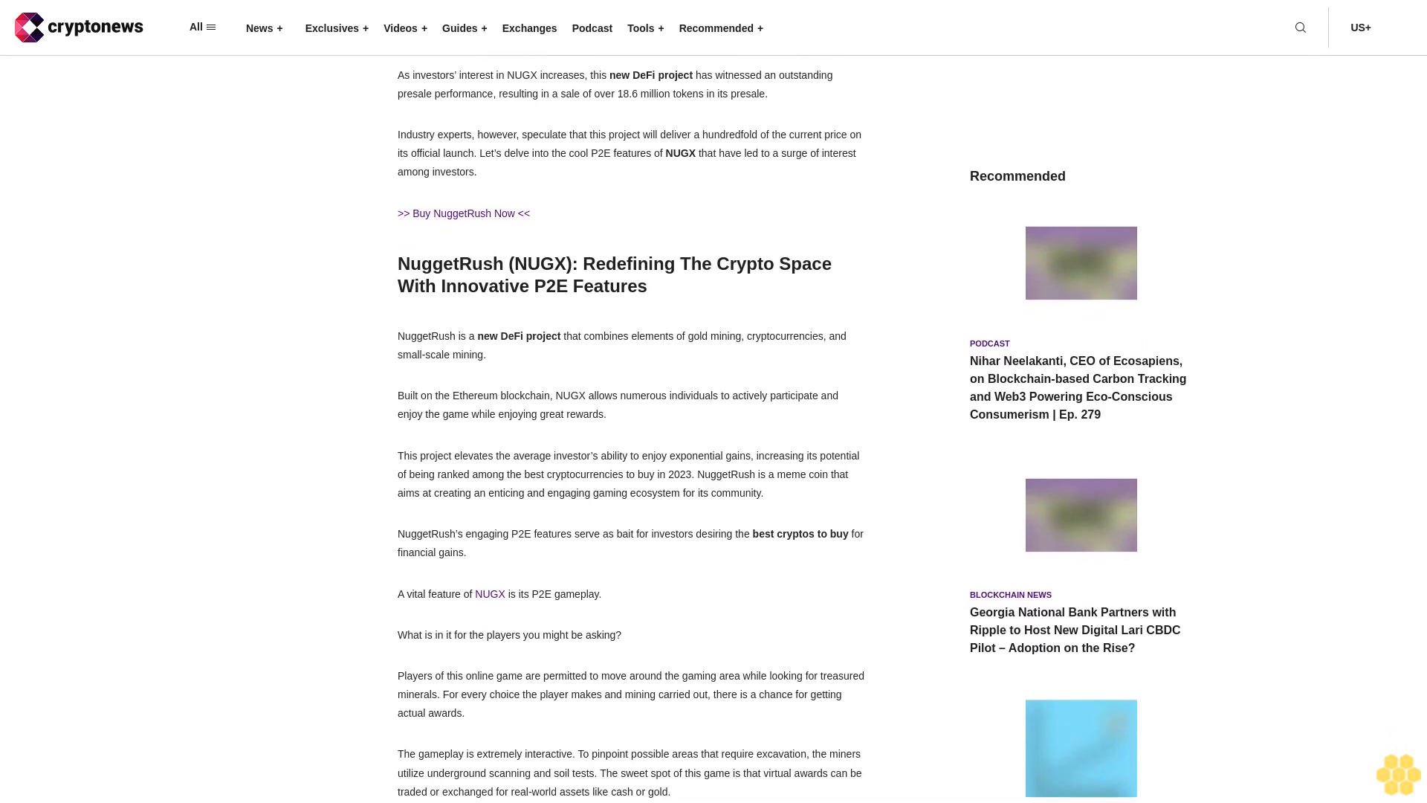
pyautogui.scroll(-3)
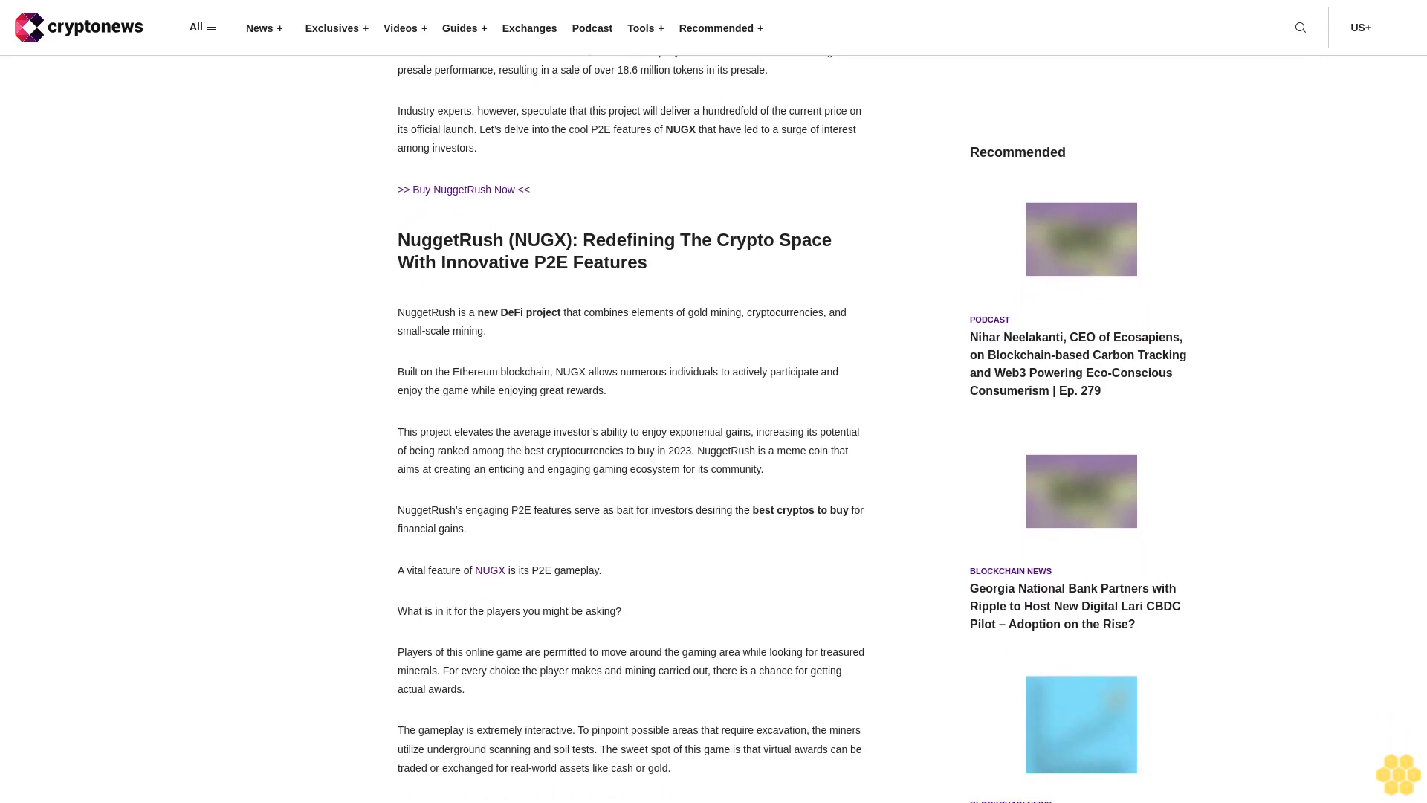
pyautogui.scroll(-3)
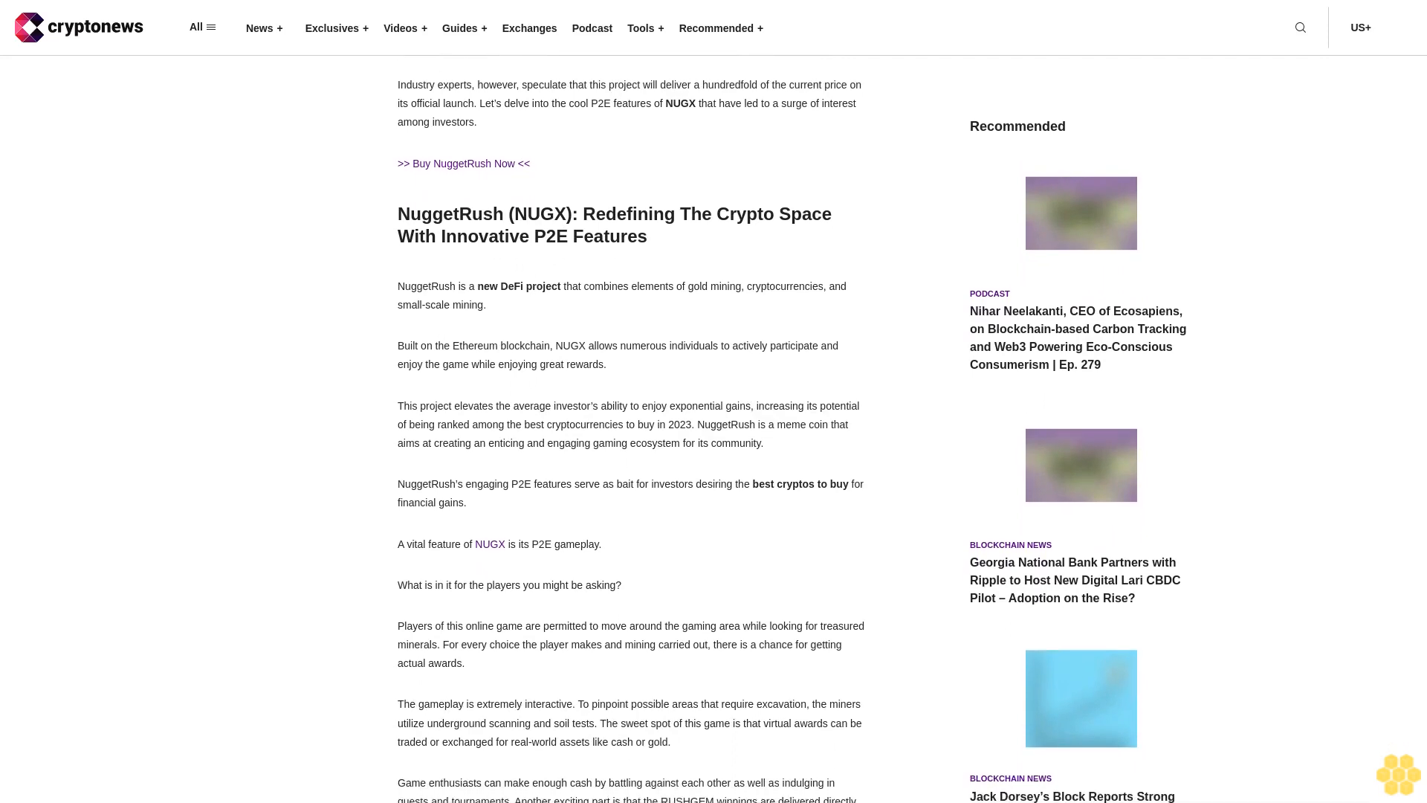
pyautogui.scroll(-3)
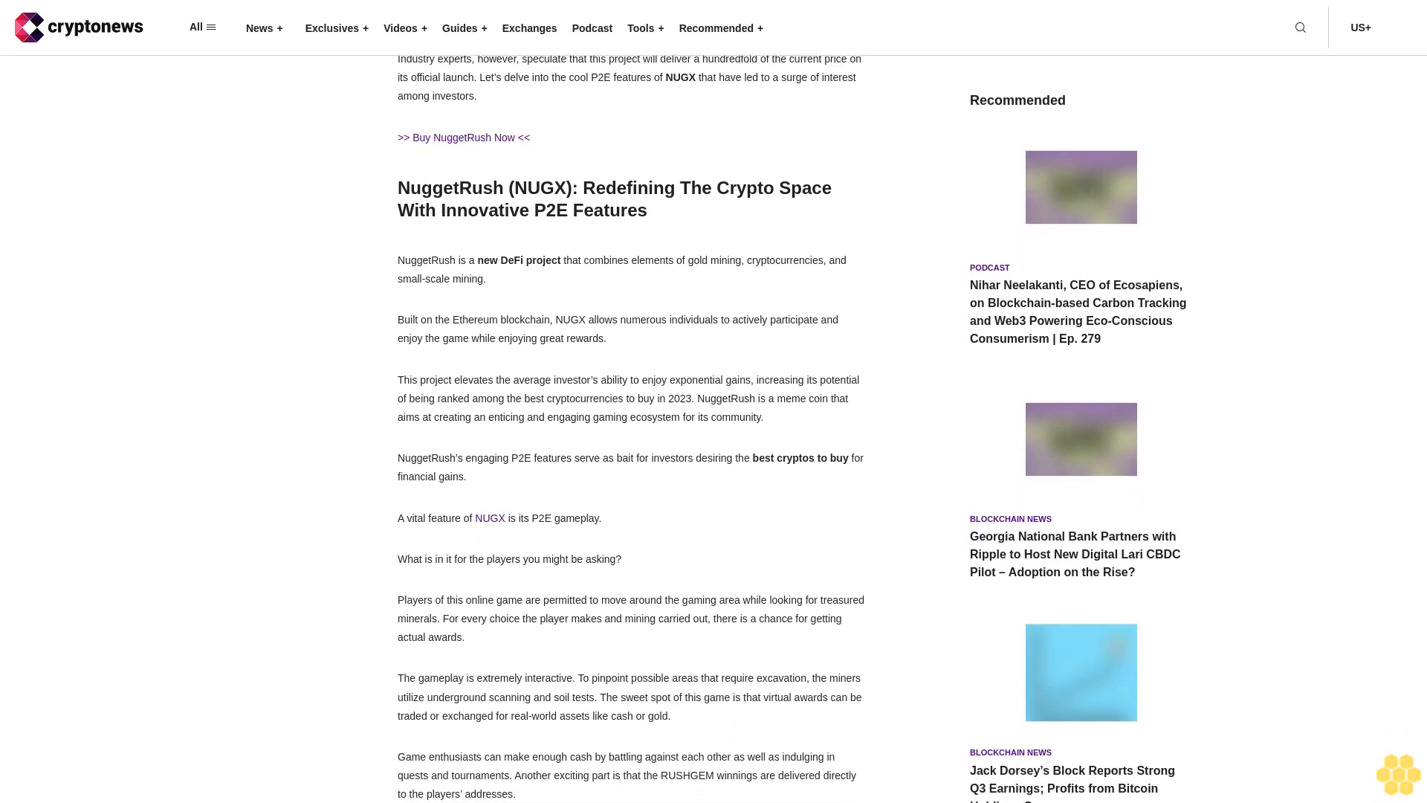
pyautogui.scroll(-3)
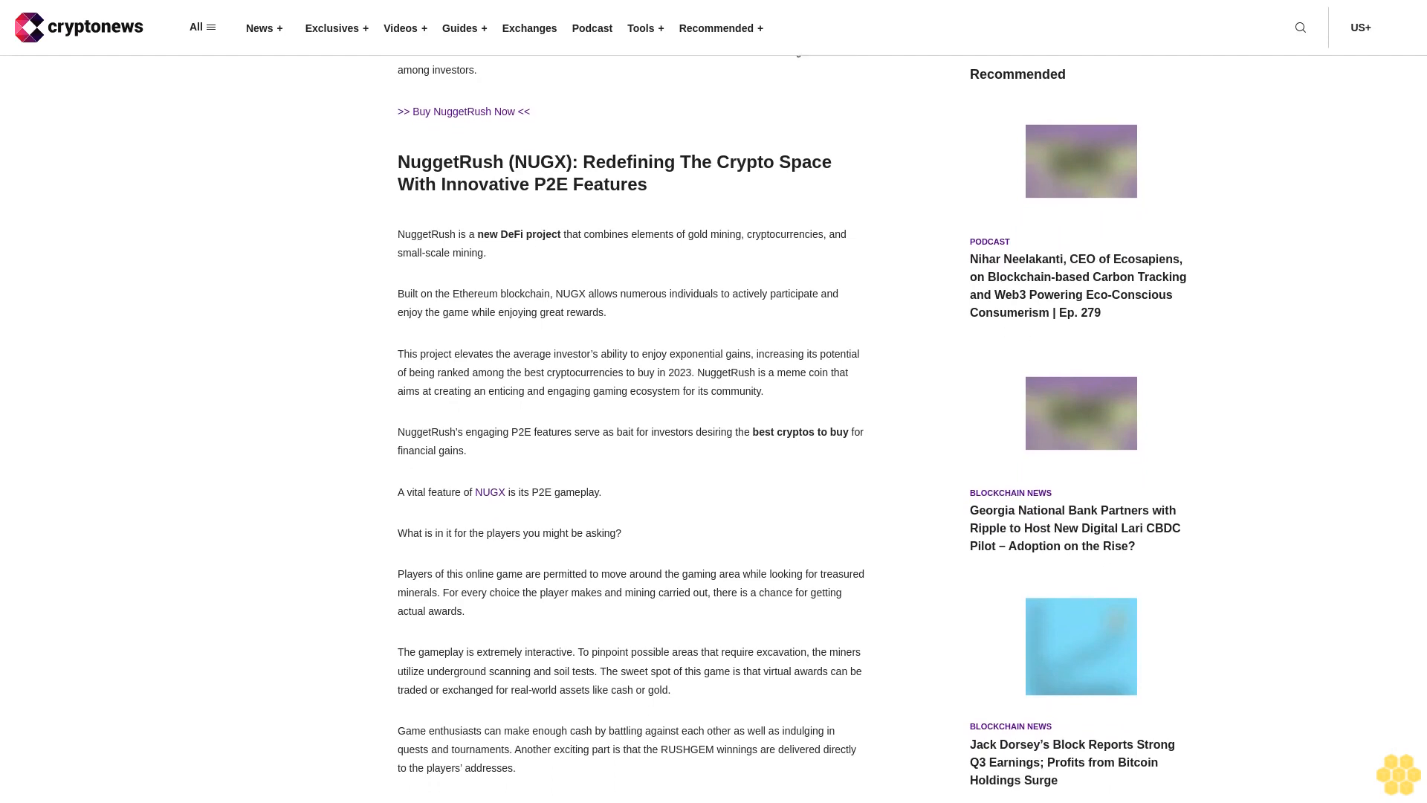
pyautogui.scroll(-3)
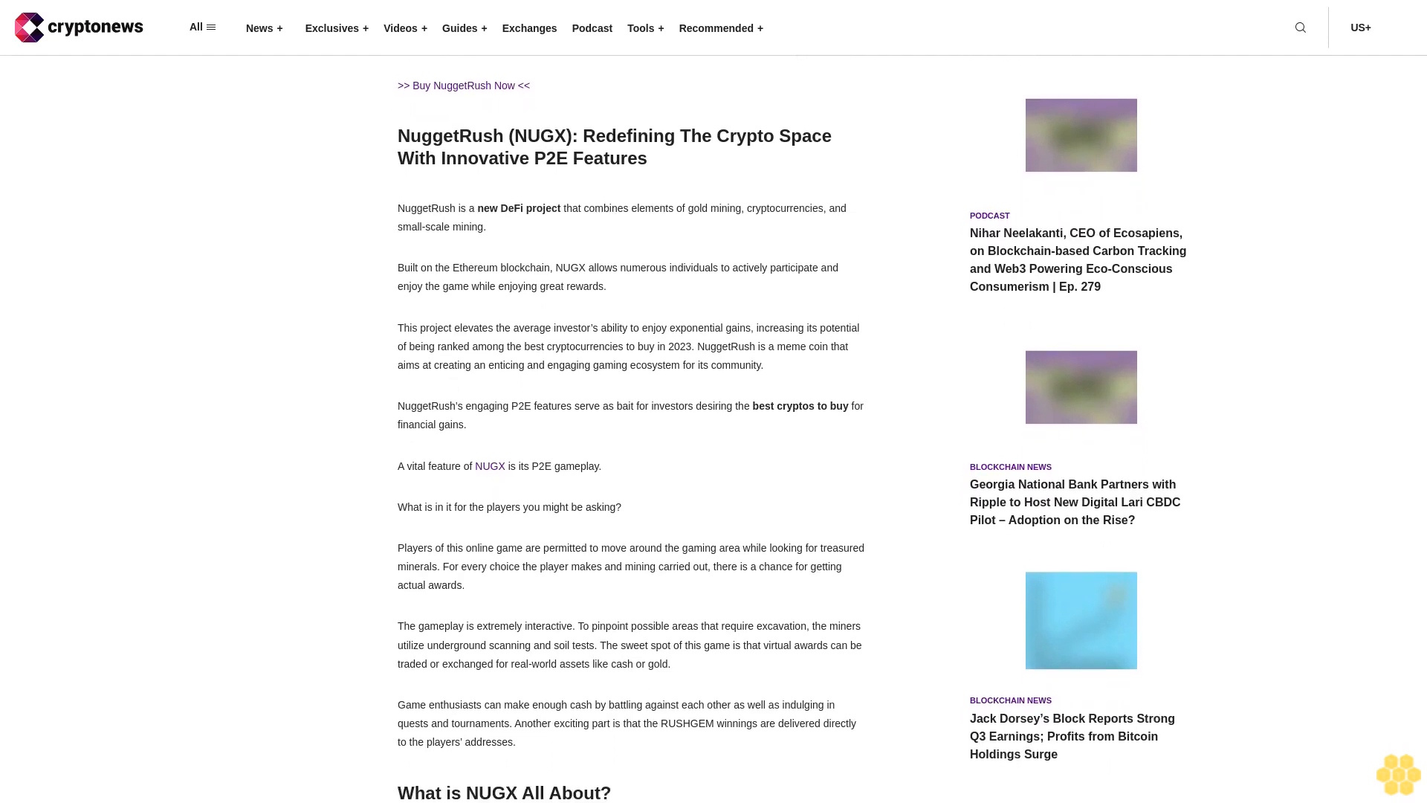
pyautogui.scroll(-3)
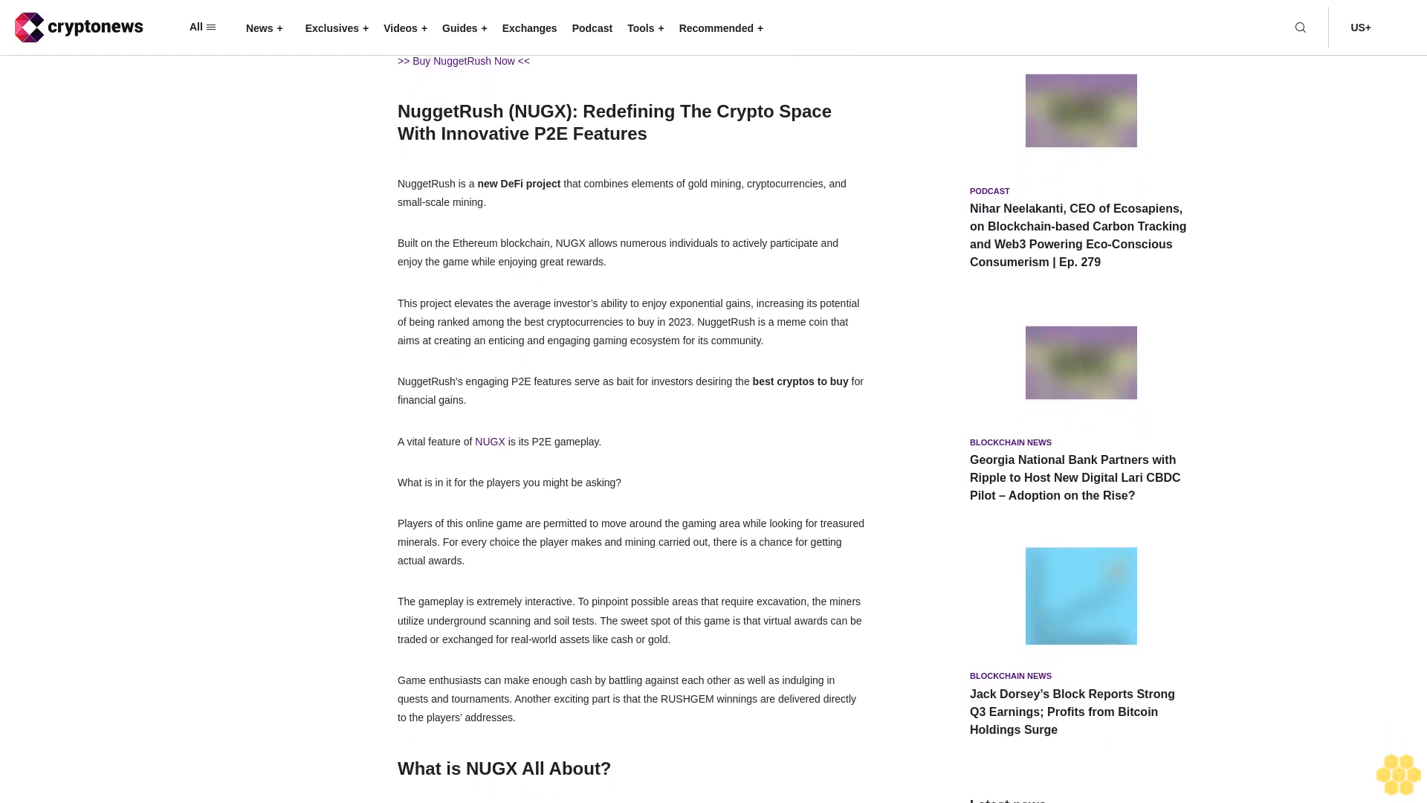
pyautogui.scroll(-3)
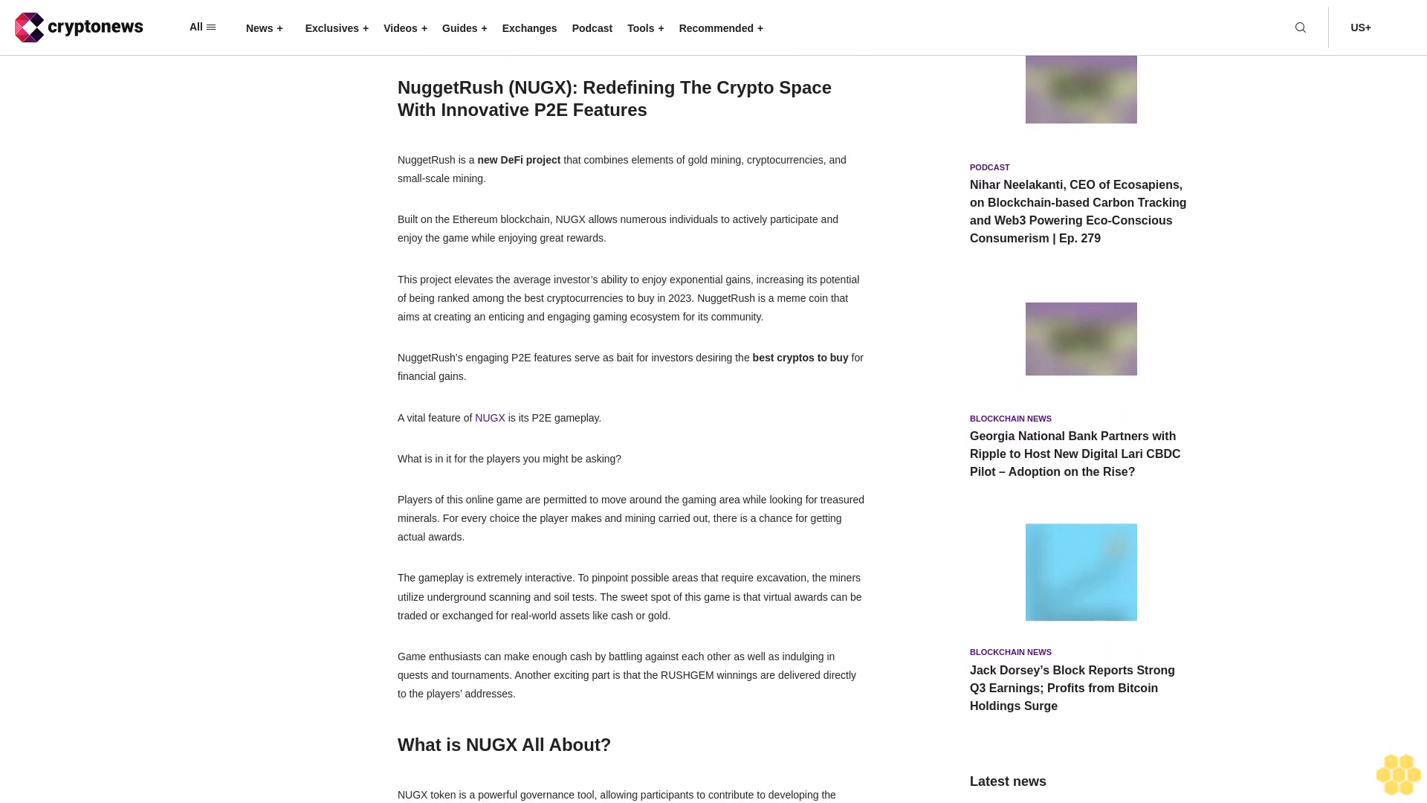
pyautogui.scroll(-3)
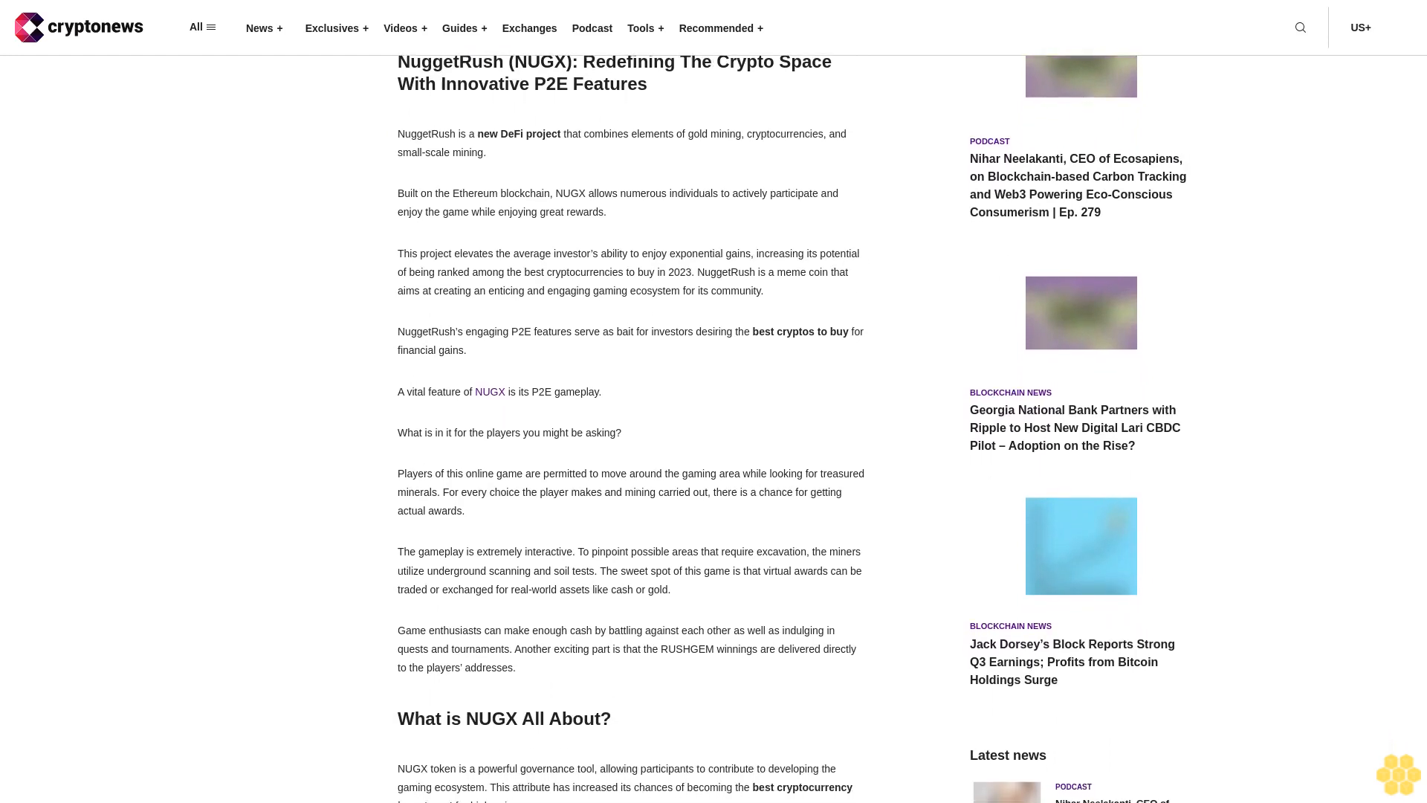
pyautogui.scroll(-3)
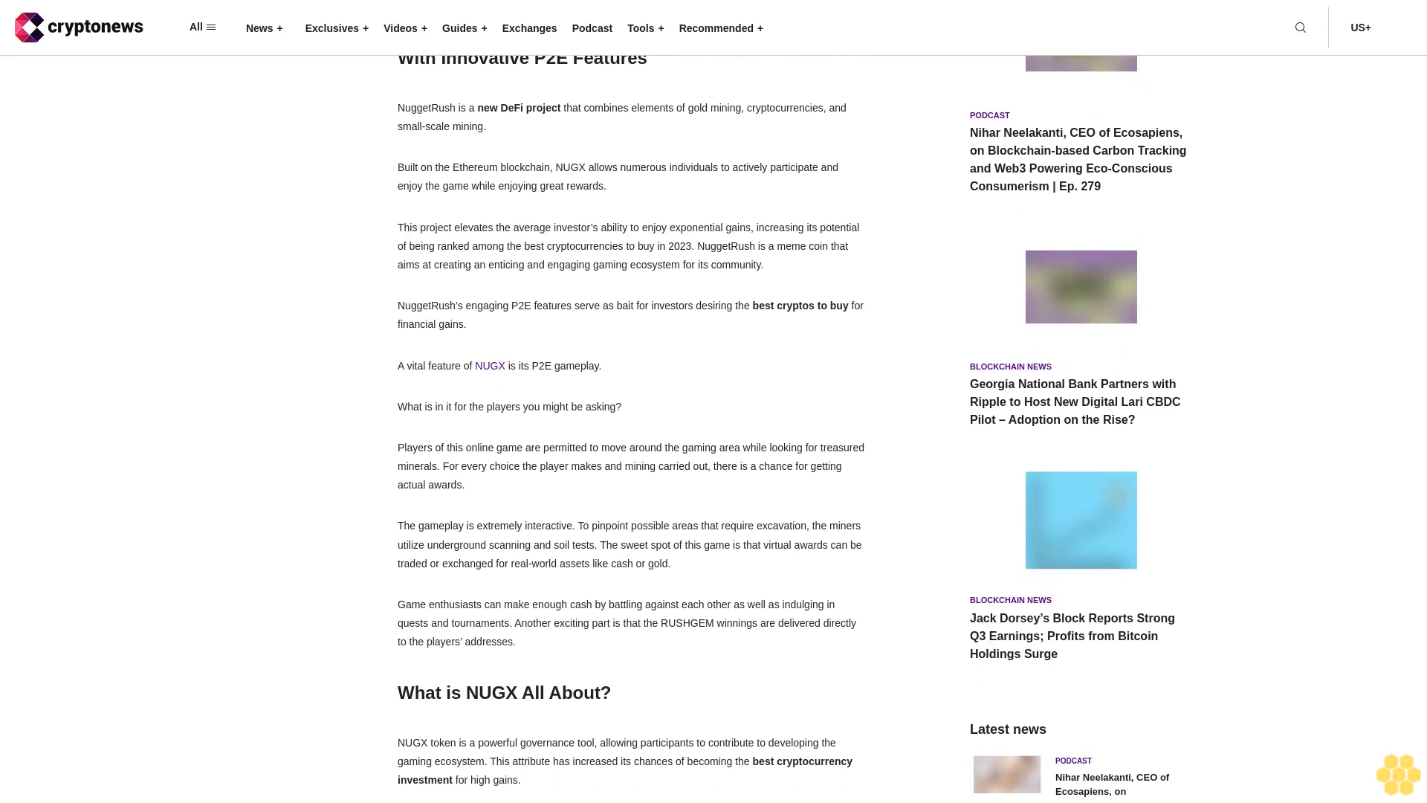
pyautogui.scroll(-3)
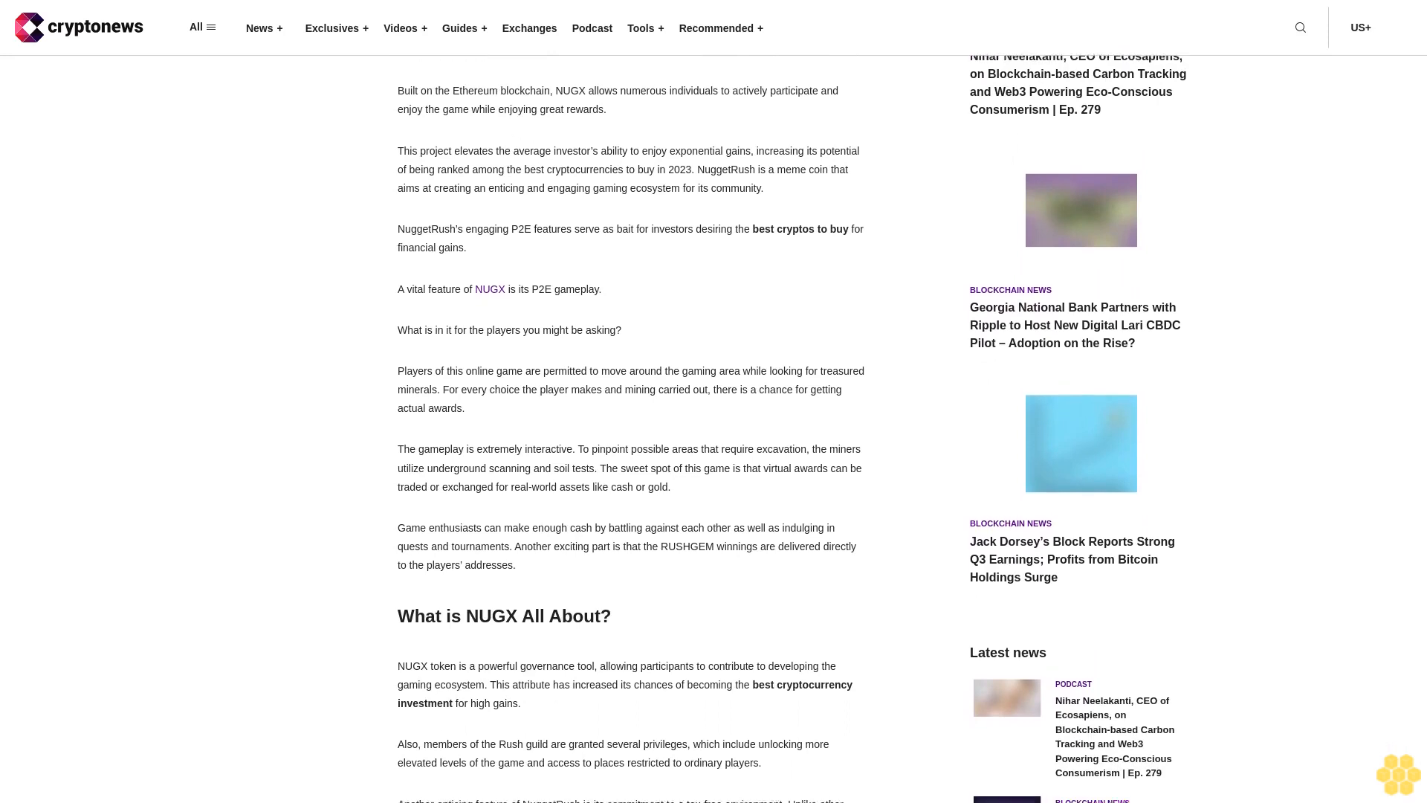
pyautogui.scroll(-3)
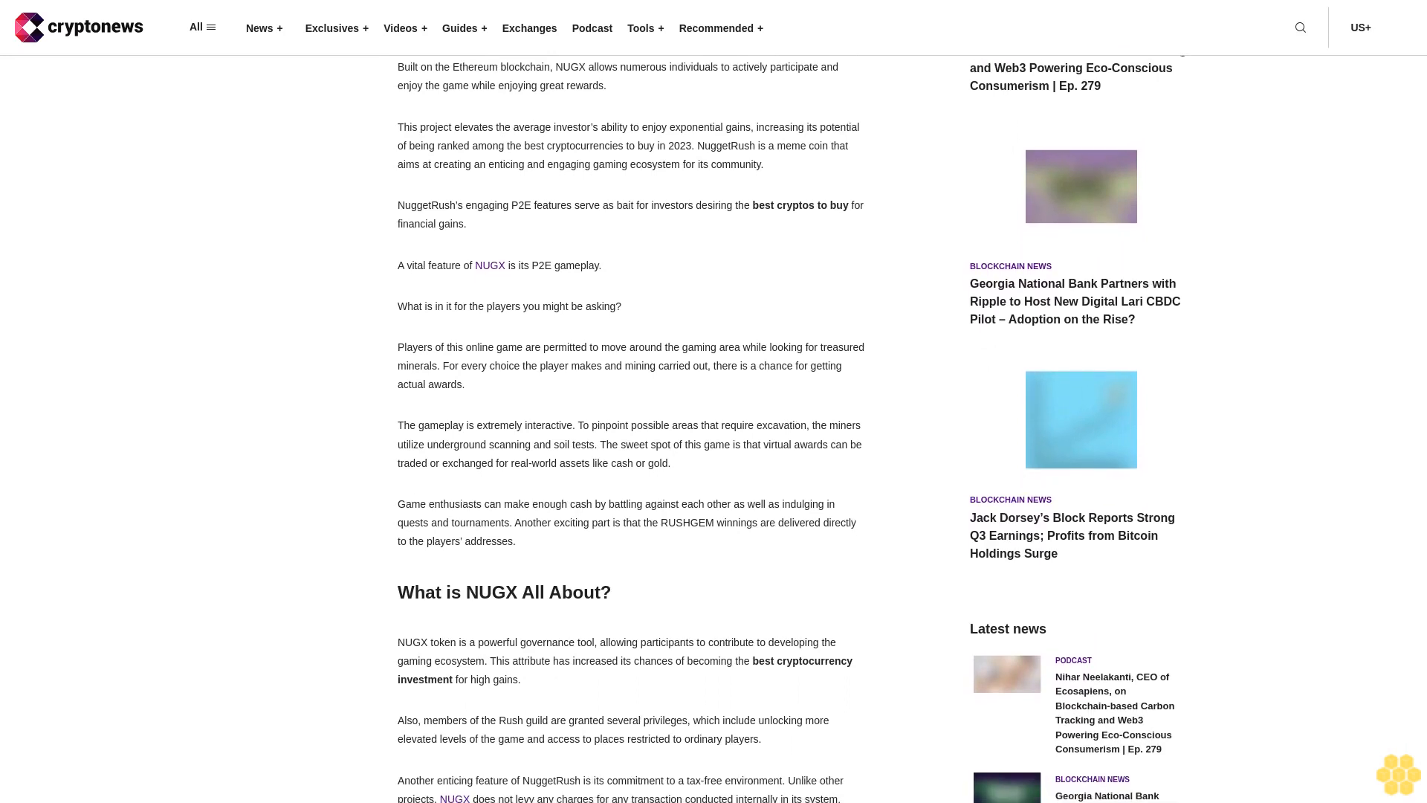
pyautogui.scroll(-3)
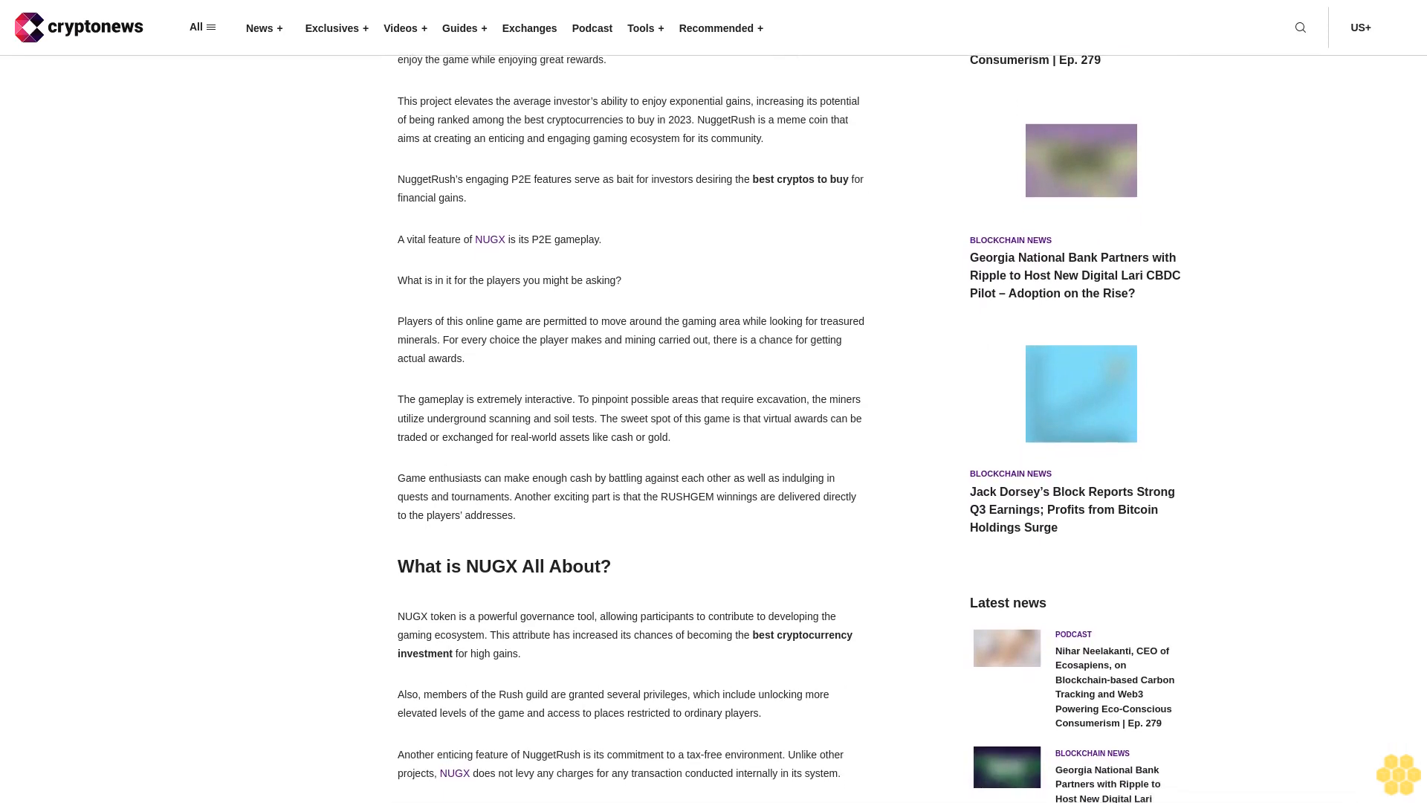
pyautogui.scroll(-3)
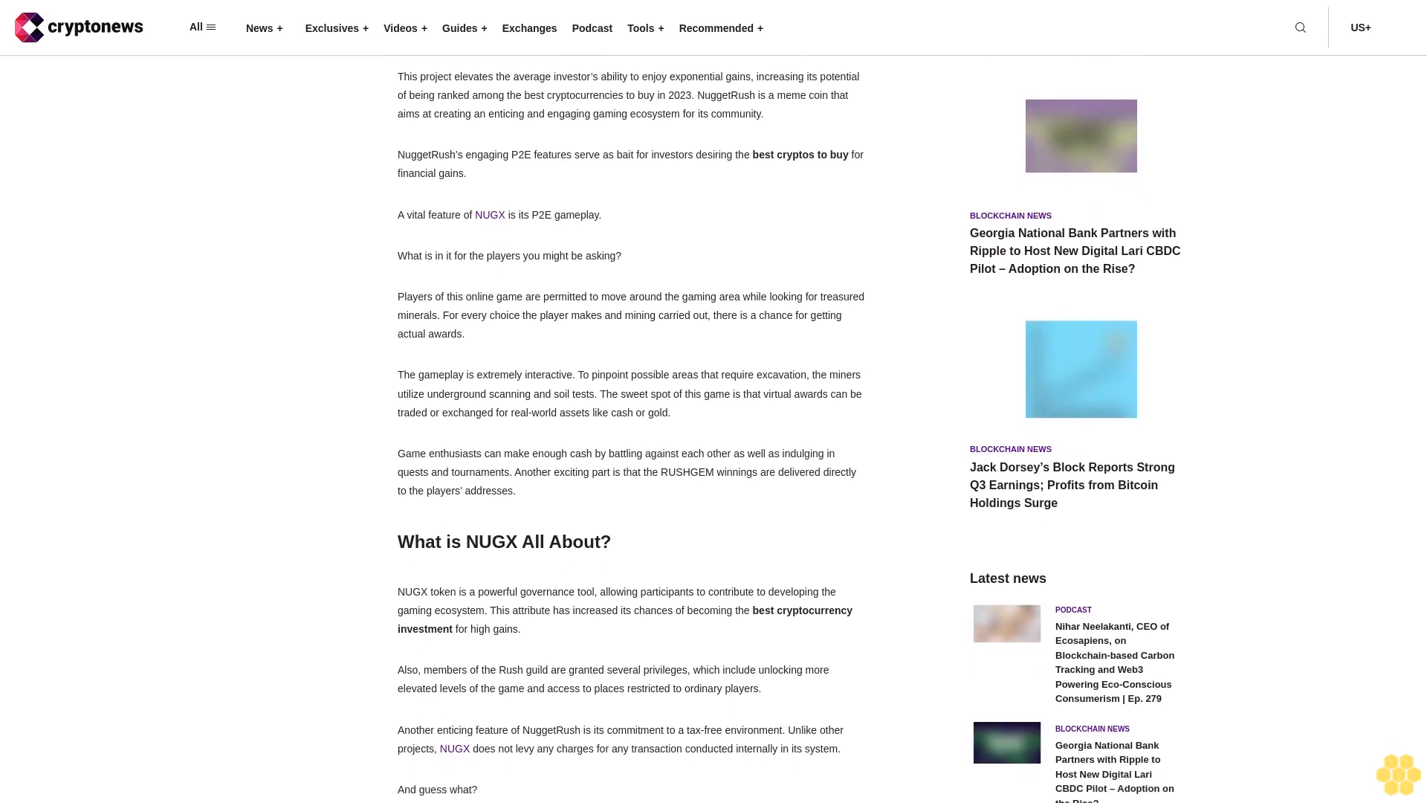
pyautogui.scroll(-3)
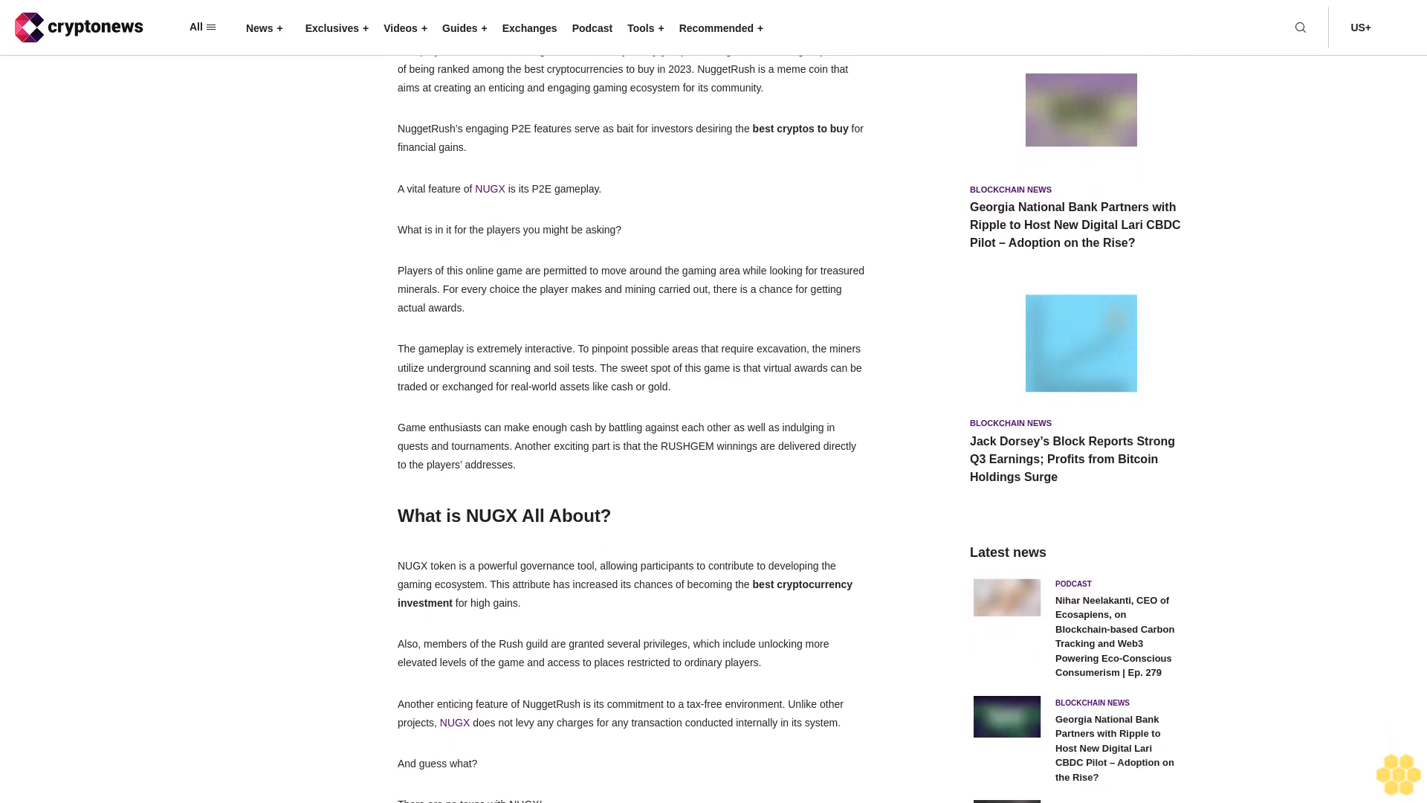
pyautogui.scroll(-3)
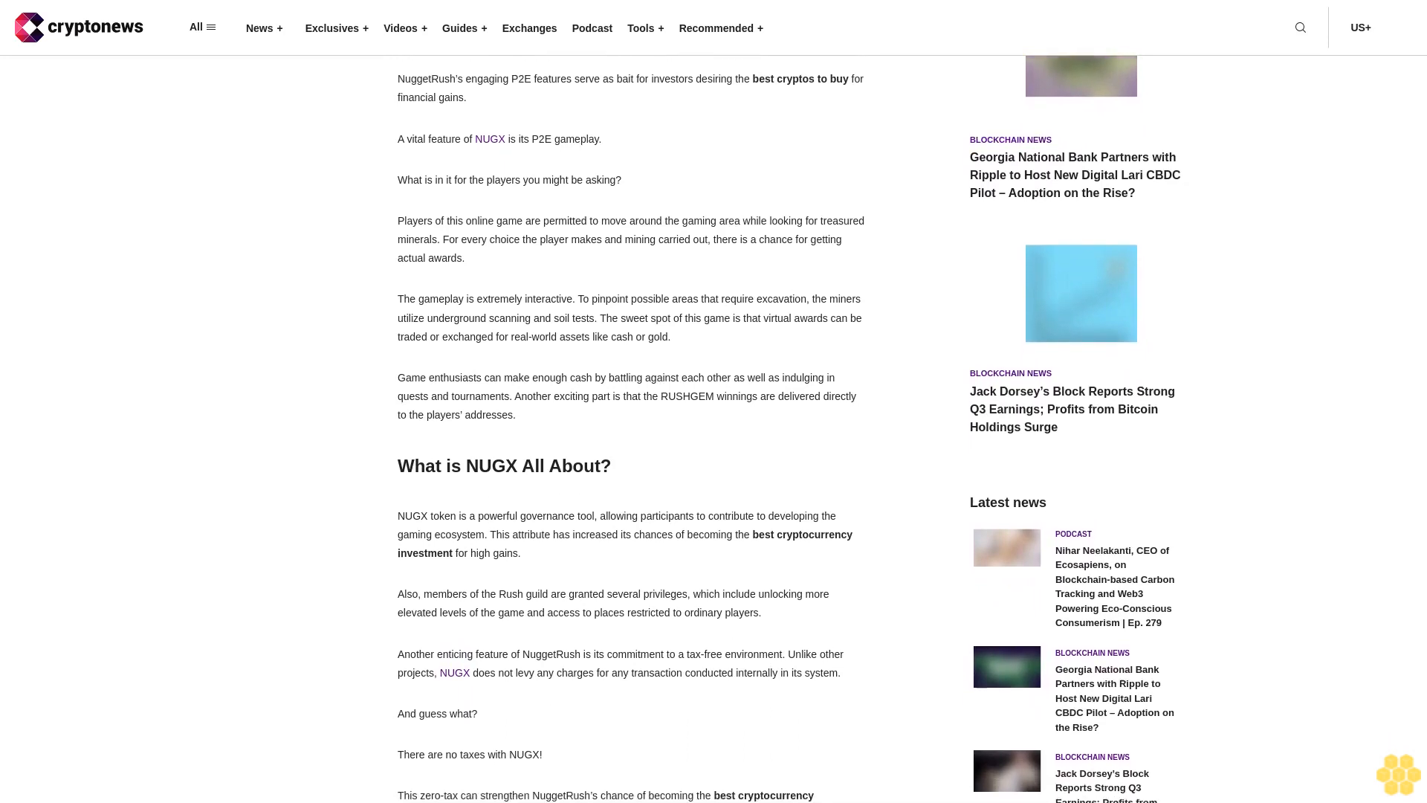
pyautogui.scroll(-3)
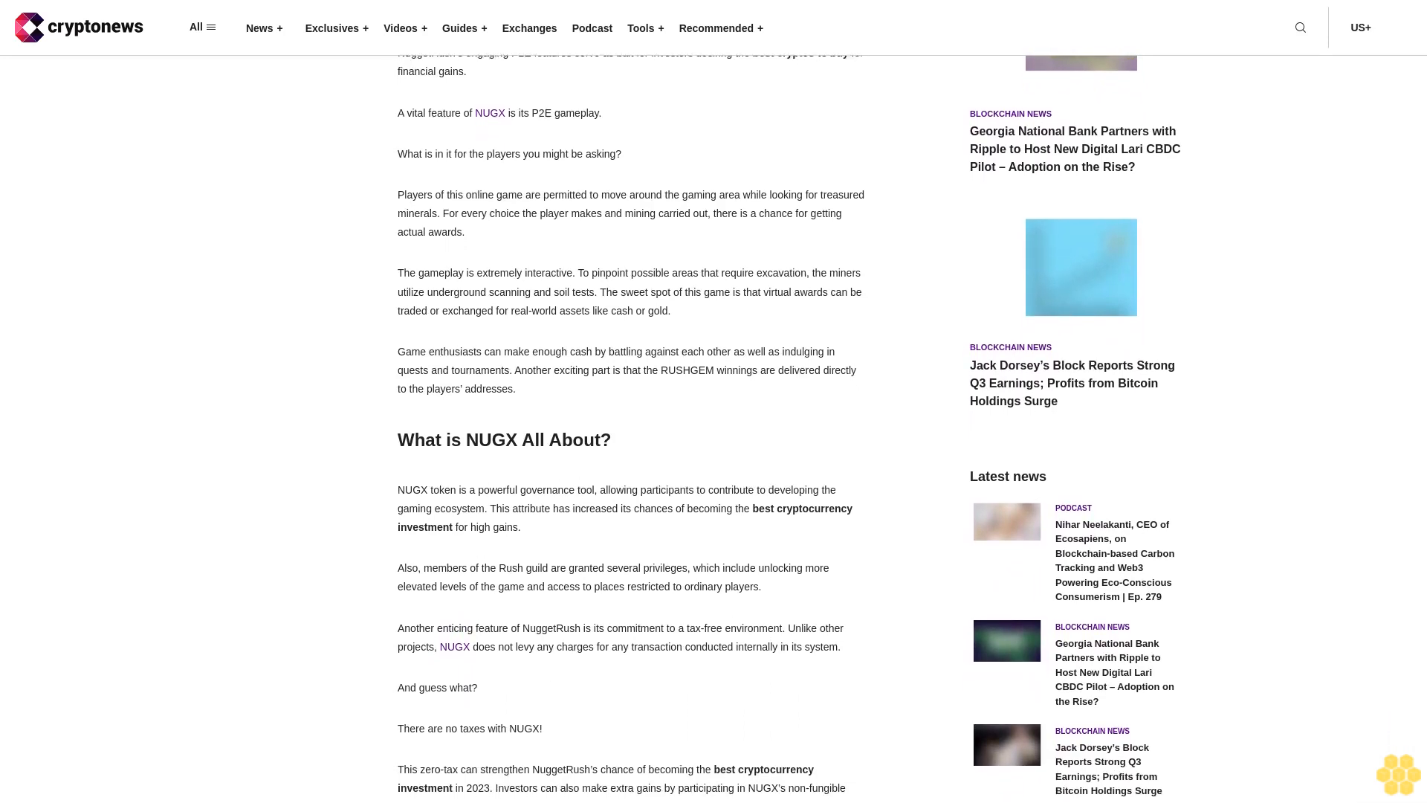
pyautogui.scroll(-3)
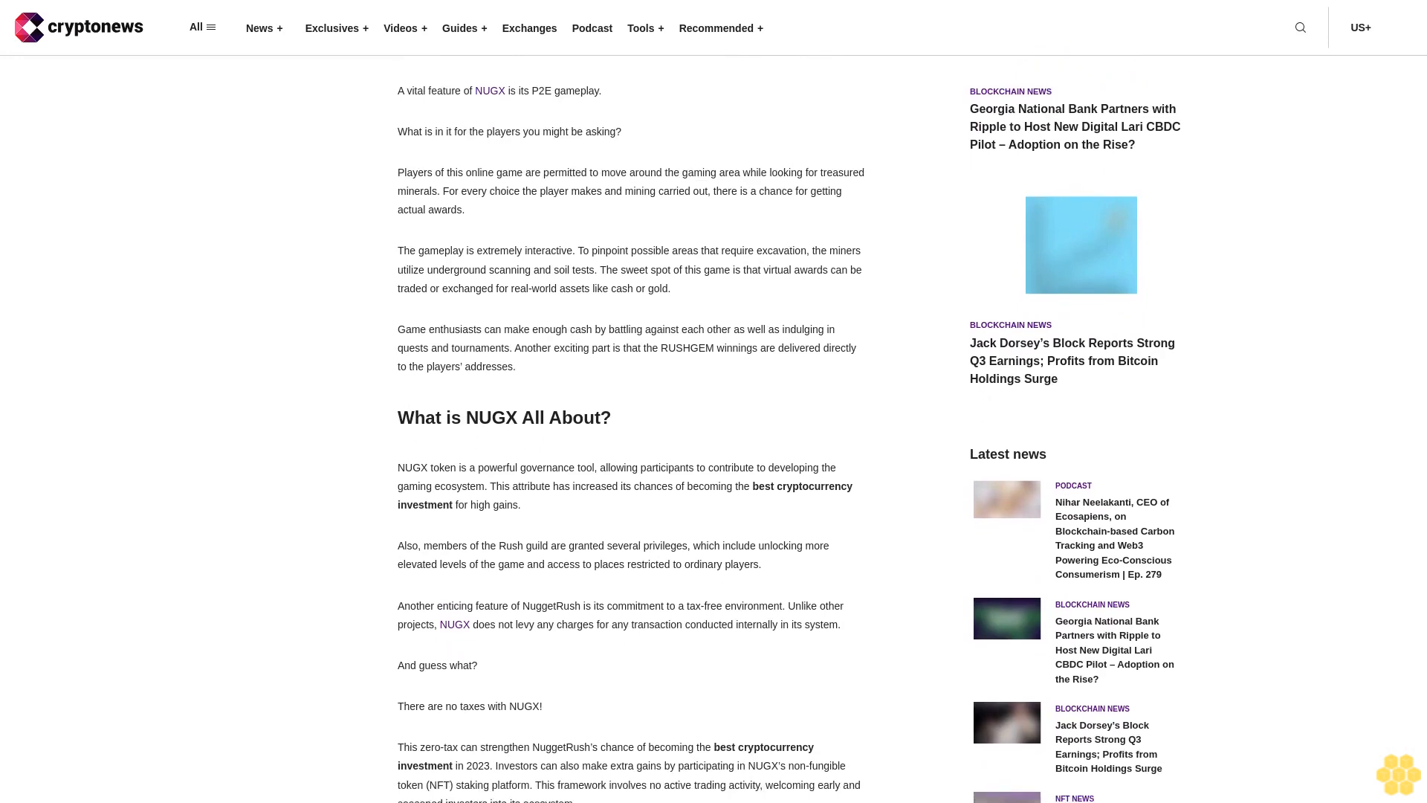
pyautogui.scroll(-3)
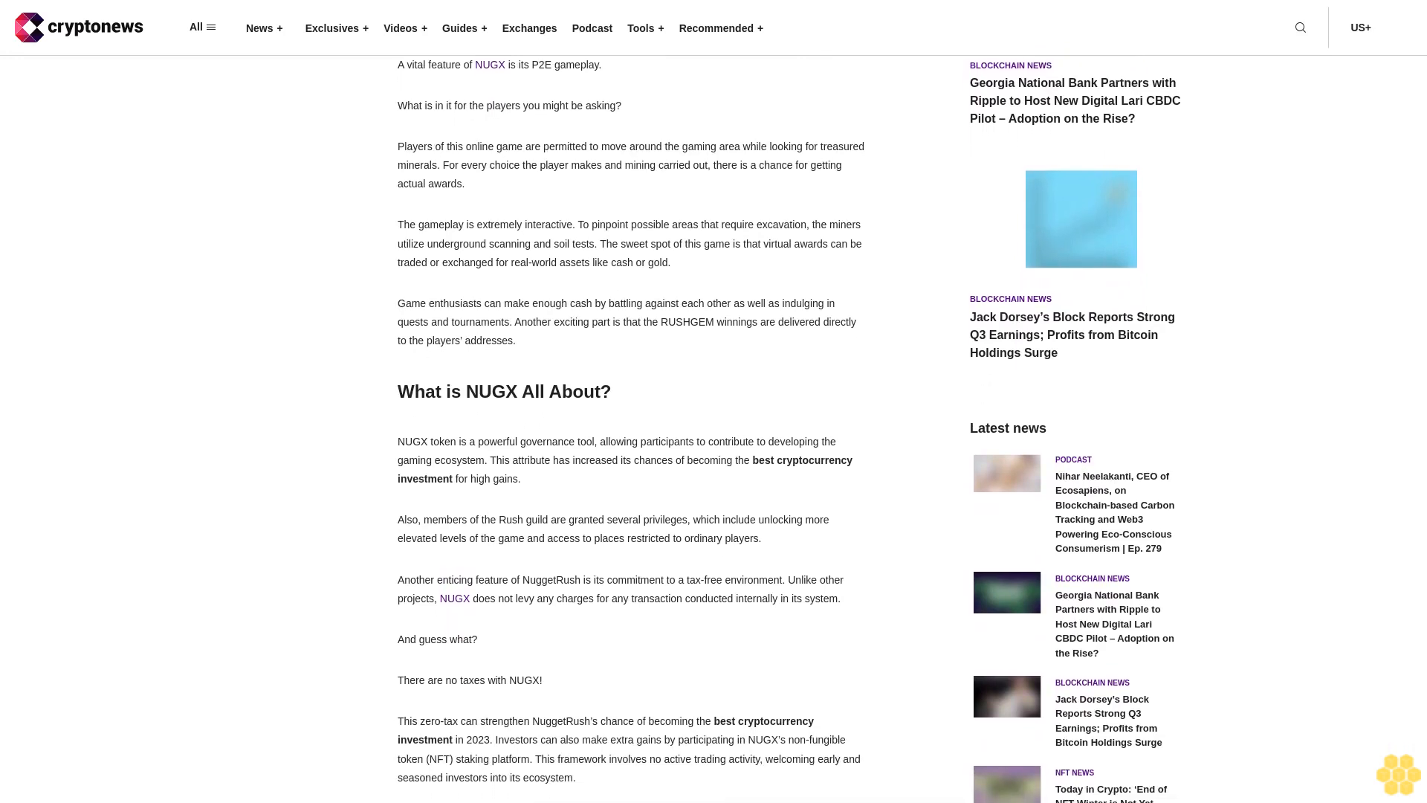
pyautogui.scroll(-3)
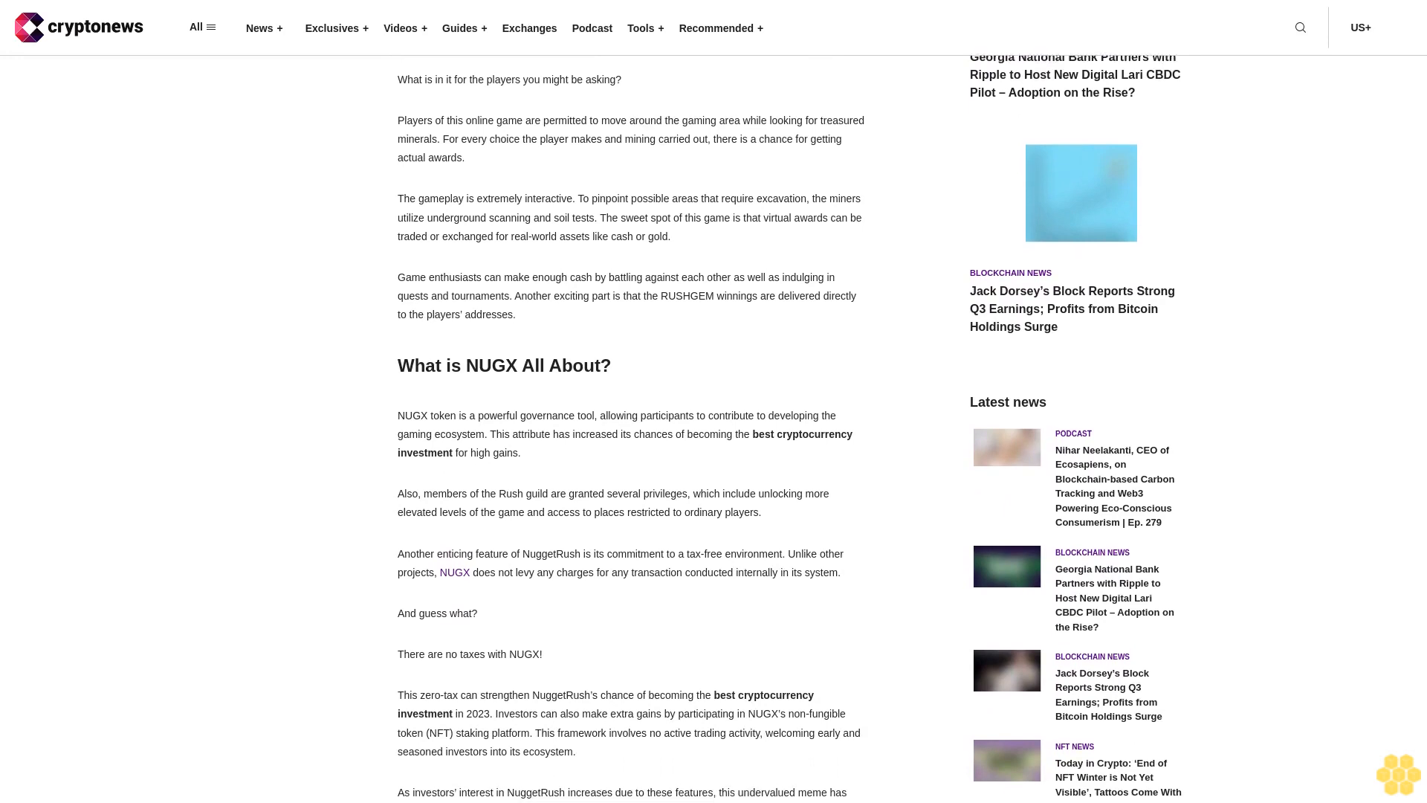
pyautogui.scroll(-3)
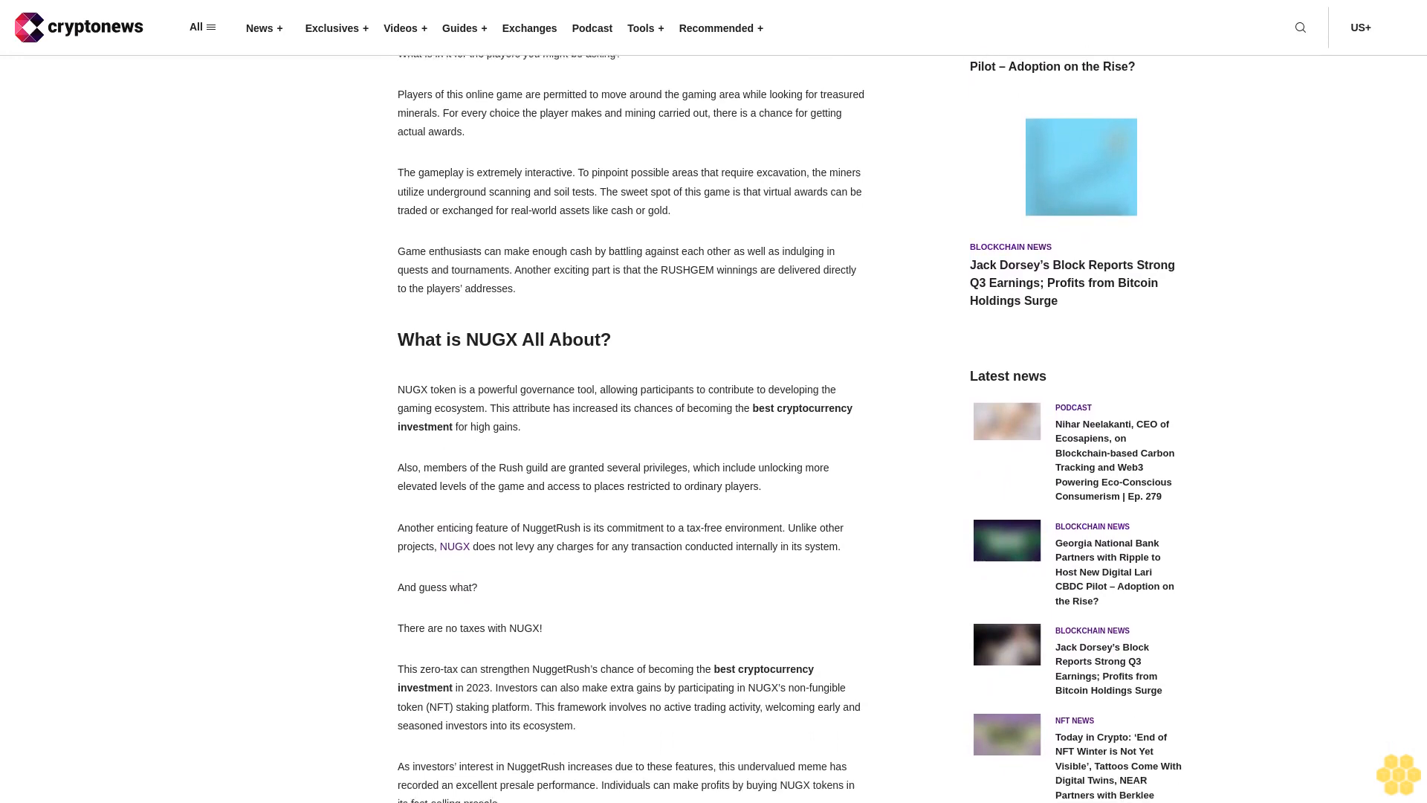
pyautogui.scroll(-3)
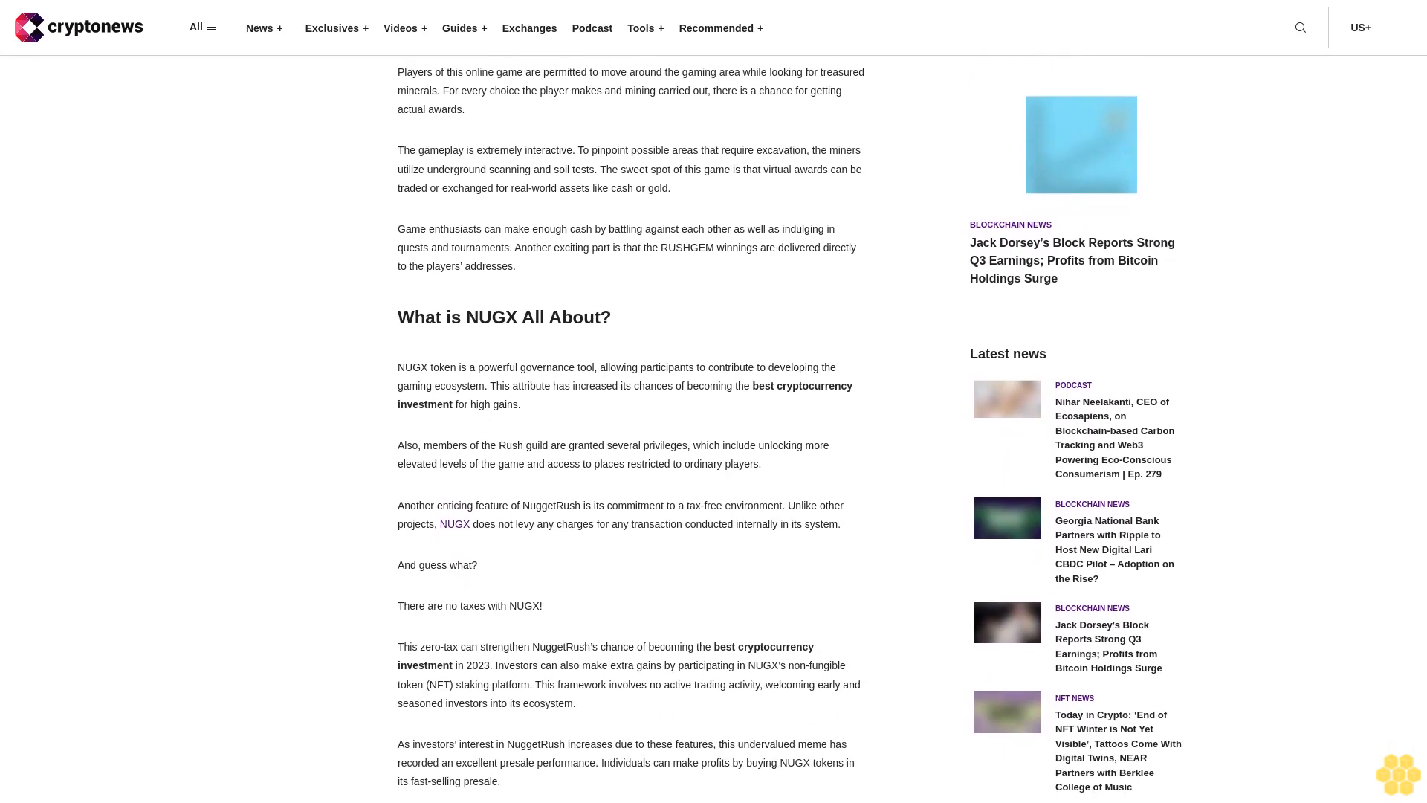
pyautogui.scroll(-3)
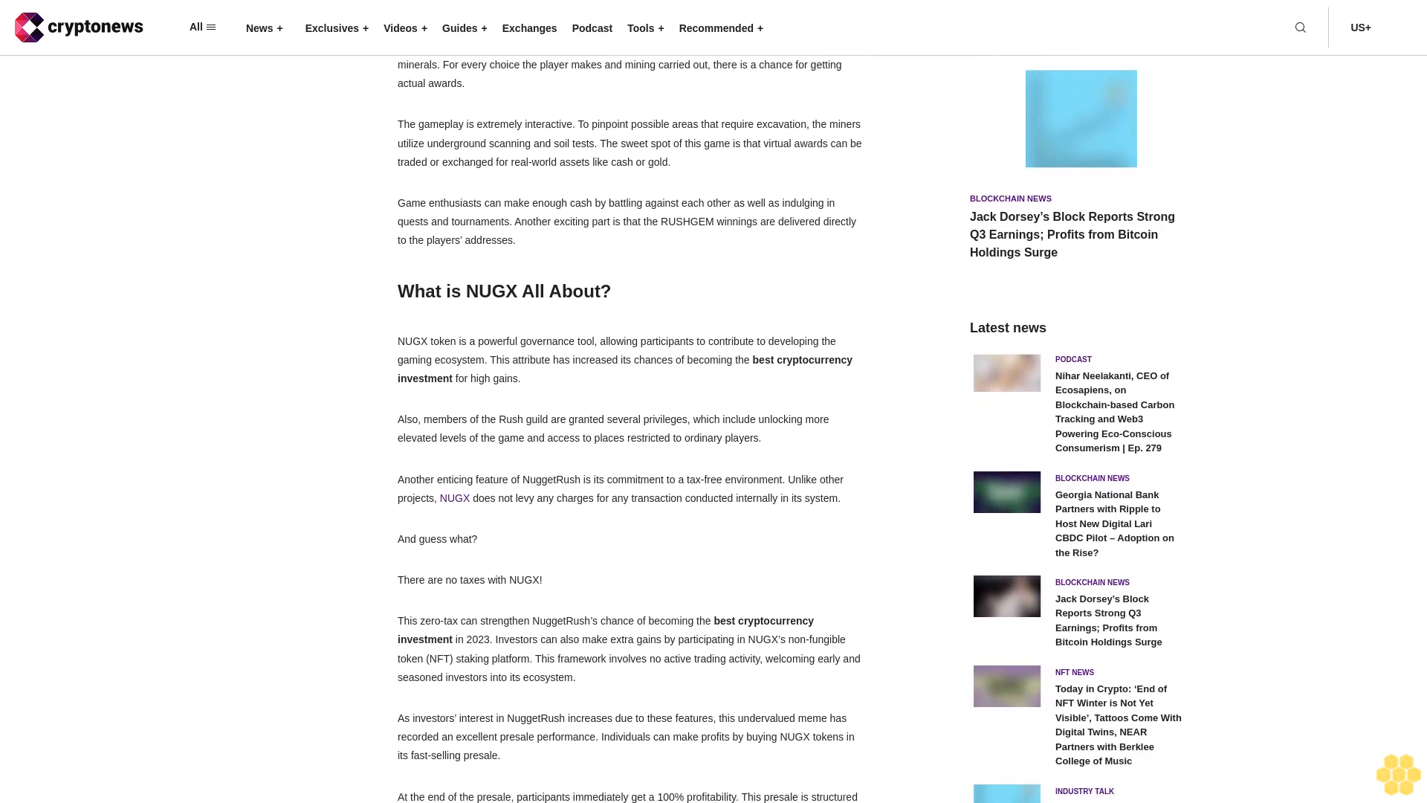
pyautogui.scroll(-3)
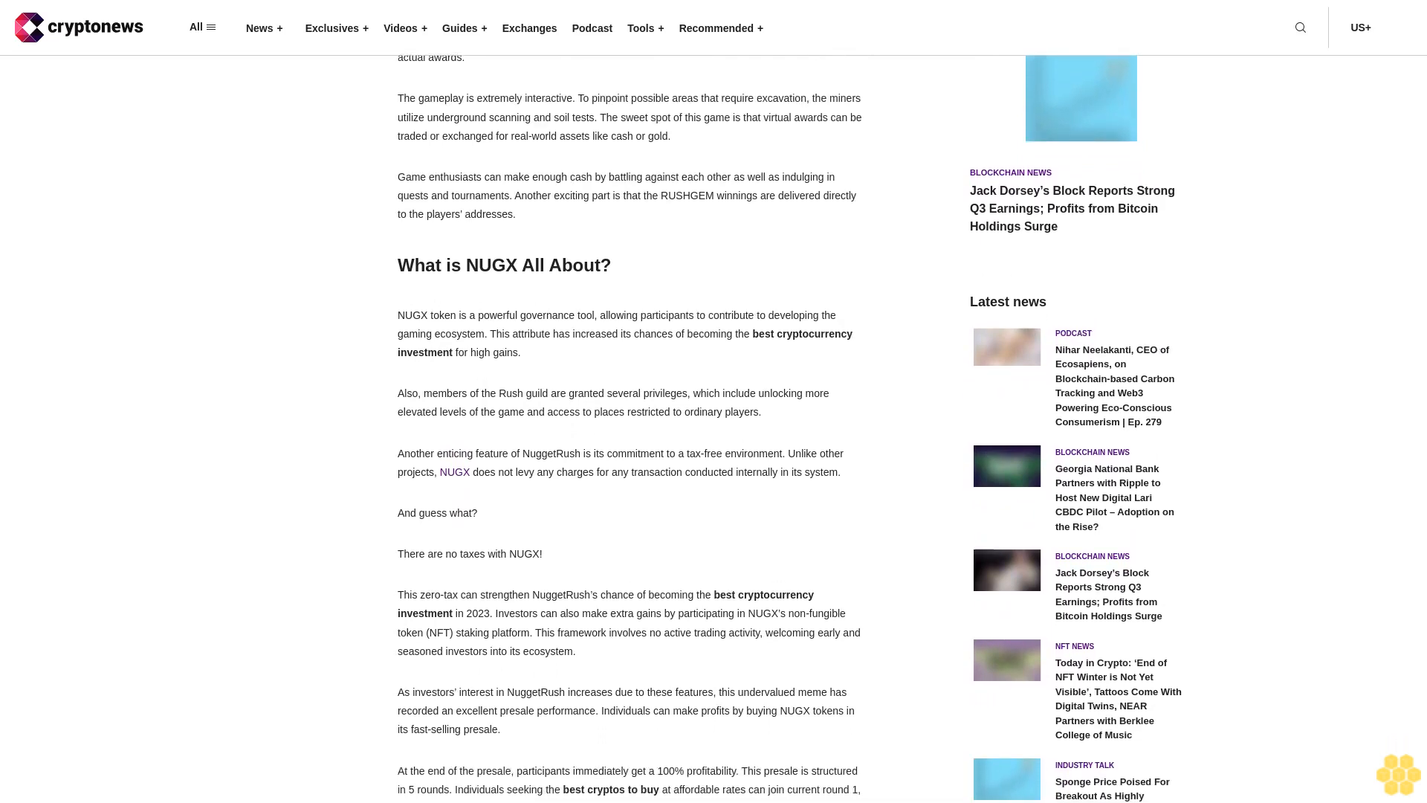
pyautogui.scroll(-3)
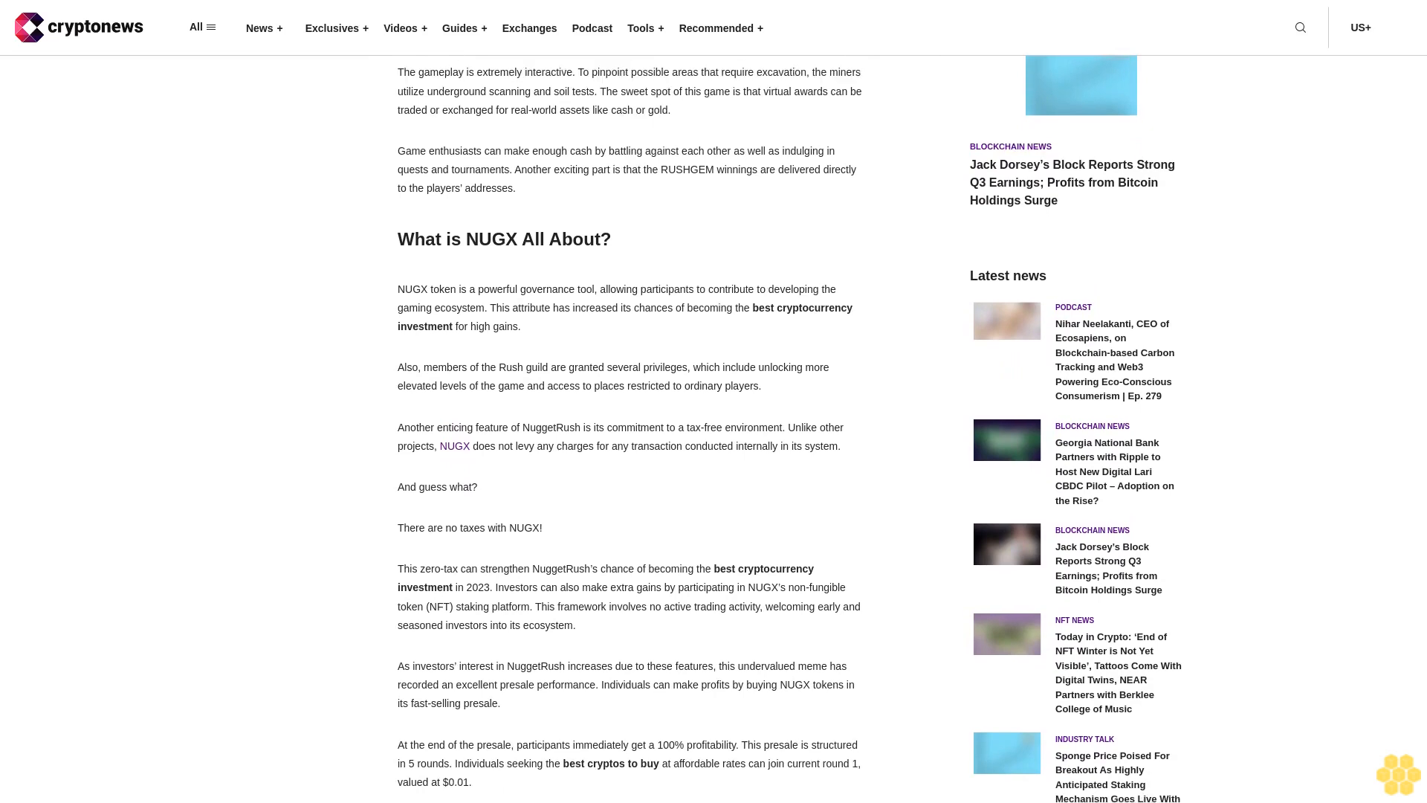
pyautogui.scroll(-3)
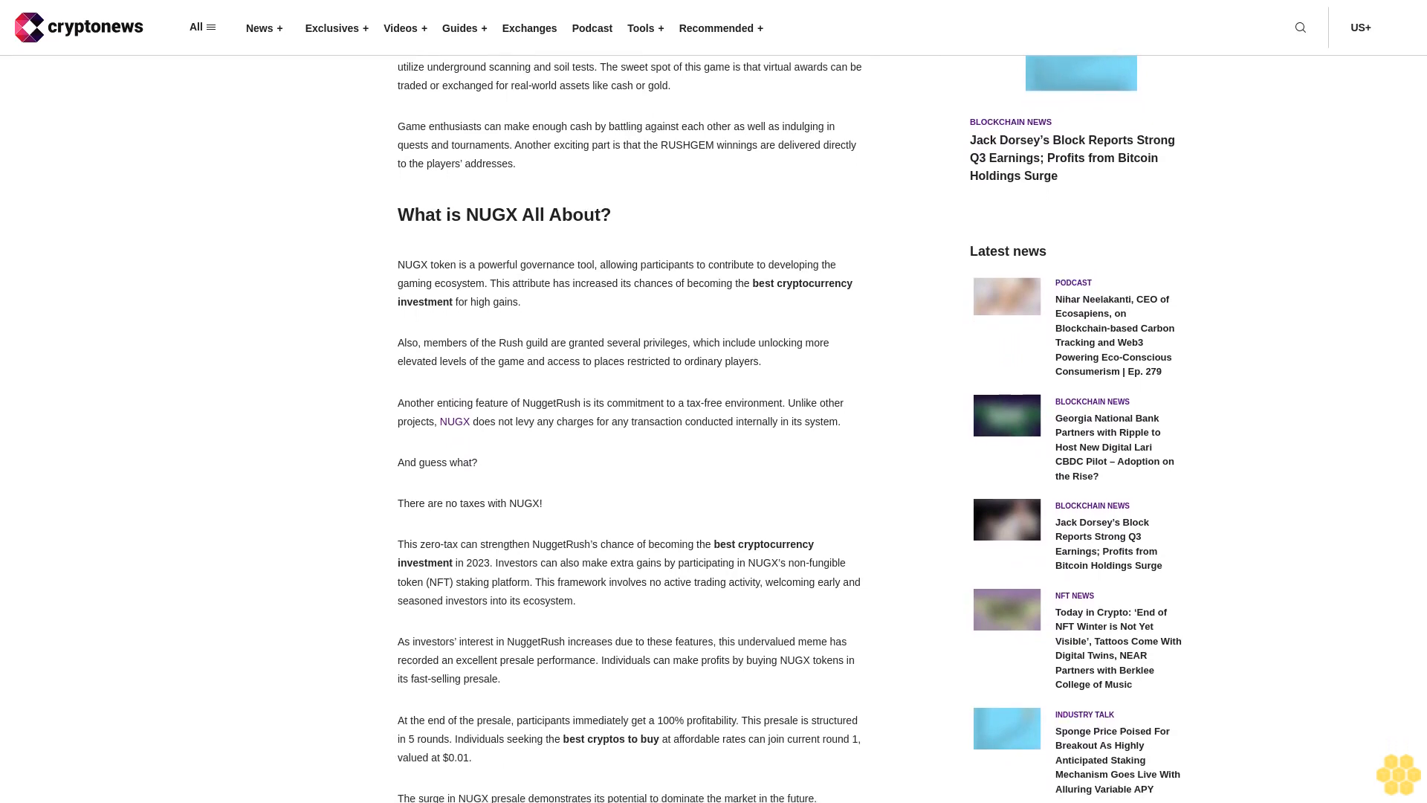
pyautogui.scroll(-3)
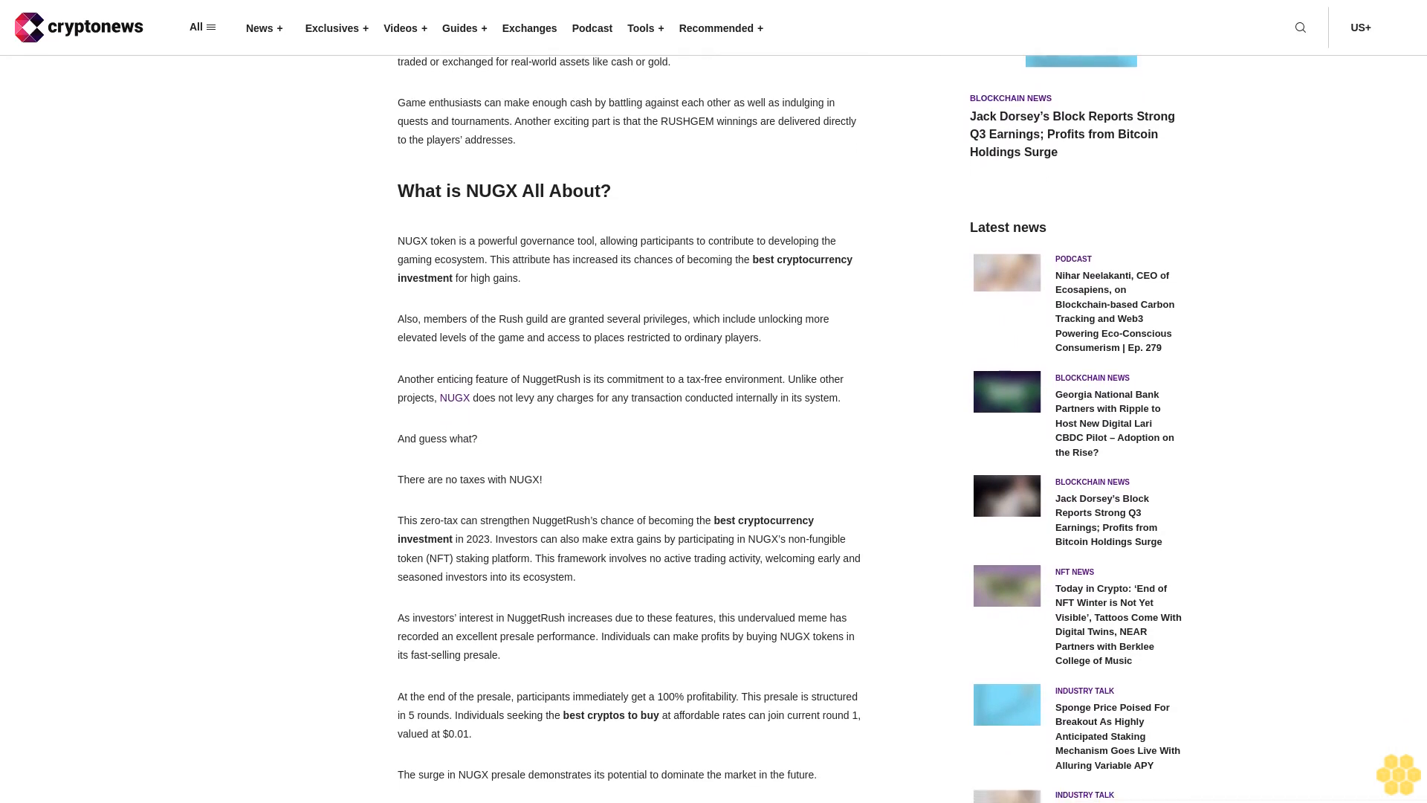
pyautogui.scroll(-3)
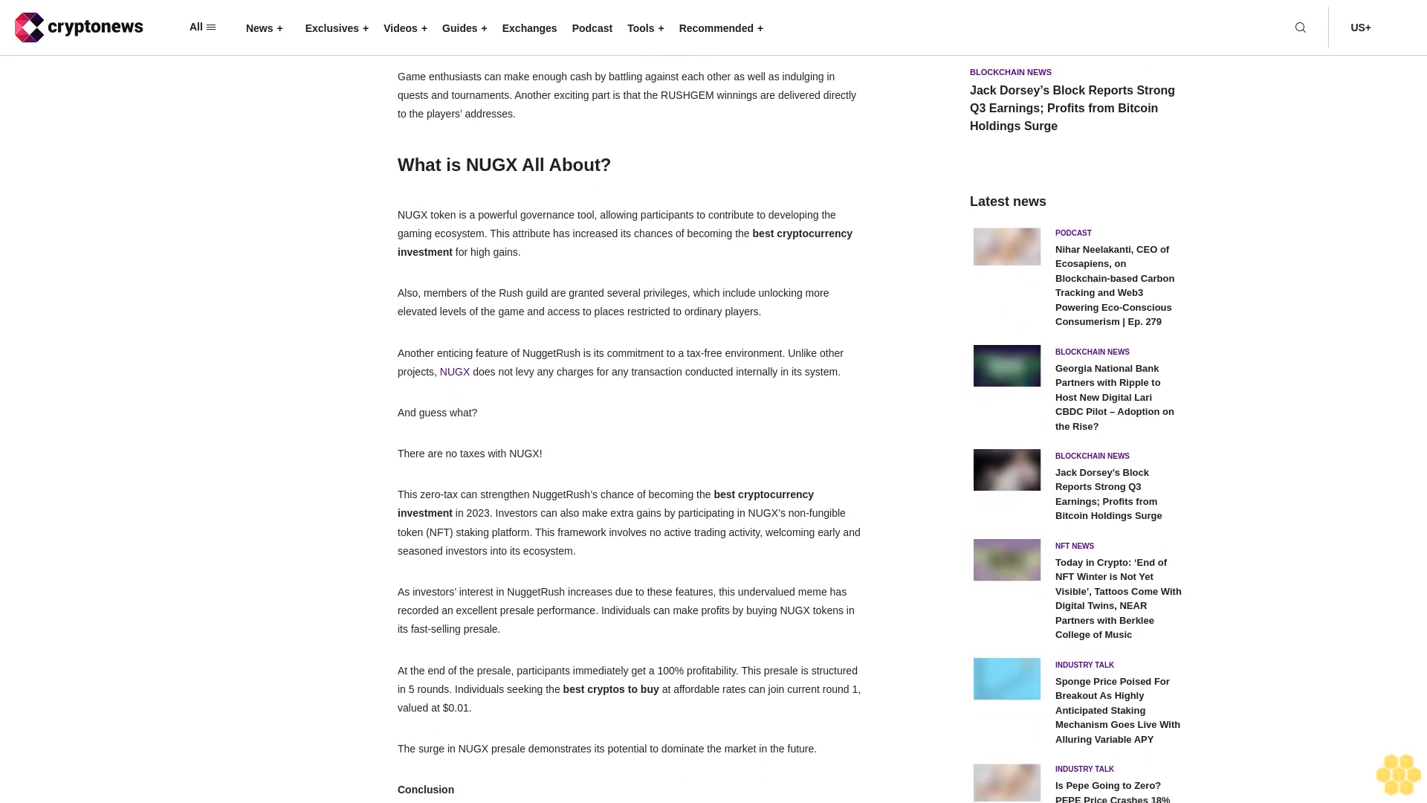
pyautogui.scroll(-3)
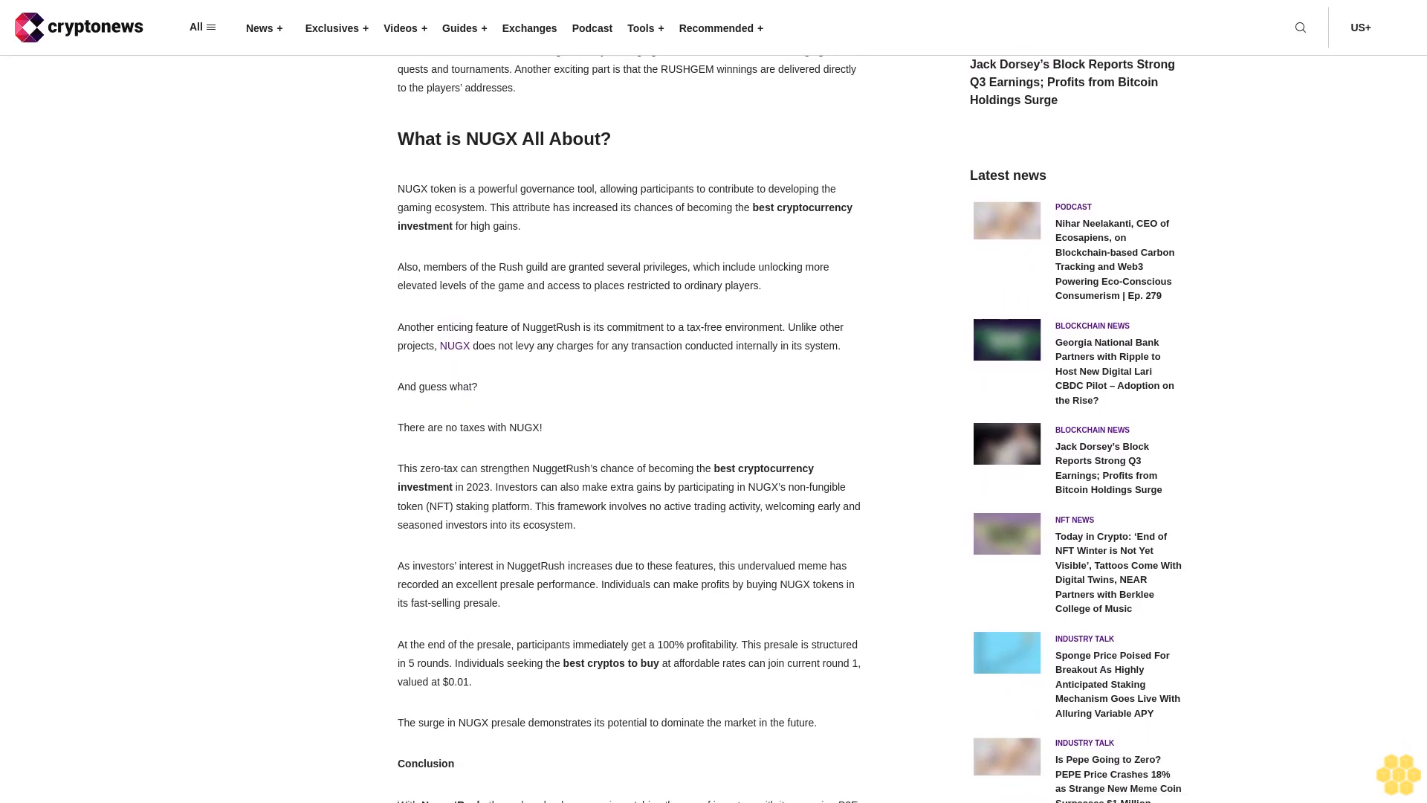
pyautogui.scroll(-3)
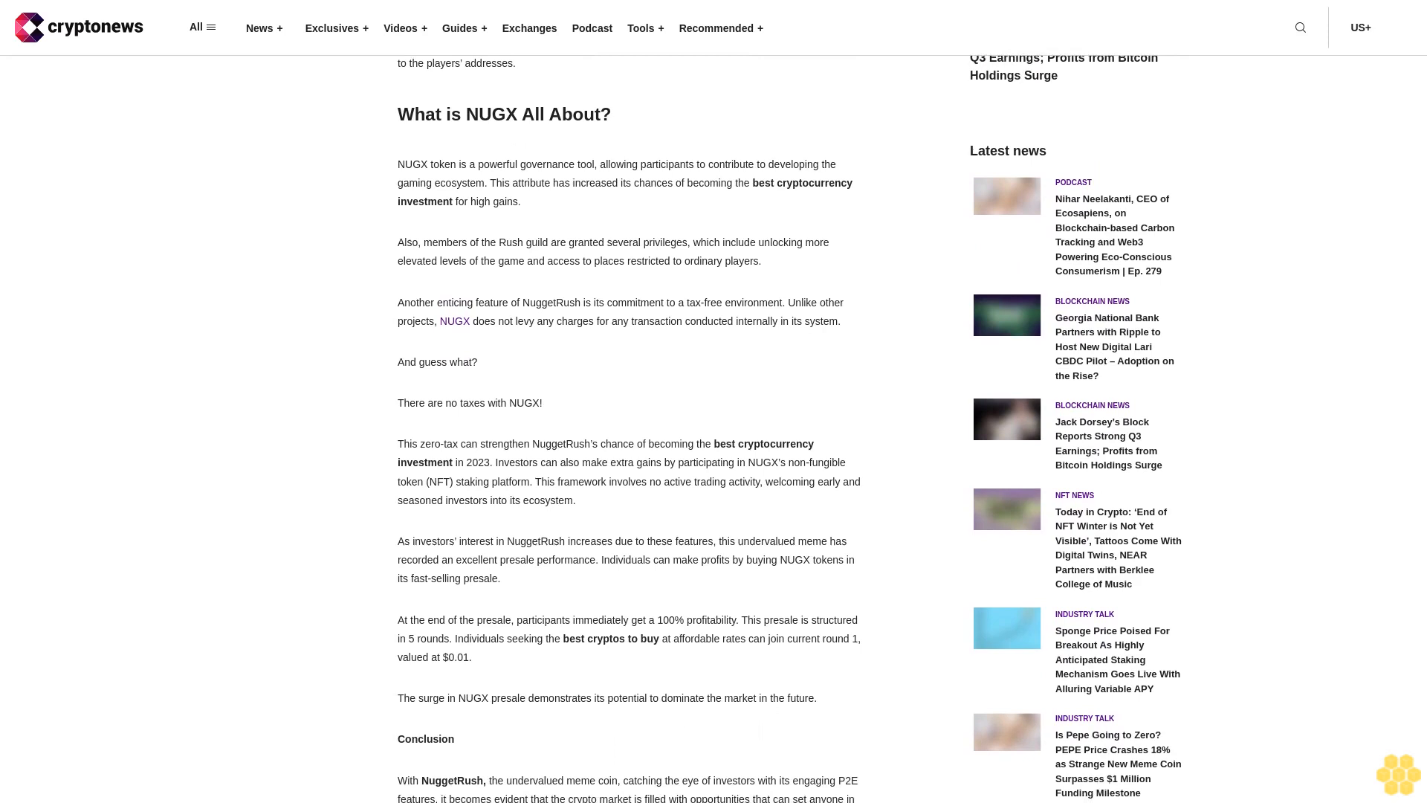
pyautogui.scroll(-3)
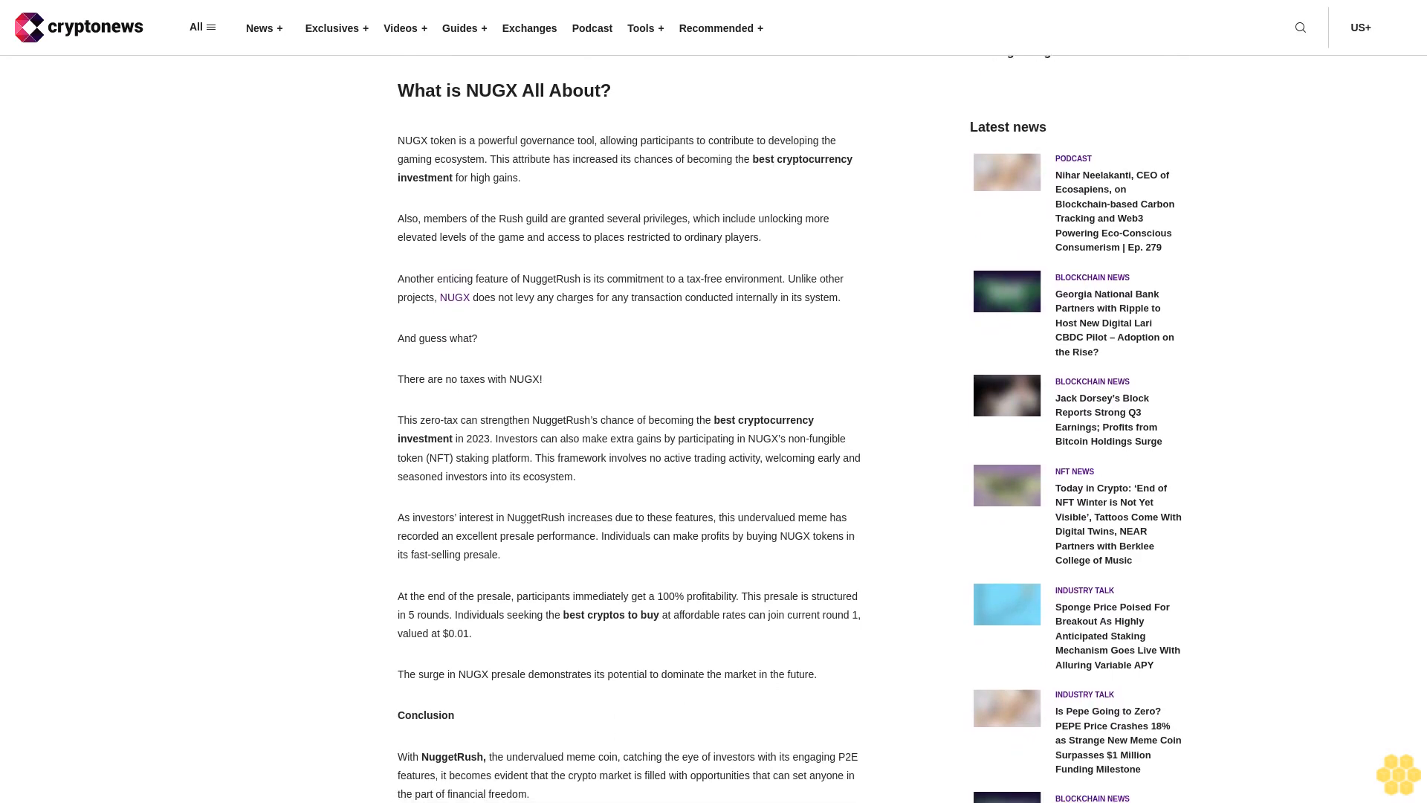
pyautogui.scroll(-3)
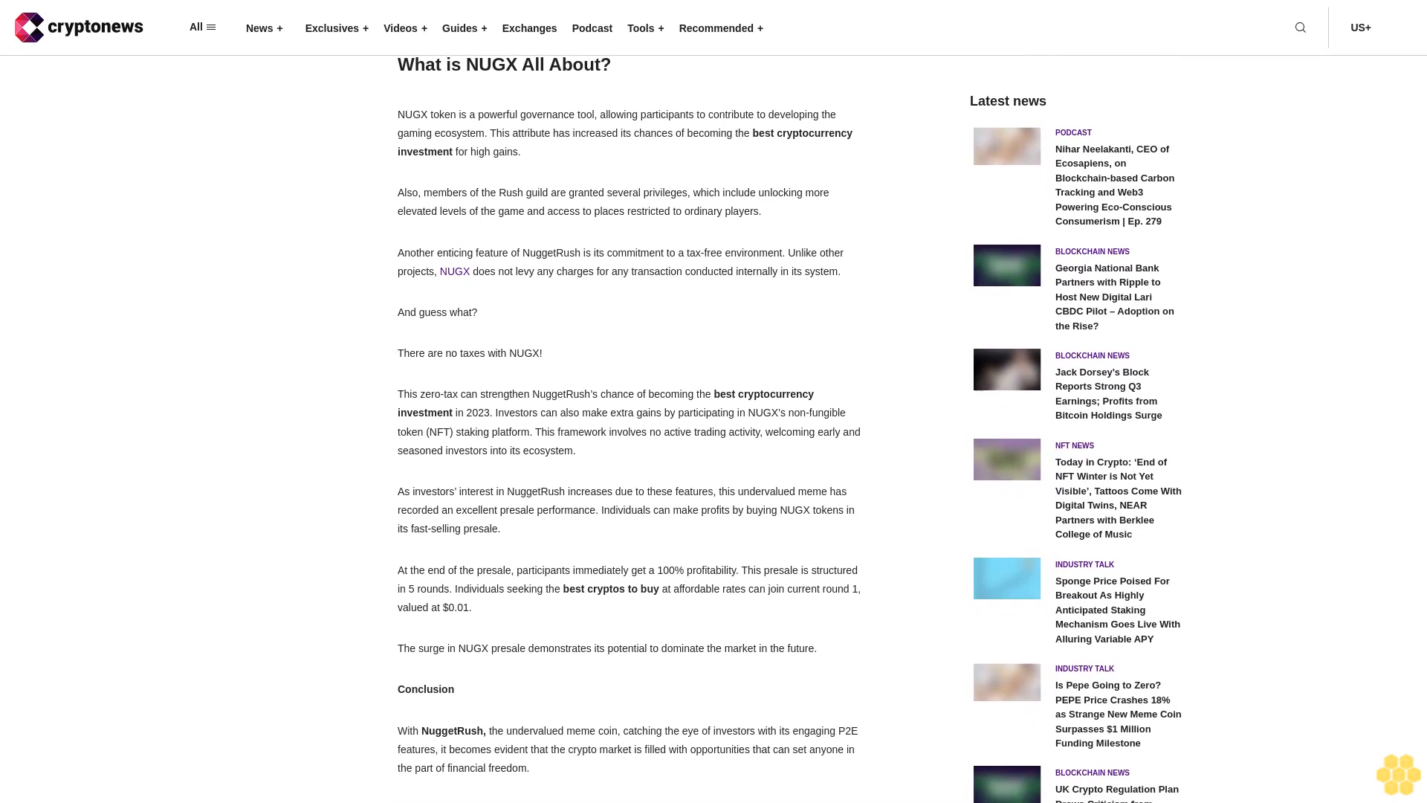
pyautogui.scroll(-3)
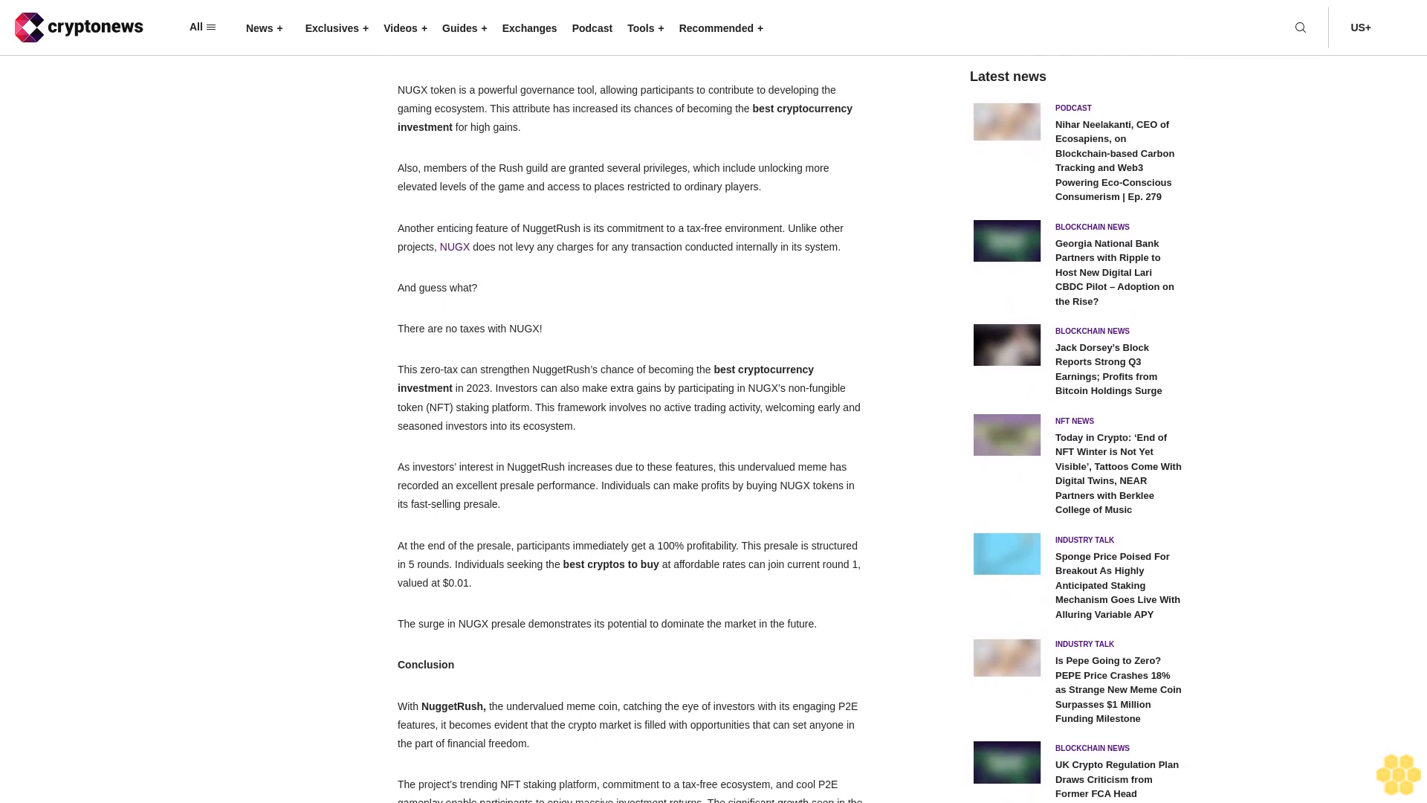
pyautogui.scroll(-3)
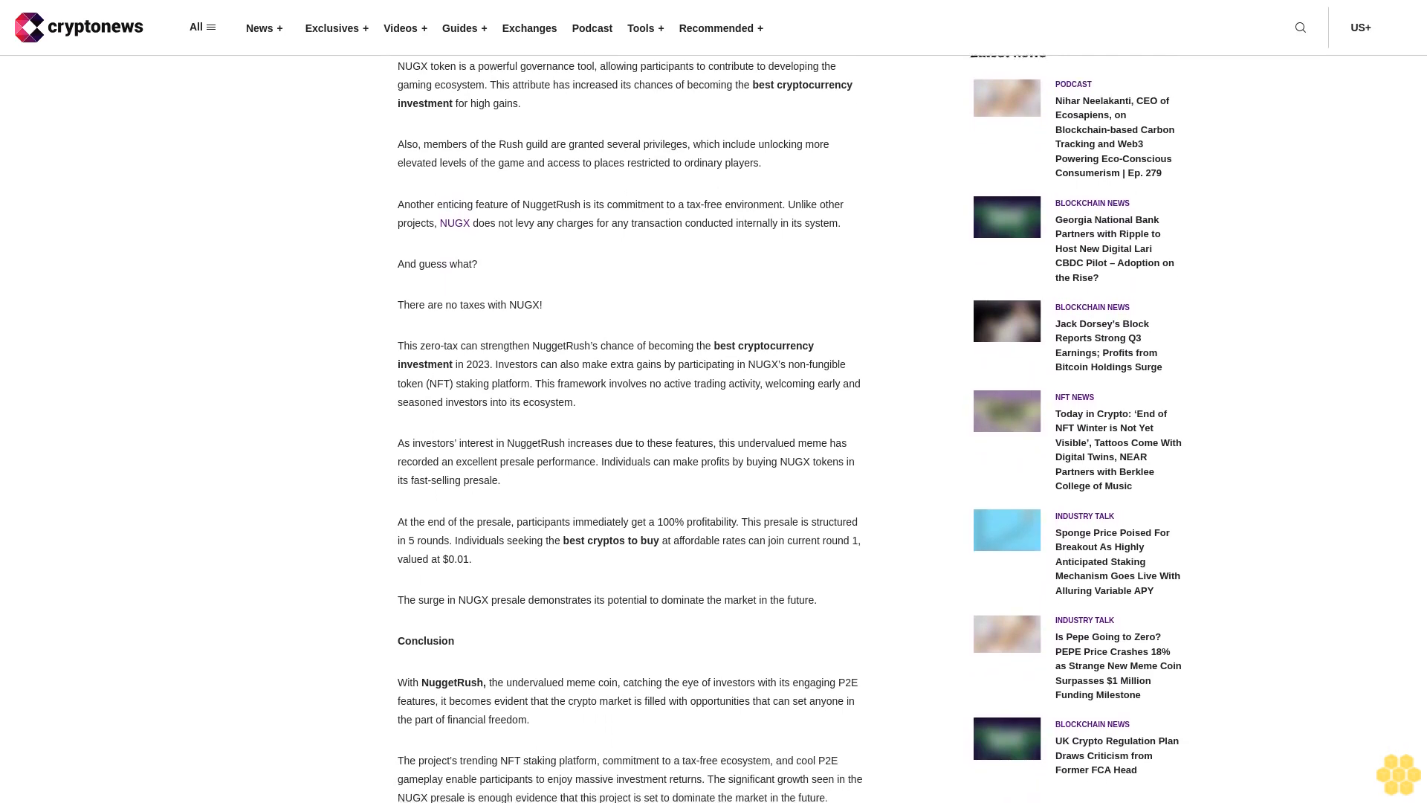
pyautogui.scroll(-3)
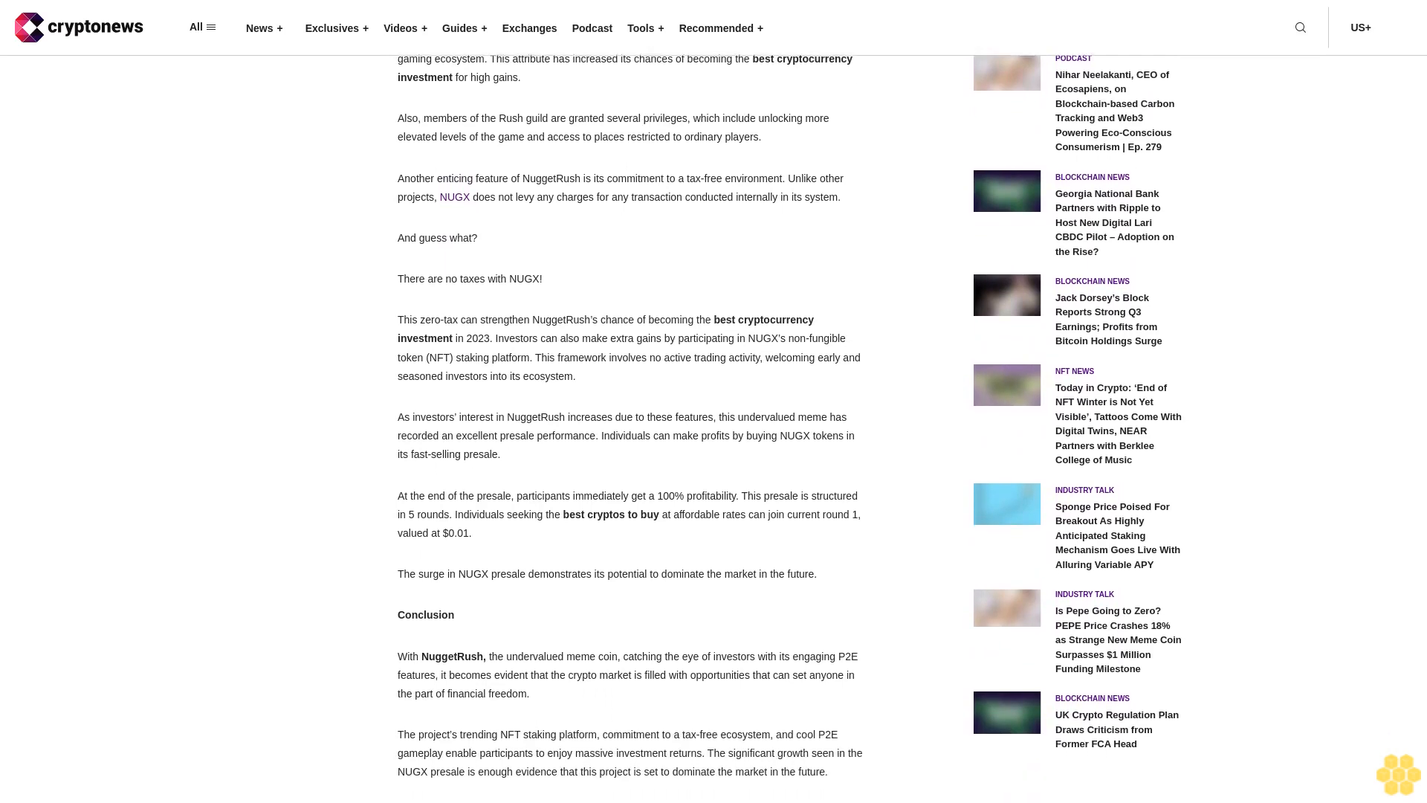
pyautogui.scroll(-3)
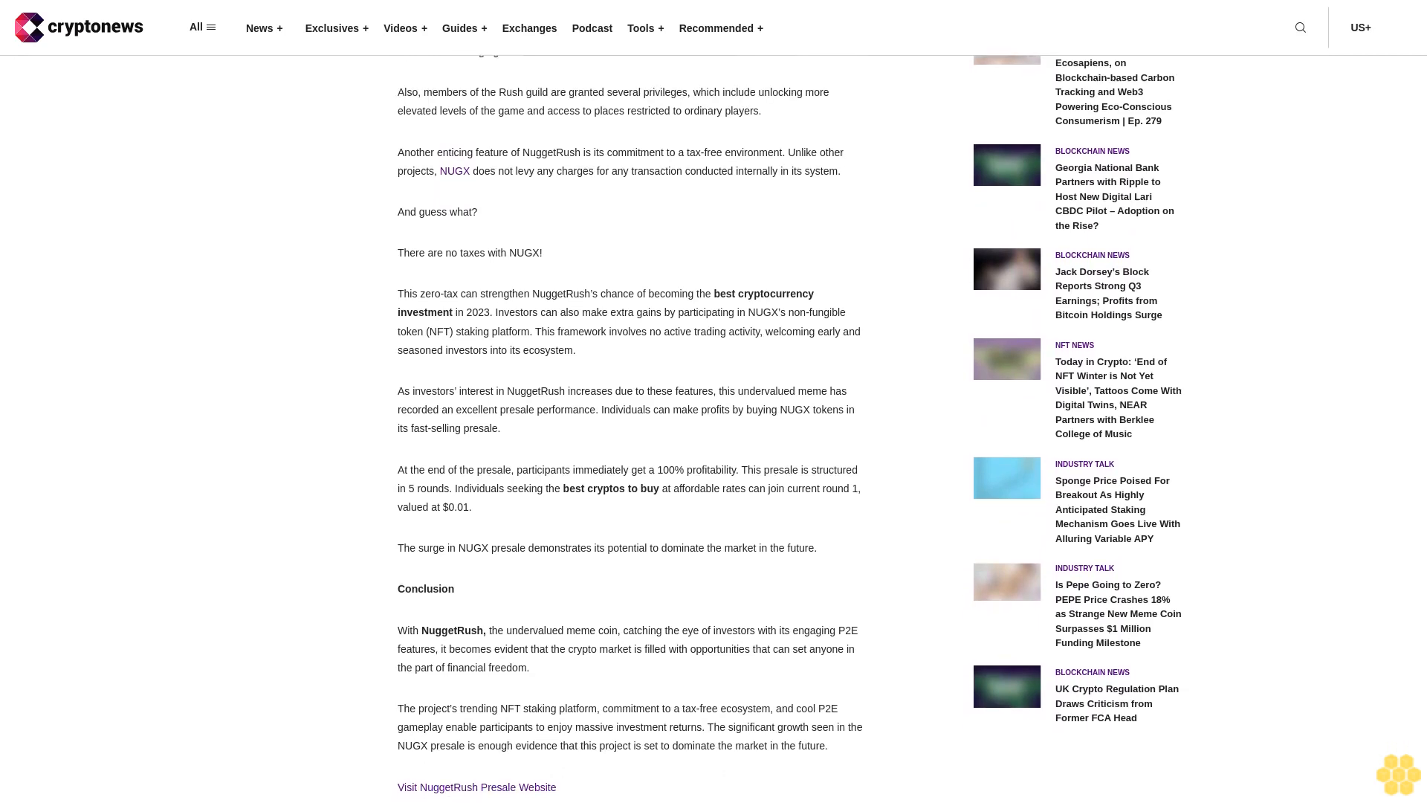
pyautogui.scroll(-3)
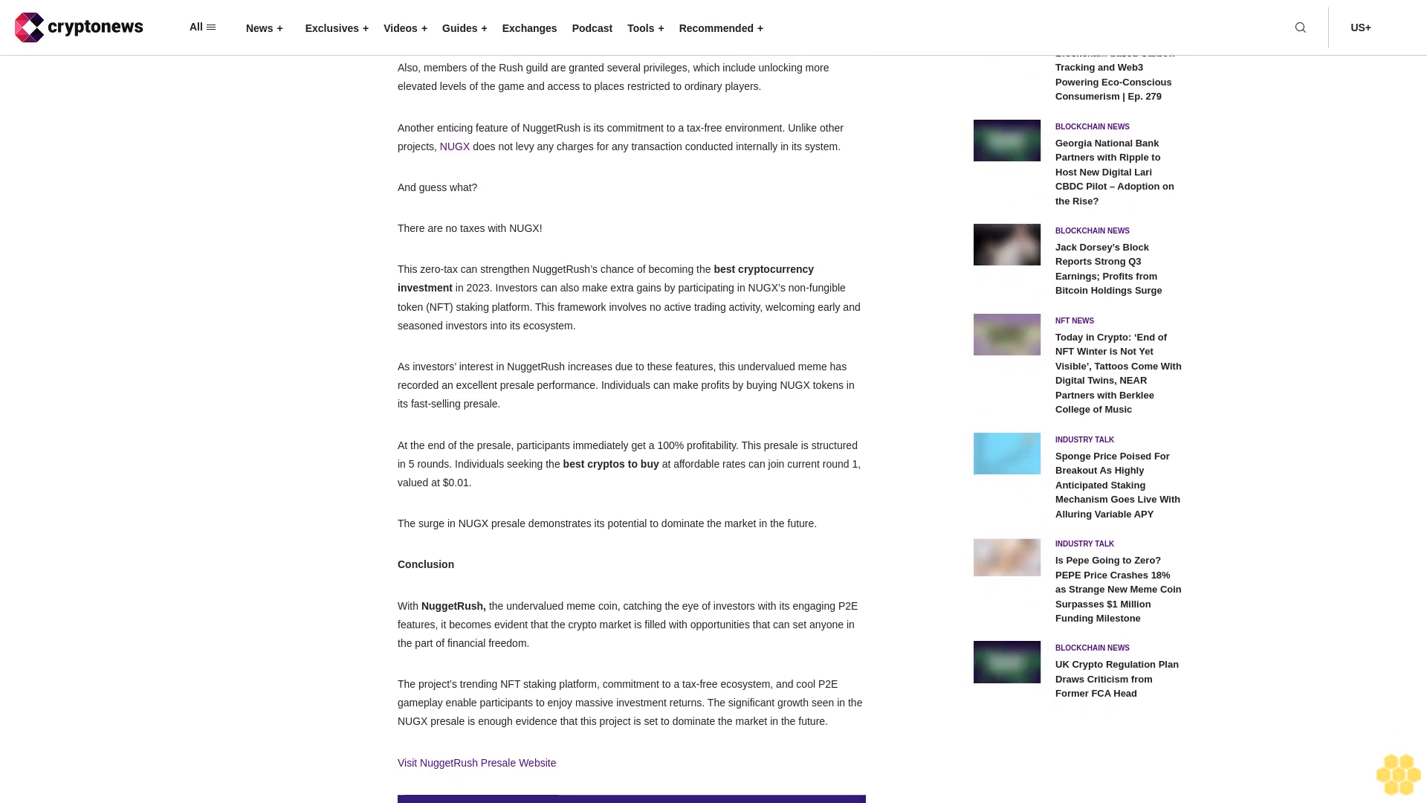
pyautogui.scroll(-3)
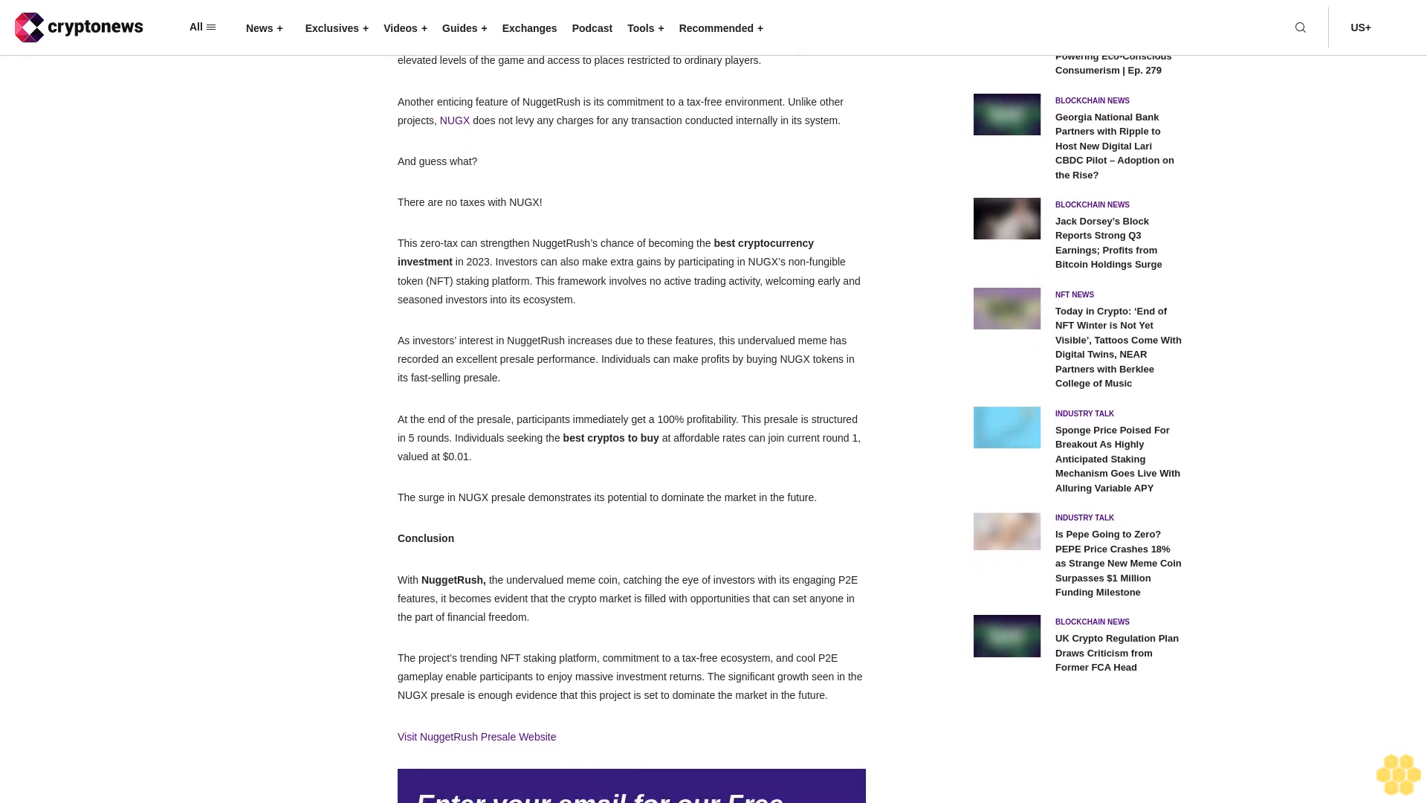
pyautogui.scroll(-3)
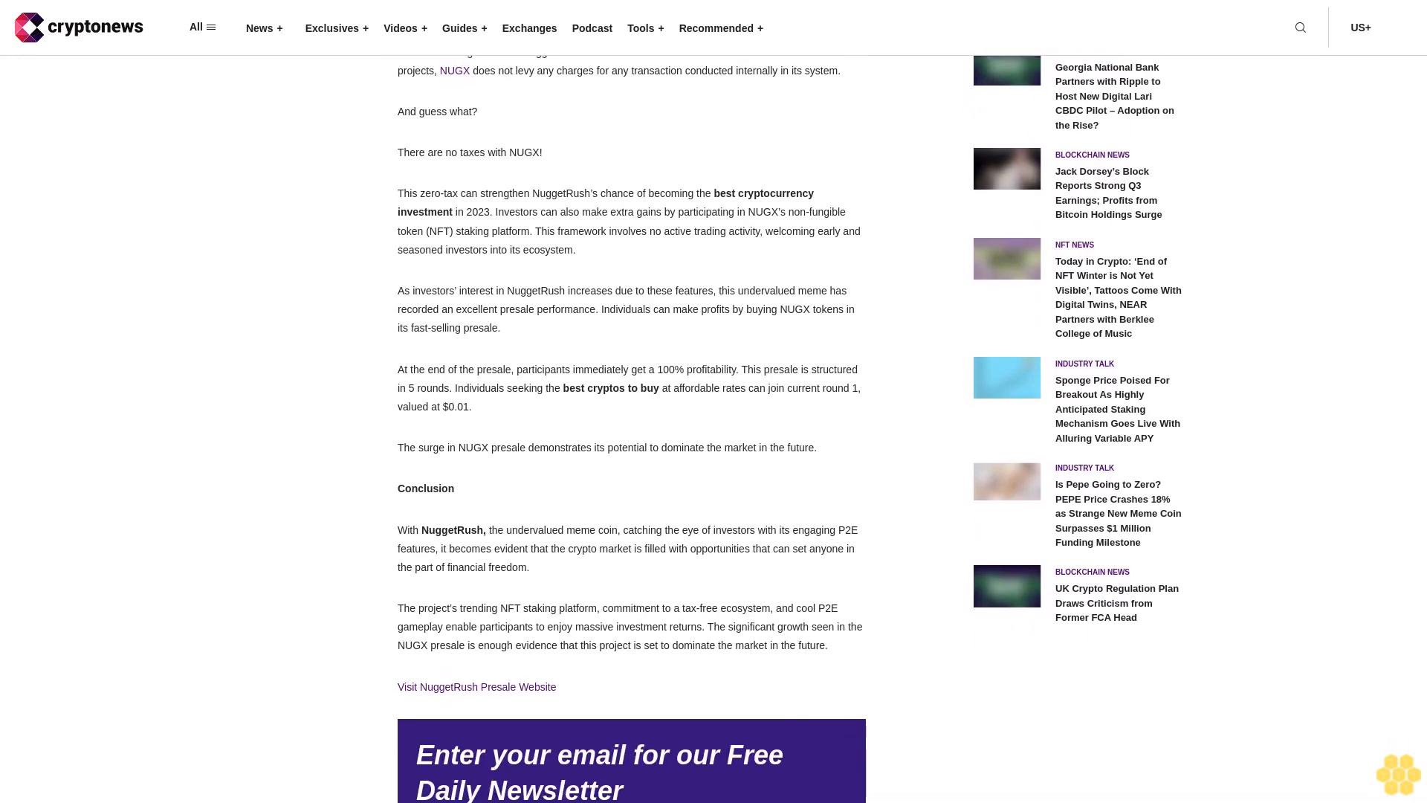
pyautogui.scroll(-3)
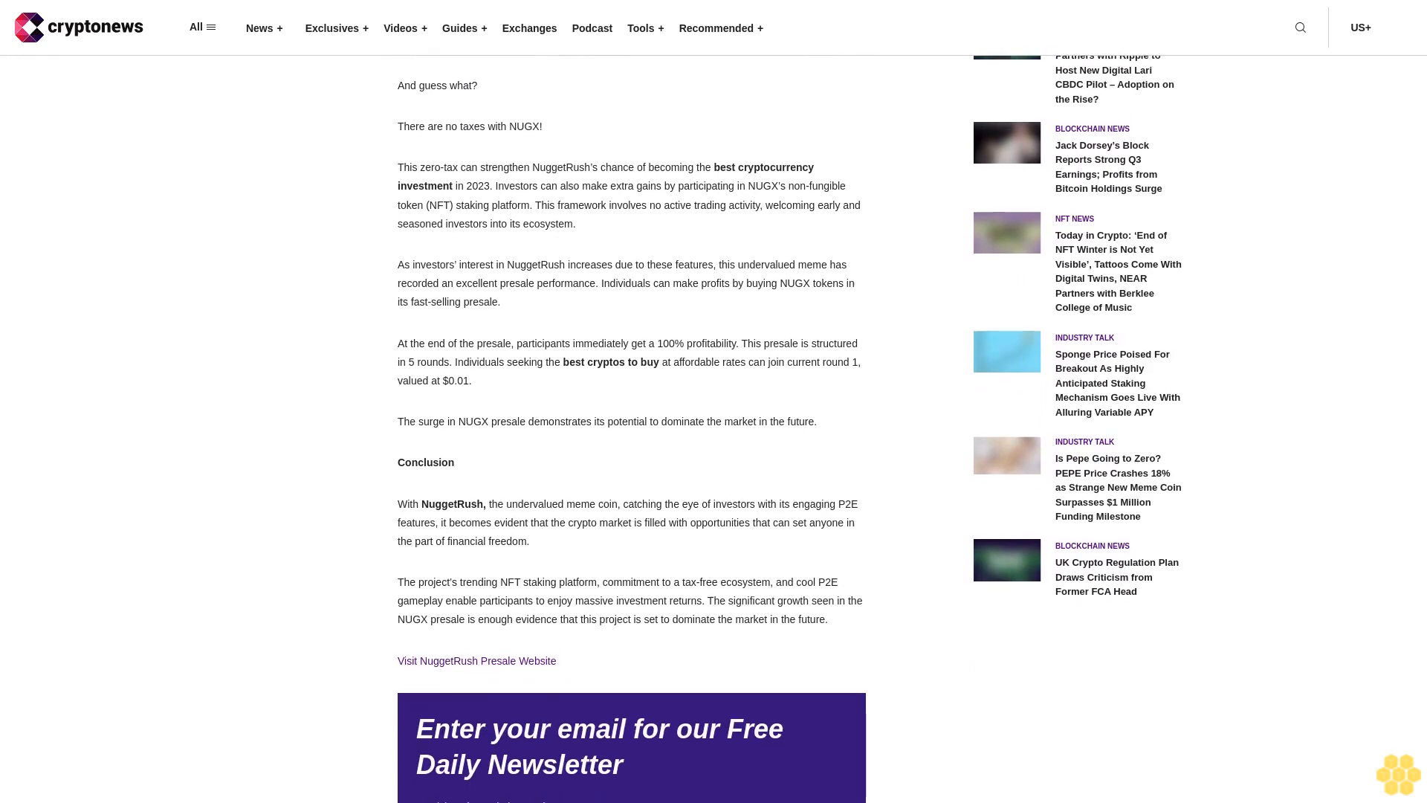
pyautogui.scroll(-3)
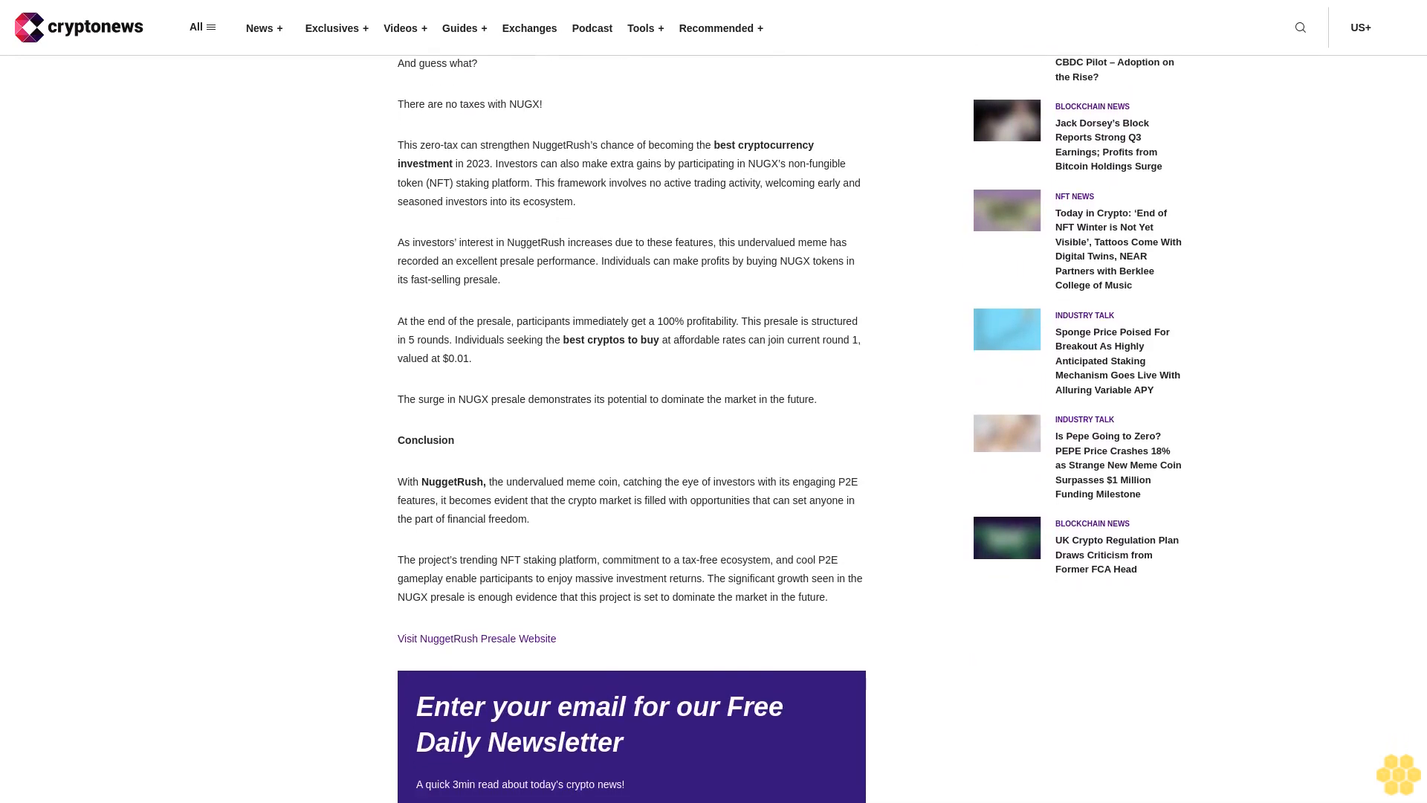
pyautogui.scroll(-3)
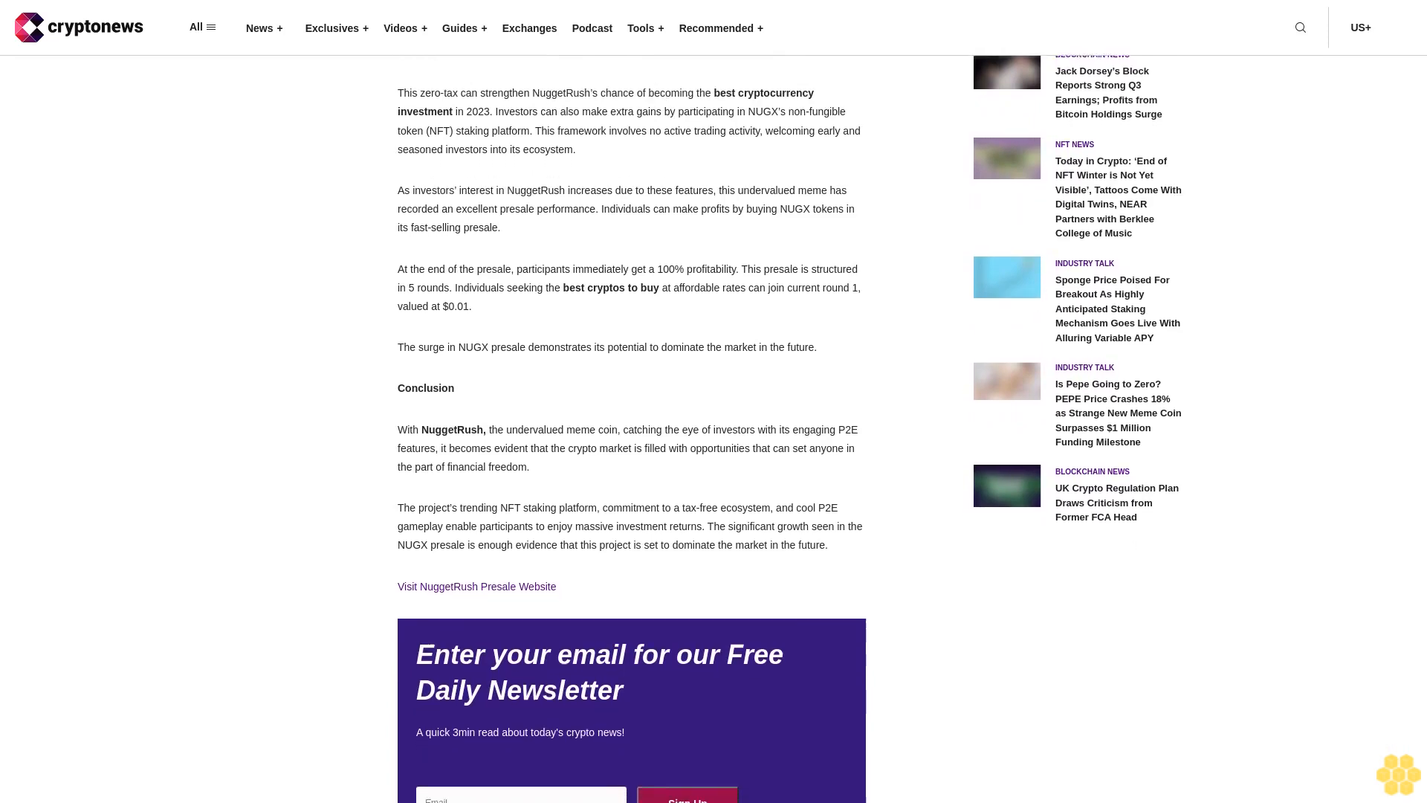
pyautogui.scroll(-3)
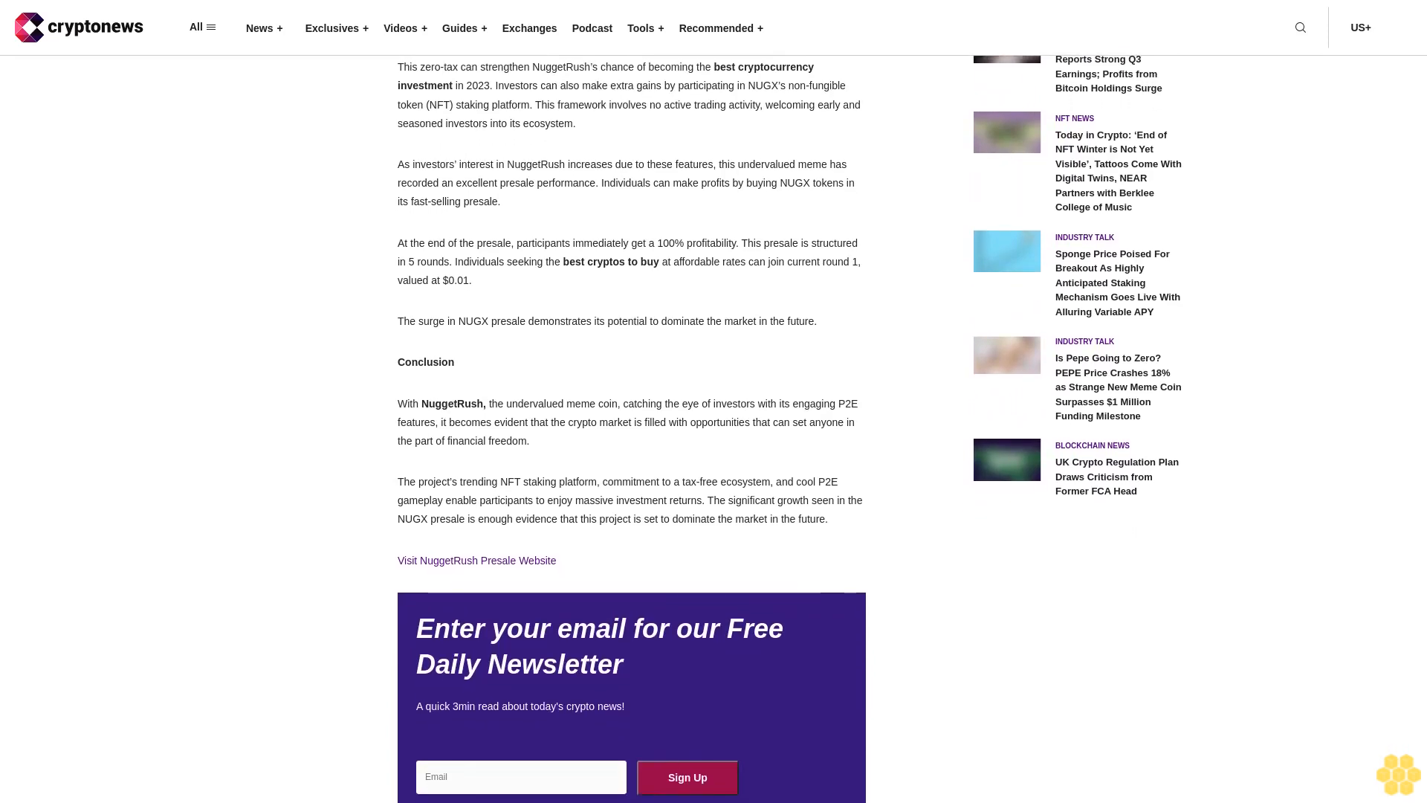
pyautogui.scroll(-3)
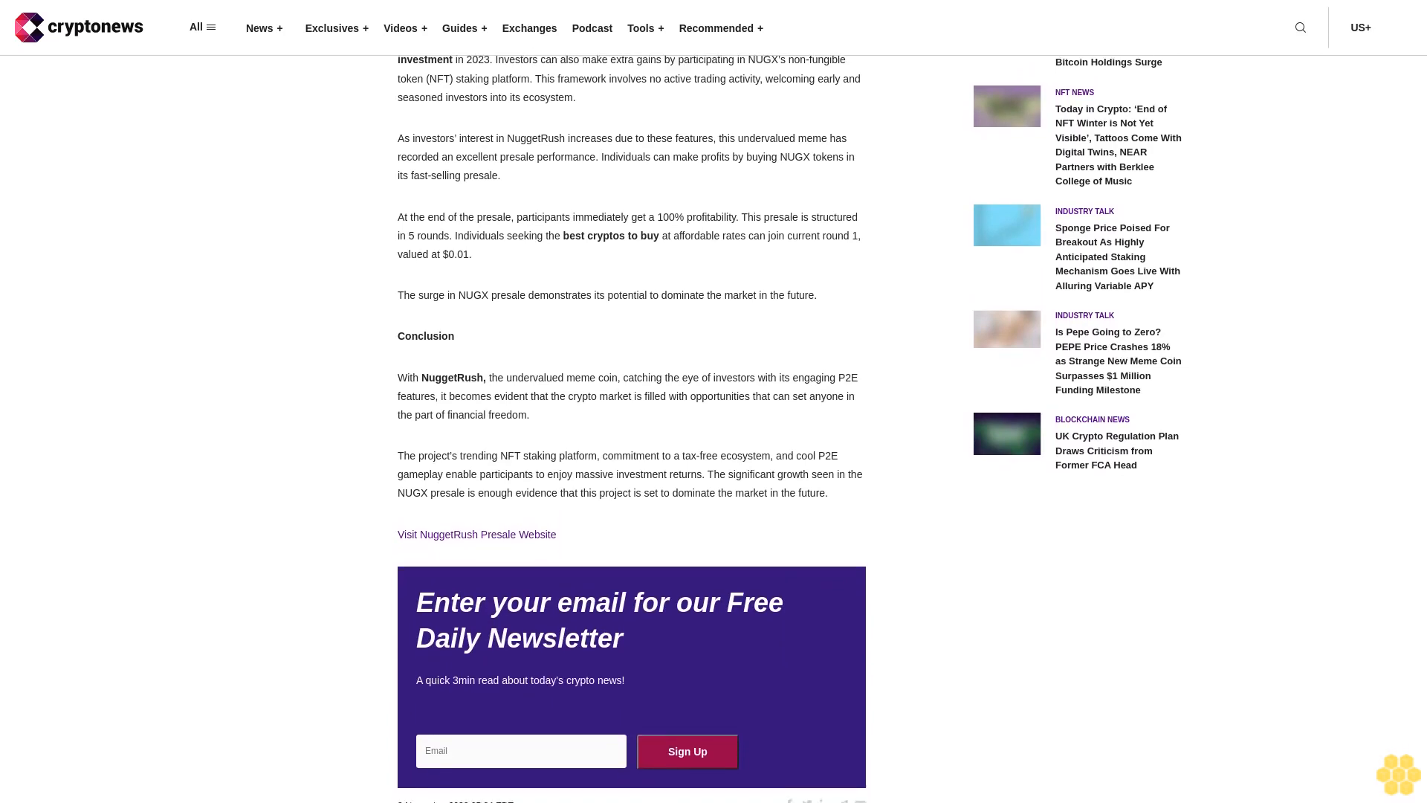
pyautogui.scroll(-3)
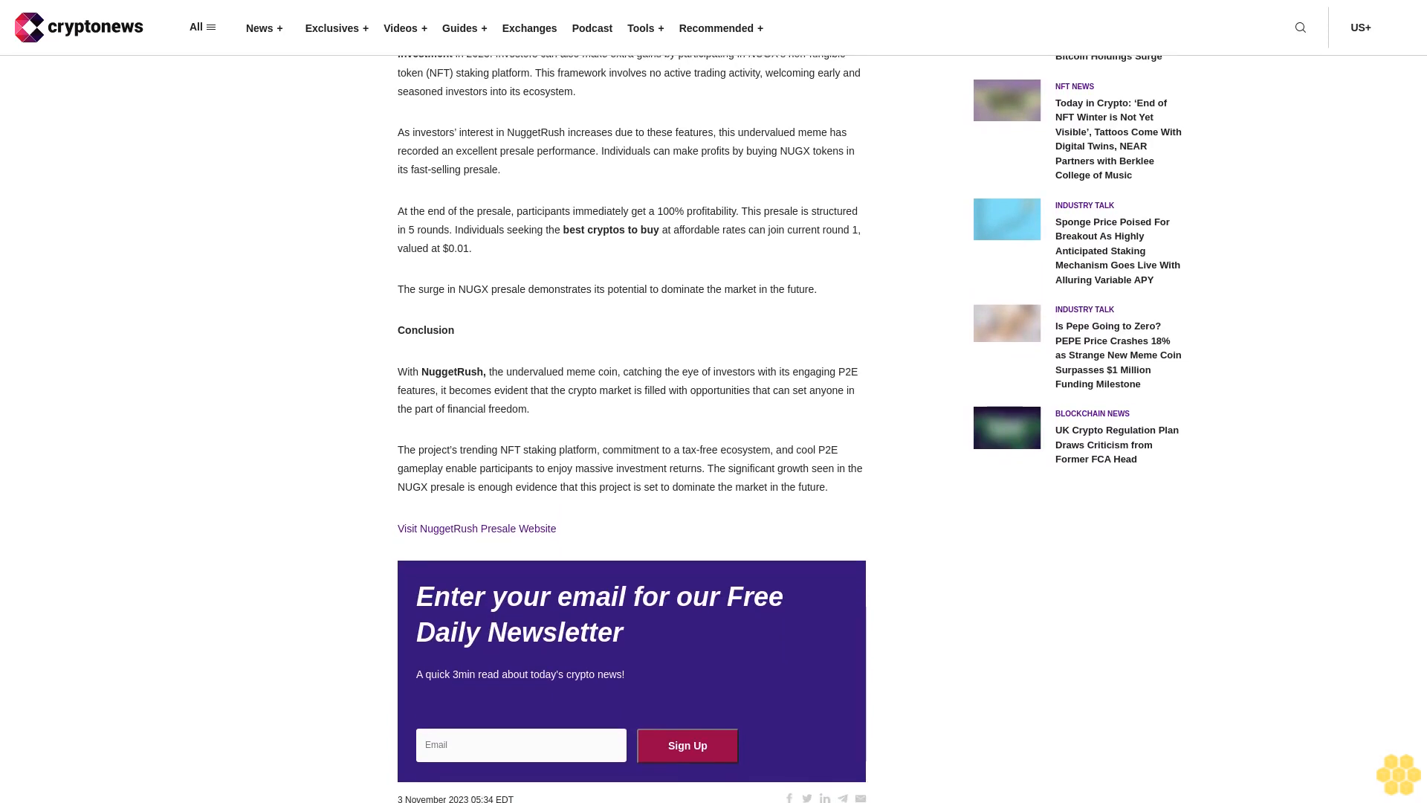